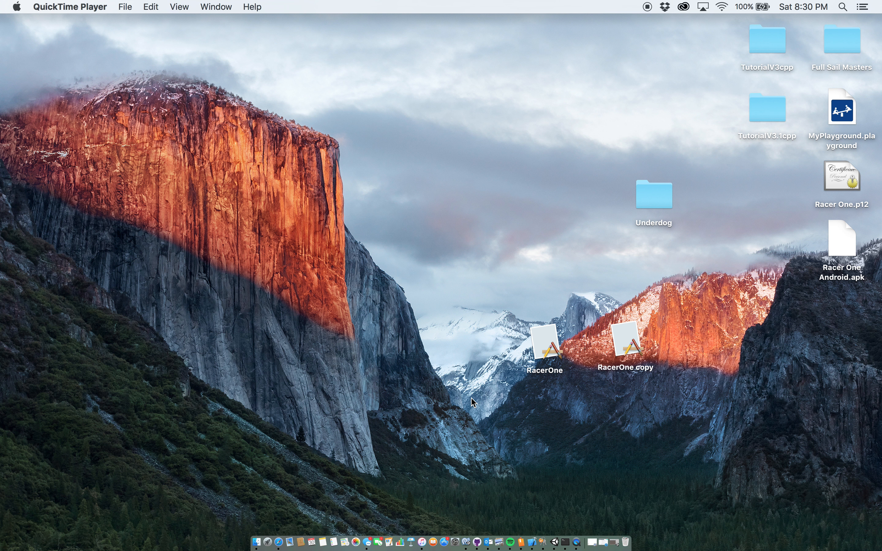
{"action": "mouse_move", "coordinate": [573, 495]}
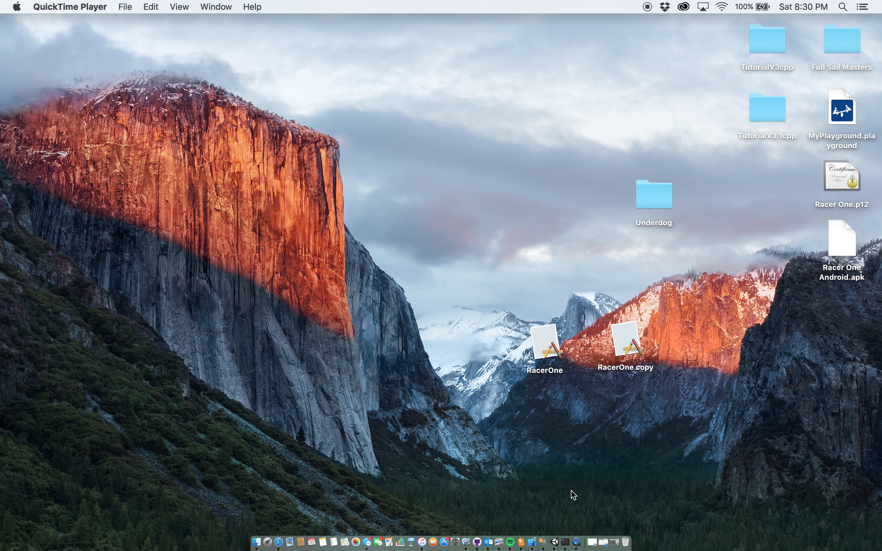
Step: Bring the Racer One Unity project forward on MainMenu and collapse the Prefabs folder
{"action": "left_click", "coordinate": [564, 509]}
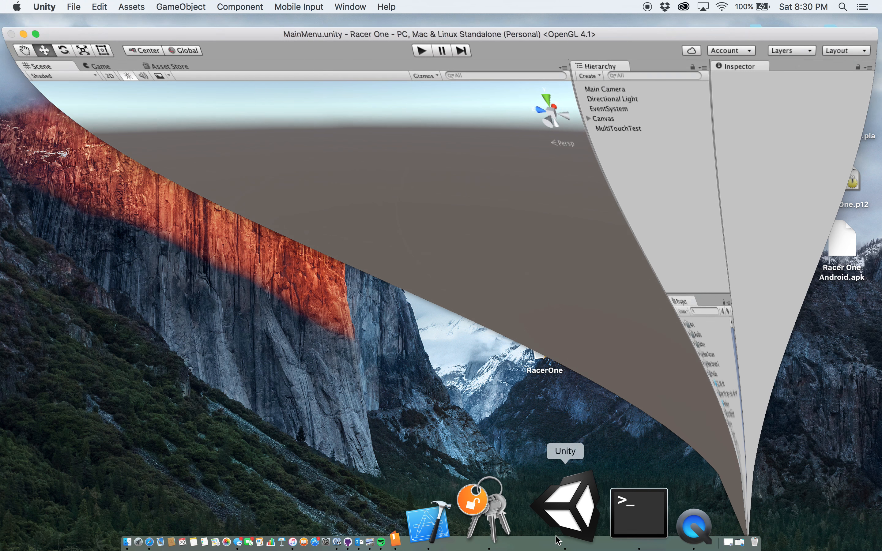
{"action": "left_click", "coordinate": [565, 500]}
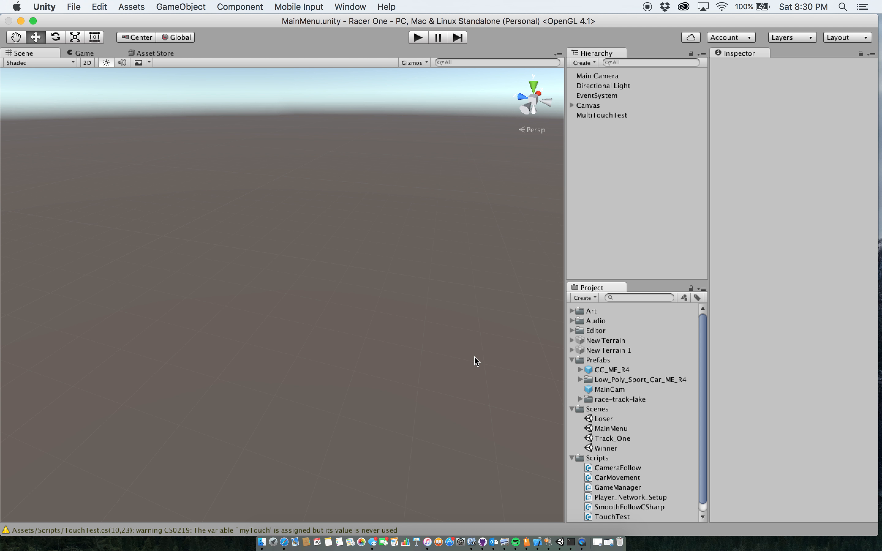
{"action": "left_click", "coordinate": [573, 360]}
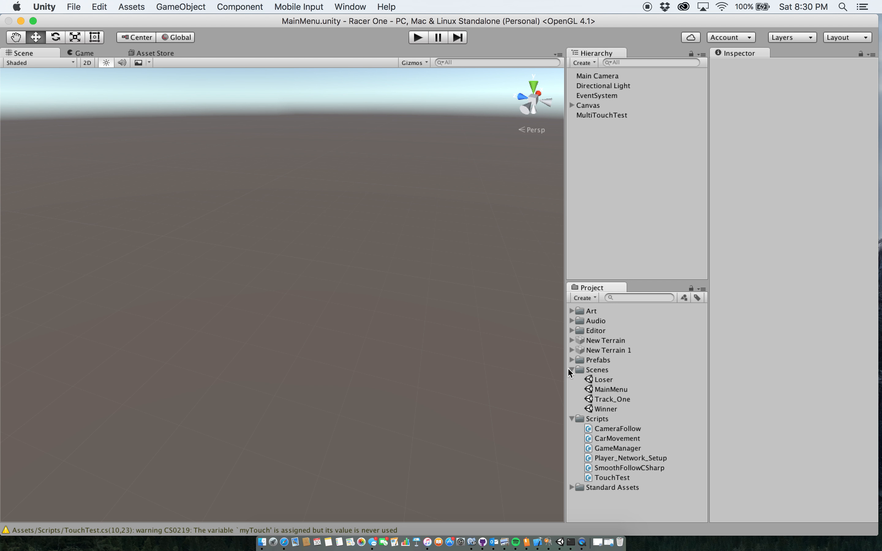
{"action": "mouse_move", "coordinate": [416, 167]}
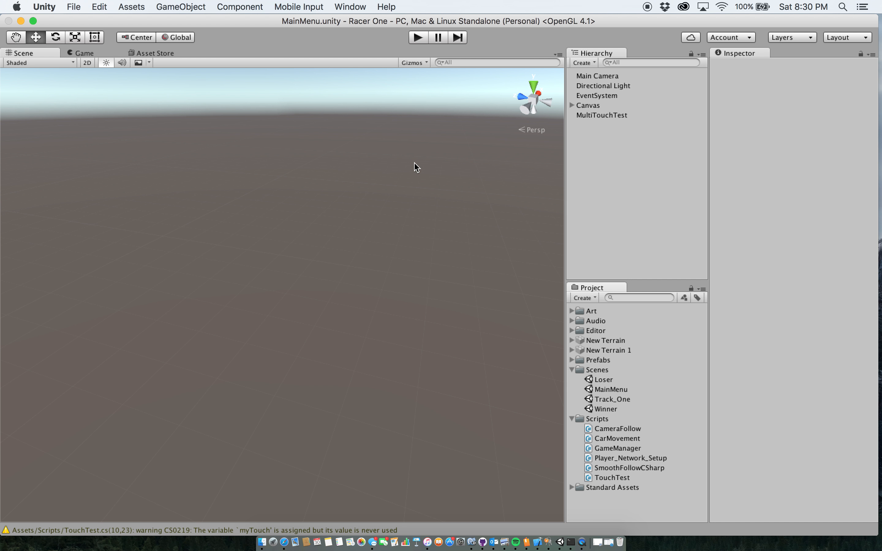
{"action": "mouse_move", "coordinate": [588, 410]}
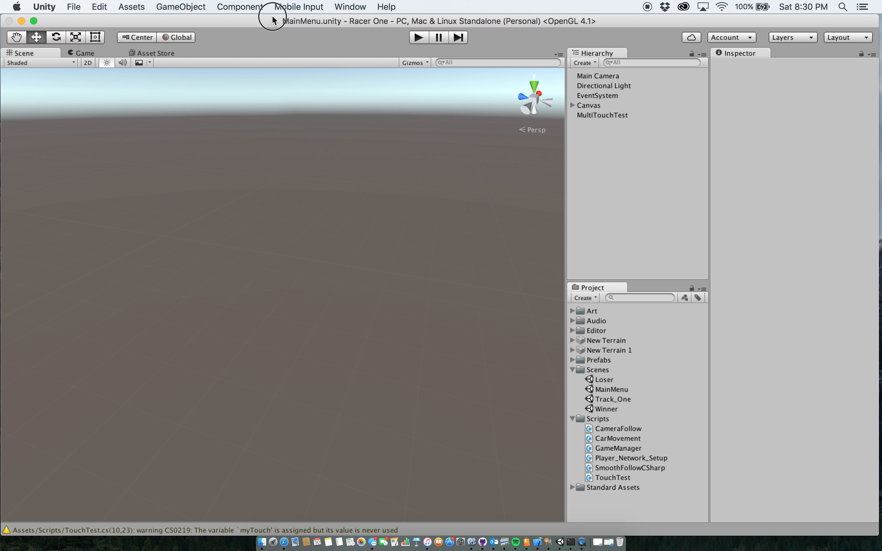
{"action": "mouse_move", "coordinate": [638, 166]}
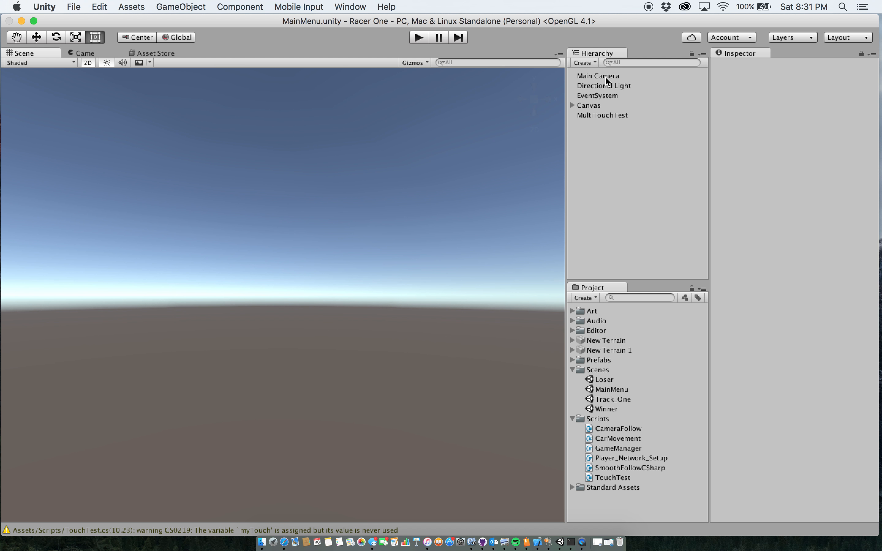
Step: Inspect Main Camera, then the Canvas's Start Game Button with its GameManager.StartGame On Click
{"action": "left_click", "coordinate": [598, 76]}
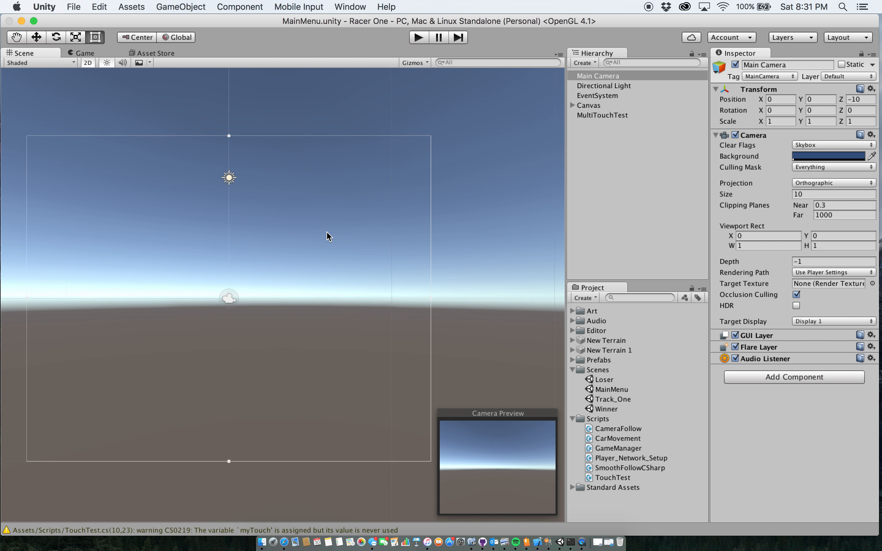
{"action": "left_click", "coordinate": [589, 105]}
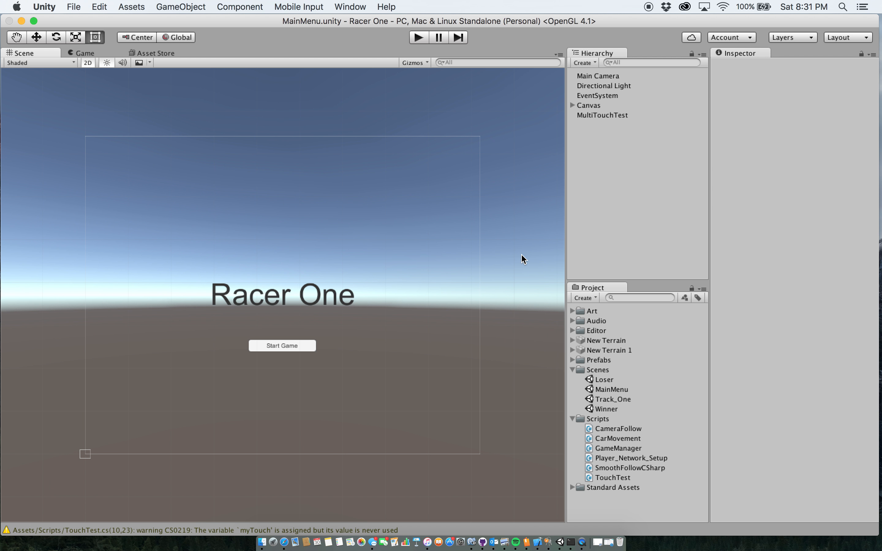
{"action": "mouse_move", "coordinate": [279, 350]}
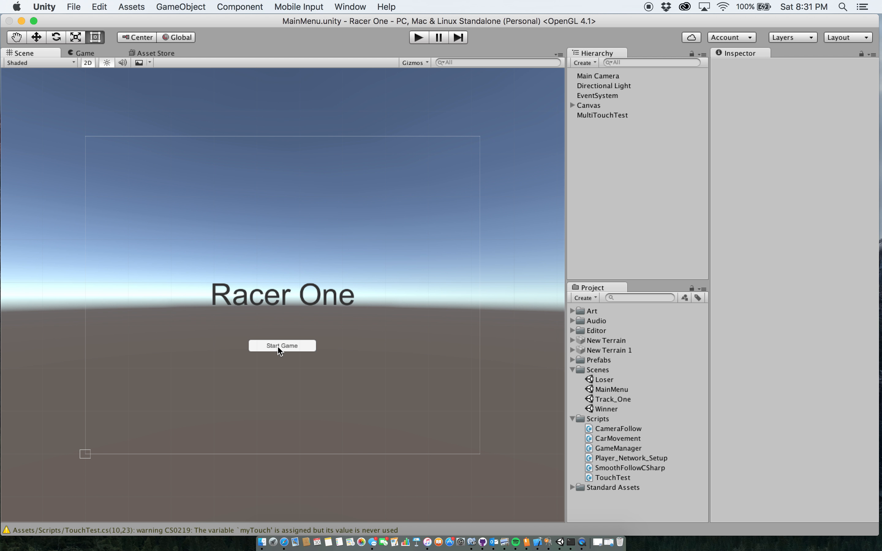
{"action": "mouse_move", "coordinate": [576, 212]}
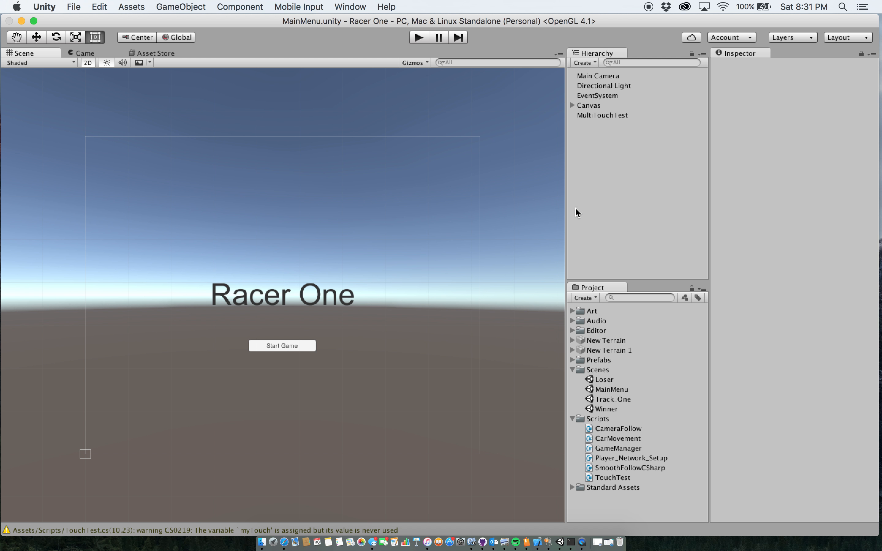
{"action": "left_click", "coordinate": [572, 105]}
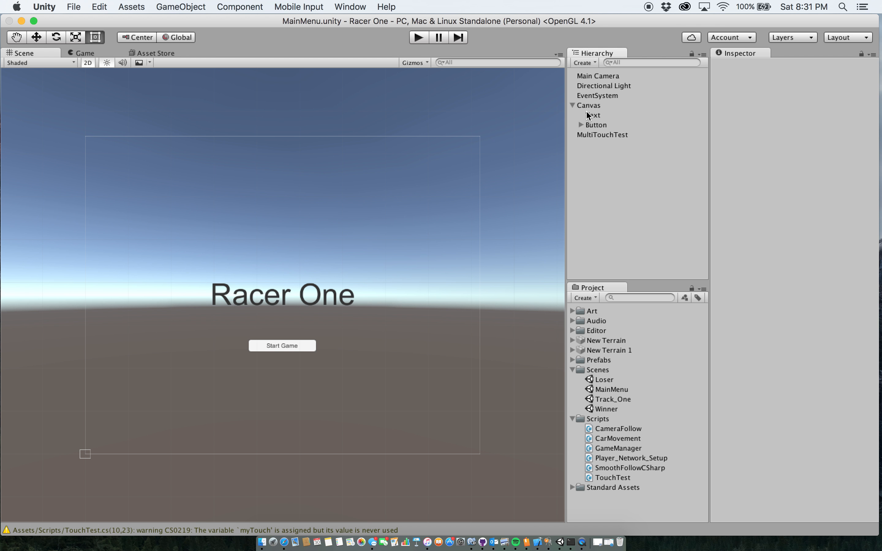
{"action": "left_click", "coordinate": [596, 125]}
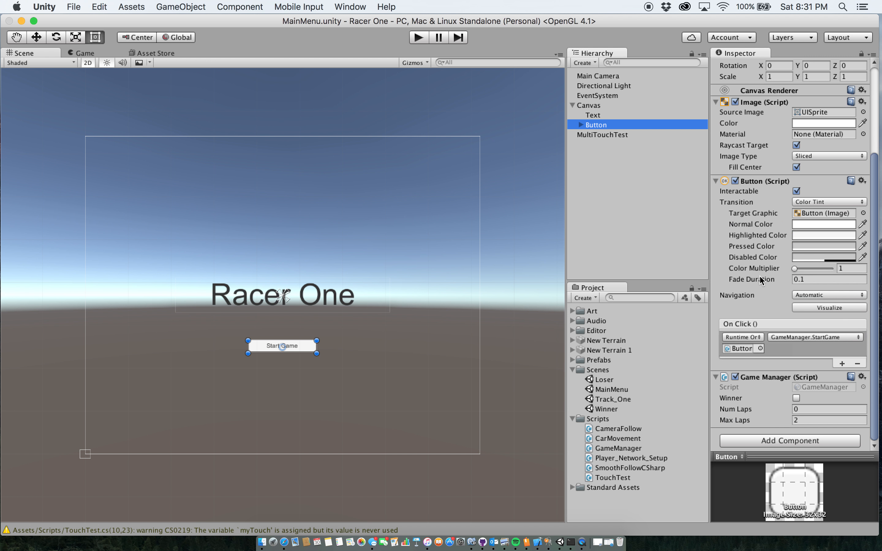
{"action": "mouse_move", "coordinate": [809, 341]}
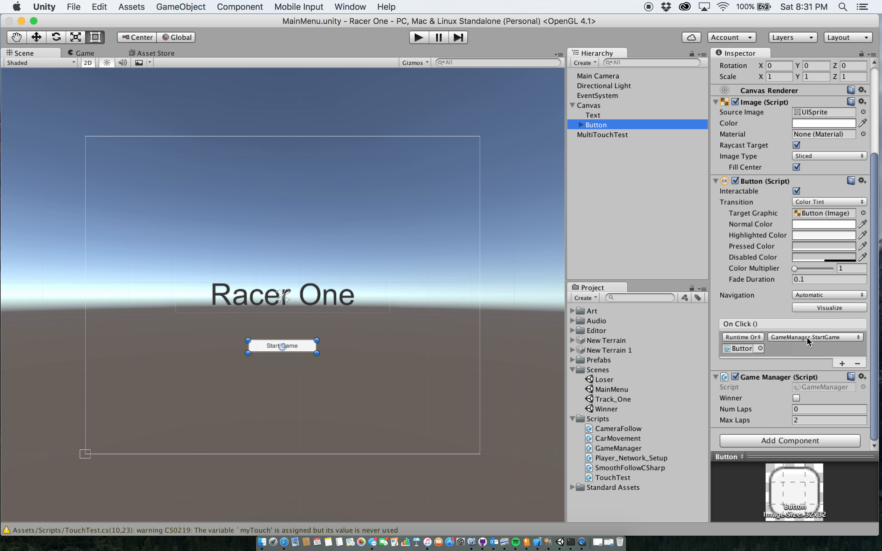
{"action": "mouse_move", "coordinate": [803, 349]}
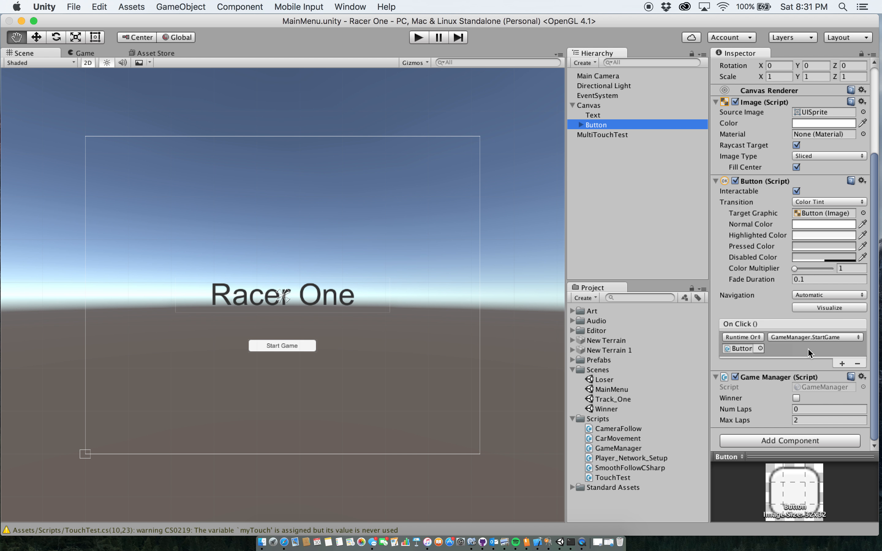
{"action": "mouse_move", "coordinate": [503, 376]}
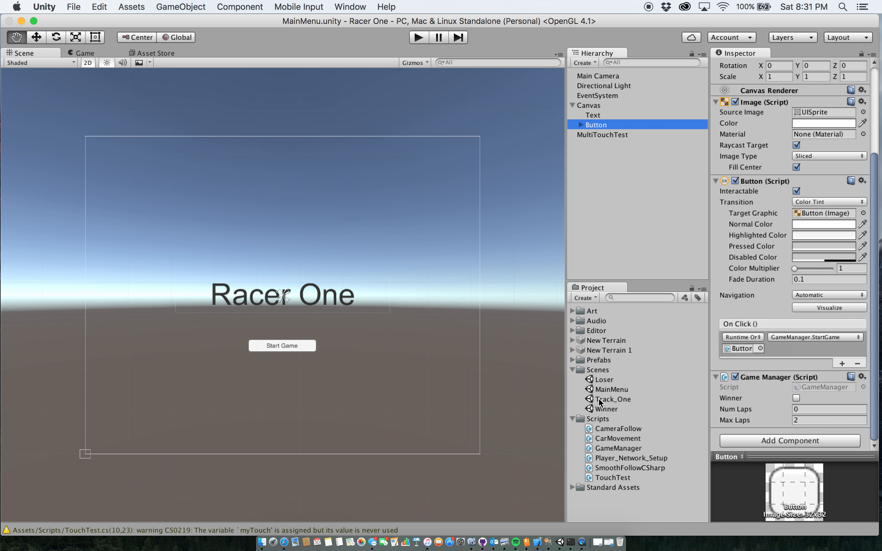
{"action": "mouse_move", "coordinate": [593, 402]}
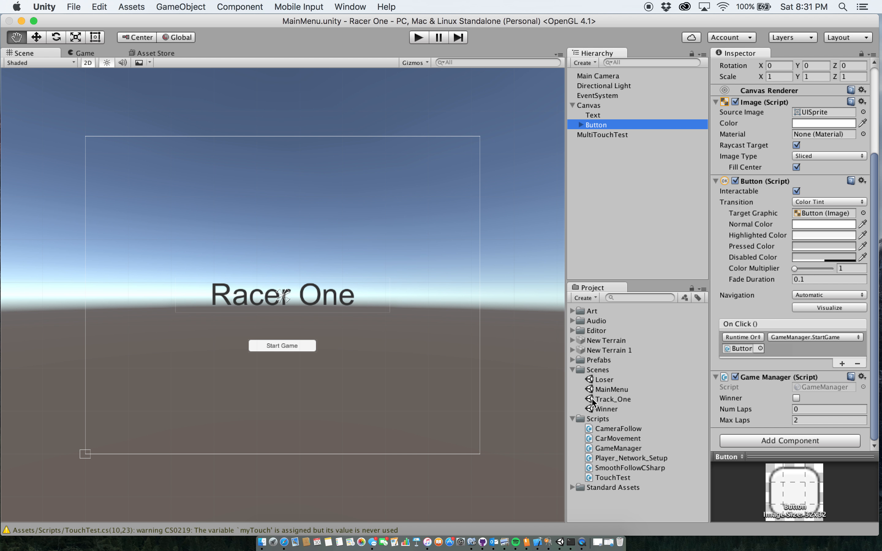
Step: Open the Track_One scene in 3D perspective and move the view over the race track
{"action": "double_click", "coordinate": [612, 399]}
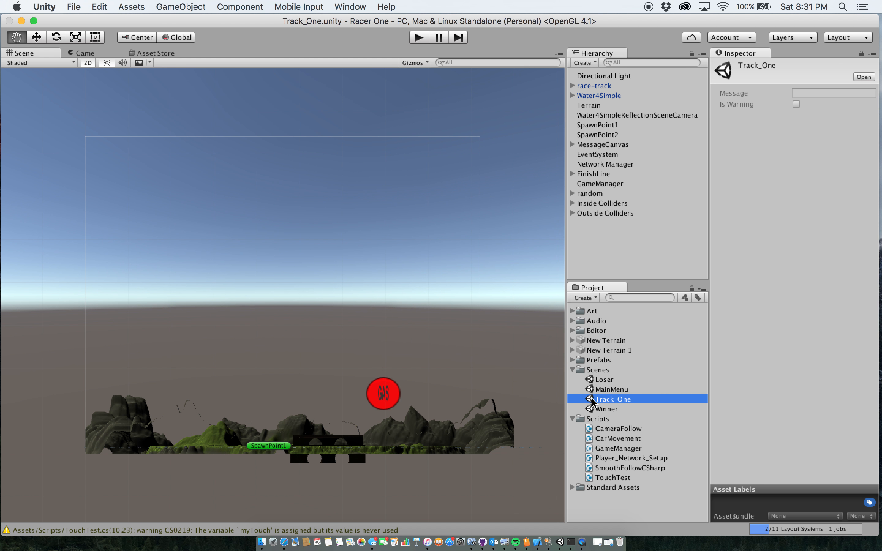
{"action": "left_click", "coordinate": [87, 62]}
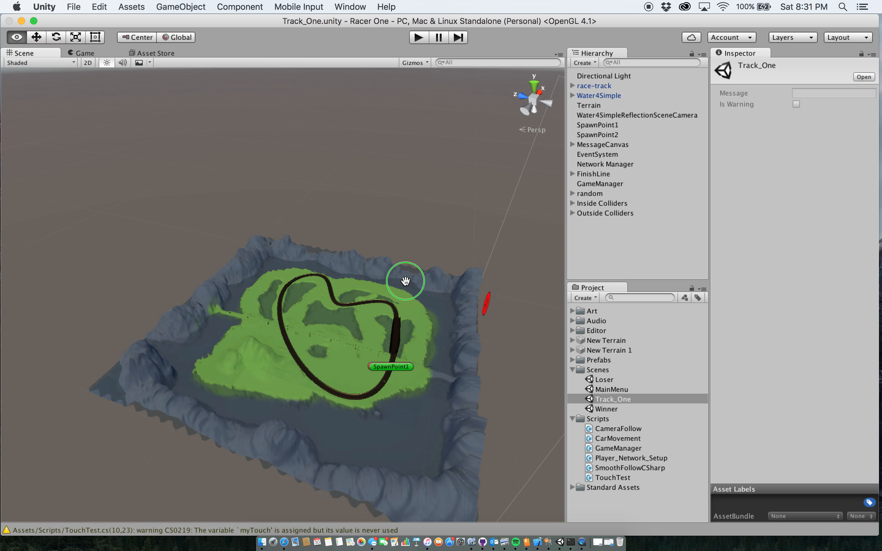
{"action": "left_click_drag", "start_coordinate": [405, 281], "coordinate": [343, 327]}
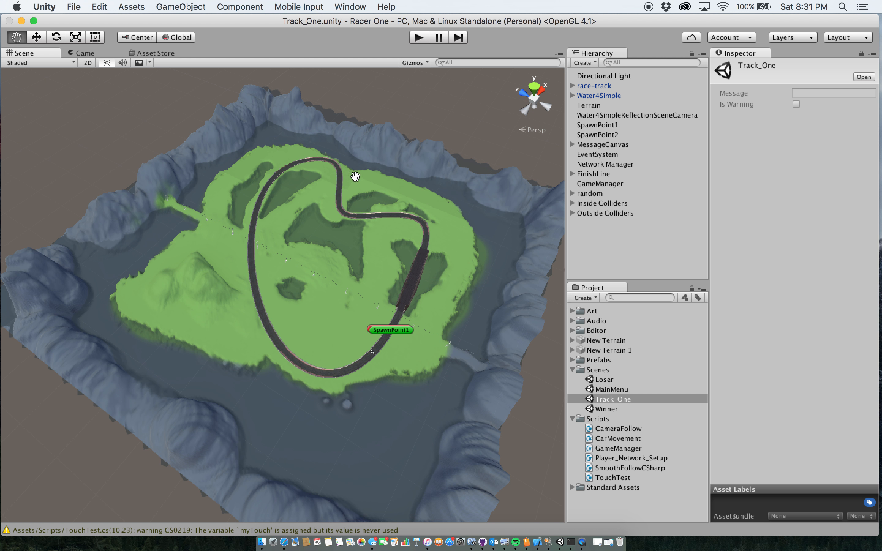
{"action": "mouse_move", "coordinate": [342, 356]}
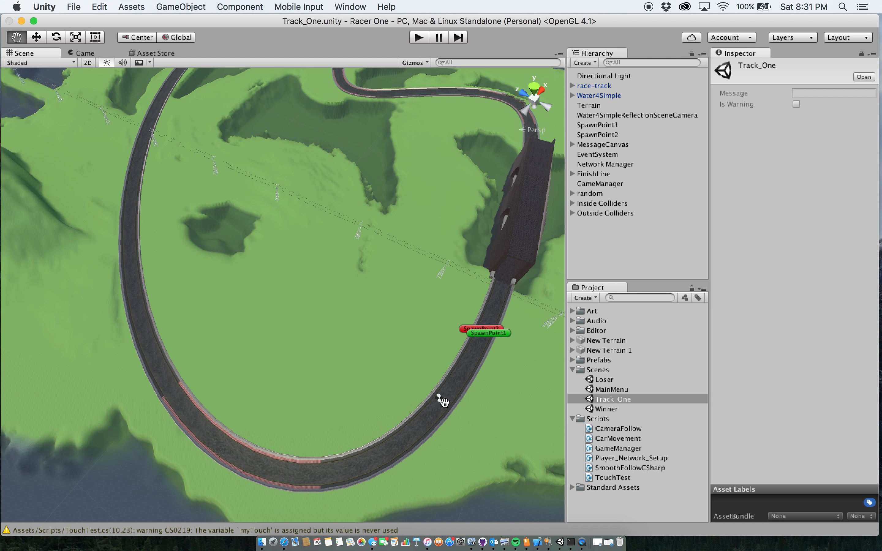
{"action": "mouse_move", "coordinate": [479, 341]}
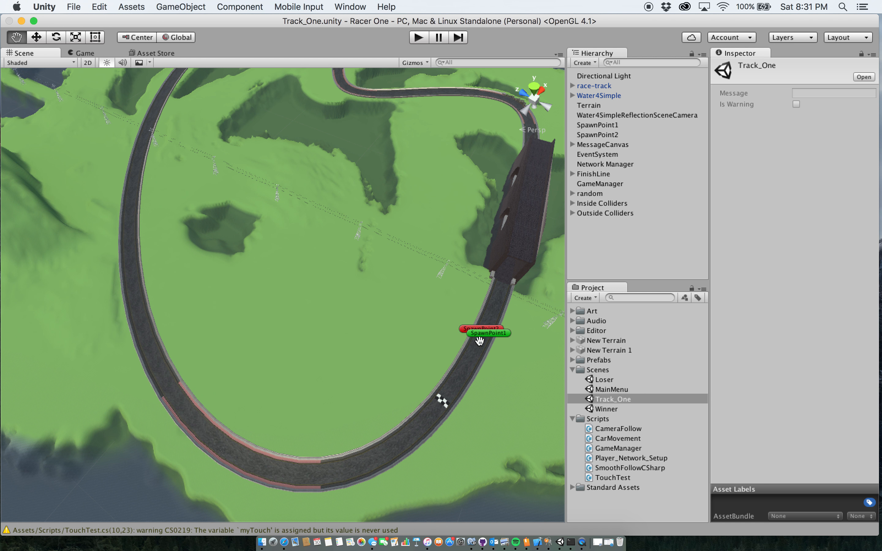
{"action": "mouse_move", "coordinate": [493, 336]}
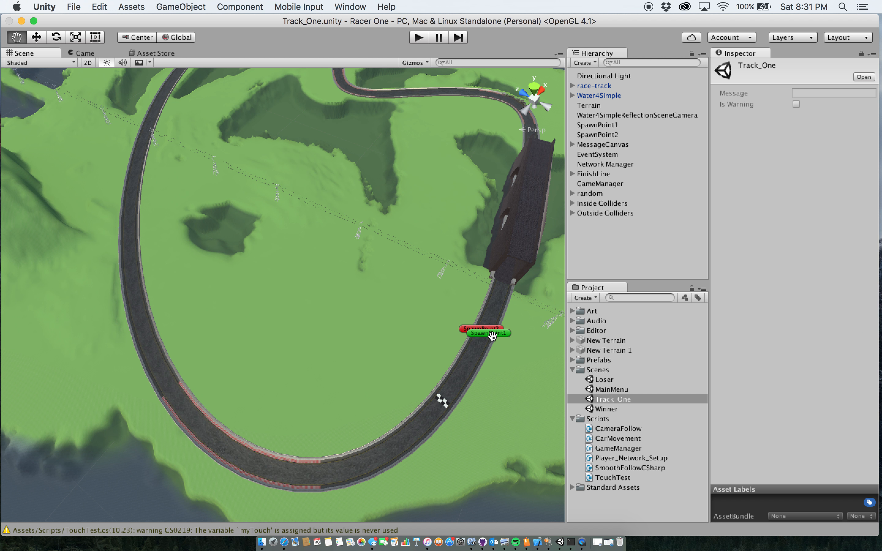
{"action": "mouse_move", "coordinate": [3, 254]}
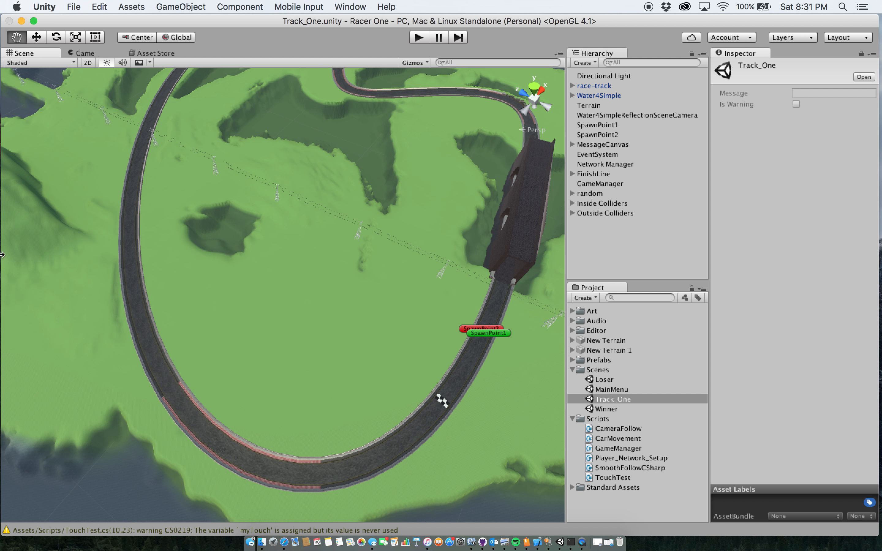
{"action": "mouse_move", "coordinate": [589, 359]}
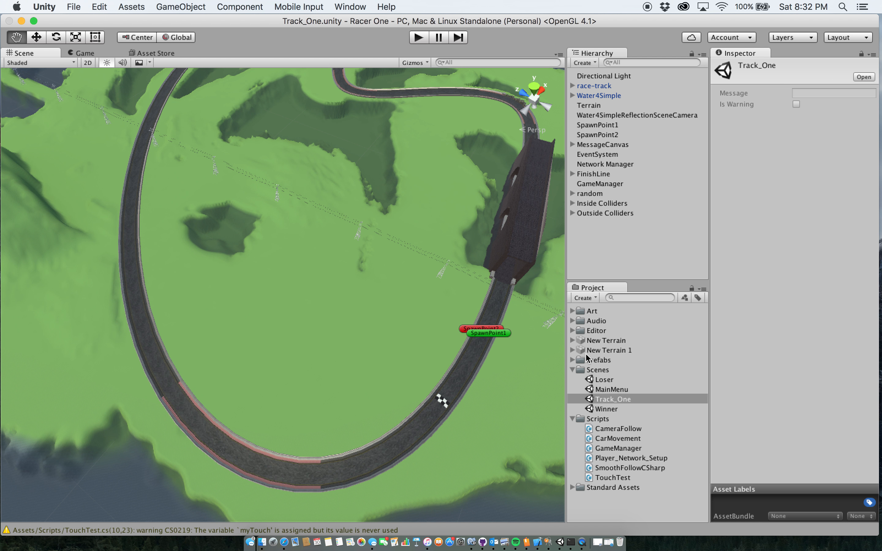
{"action": "mouse_move", "coordinate": [460, 369]}
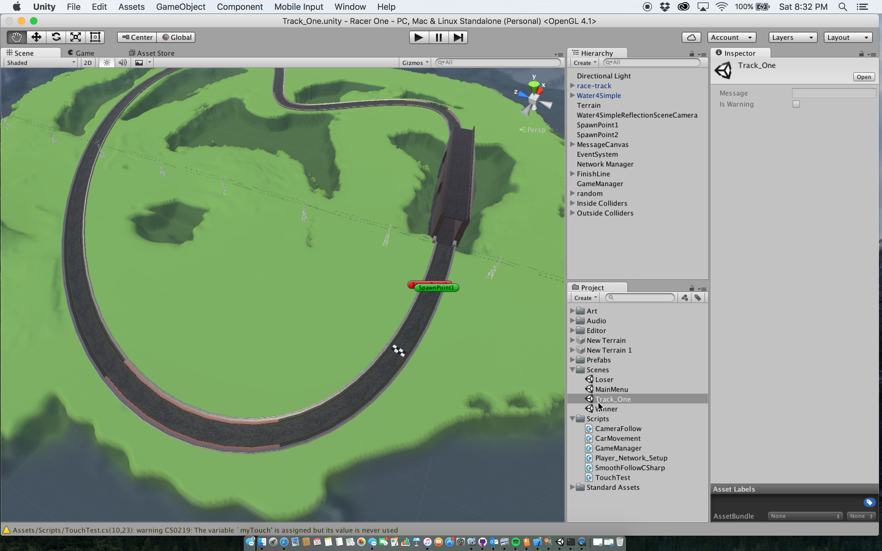
Step: Open the Loser scene, inspect its Canvas in 2D, then reopen Track_One
{"action": "double_click", "coordinate": [603, 379]}
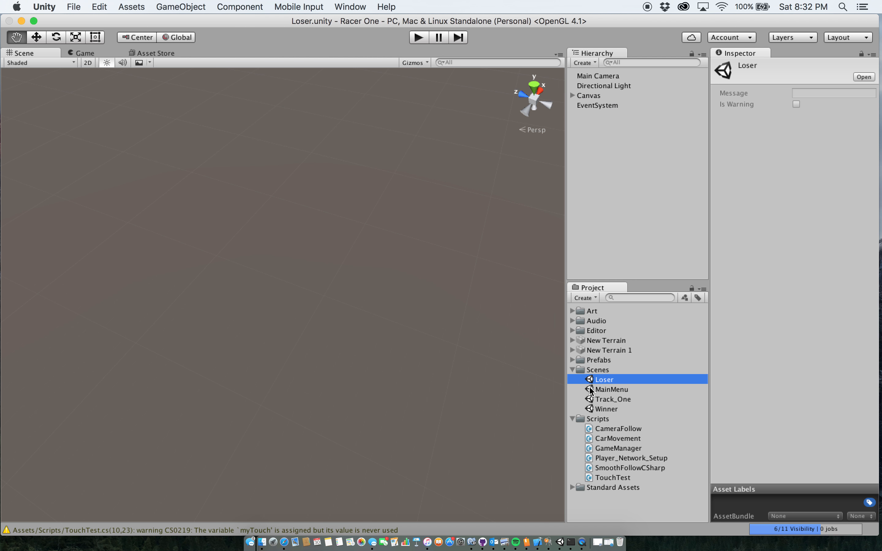
{"action": "left_click", "coordinate": [588, 95]}
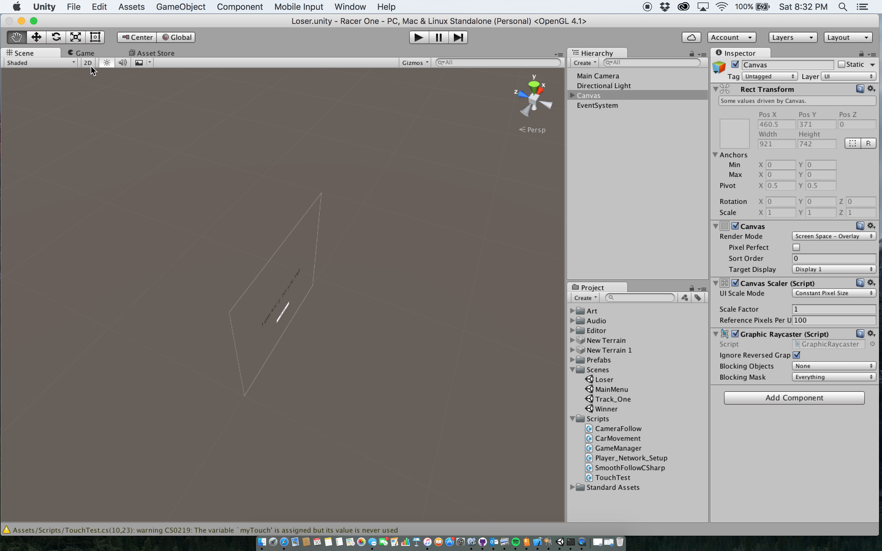
{"action": "left_click", "coordinate": [87, 62]}
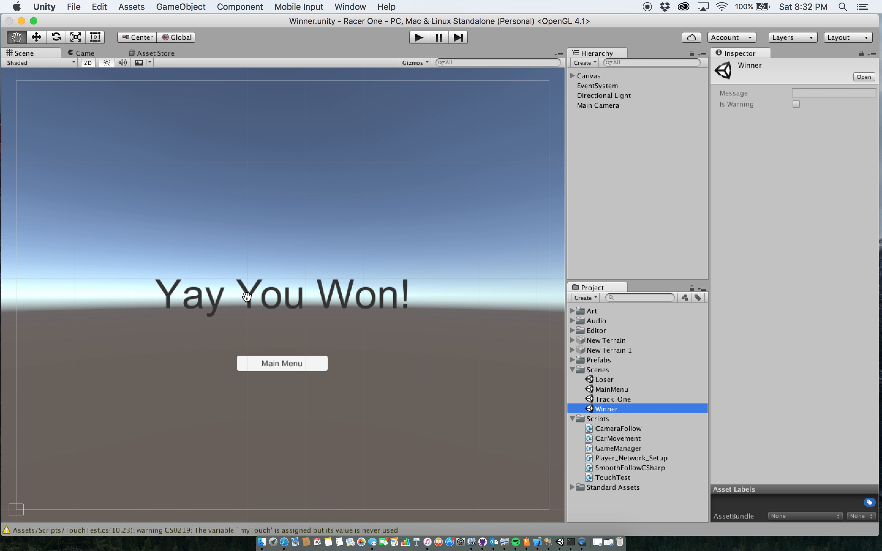
{"action": "mouse_move", "coordinate": [707, 242]}
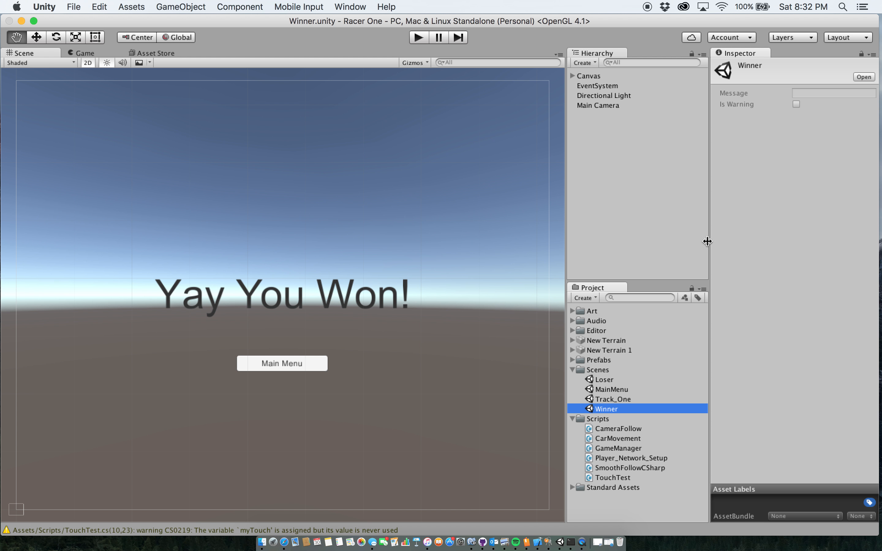
{"action": "double_click", "coordinate": [613, 399]}
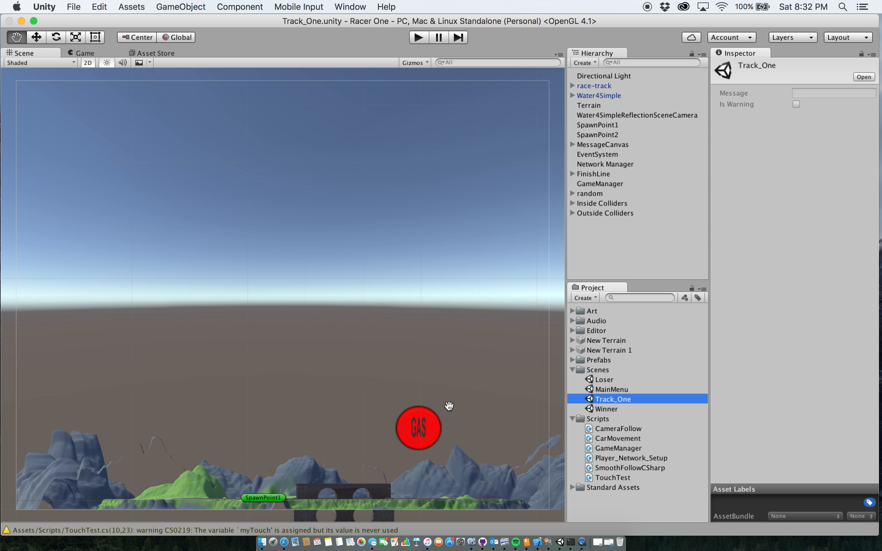
{"action": "mouse_move", "coordinate": [616, 191]}
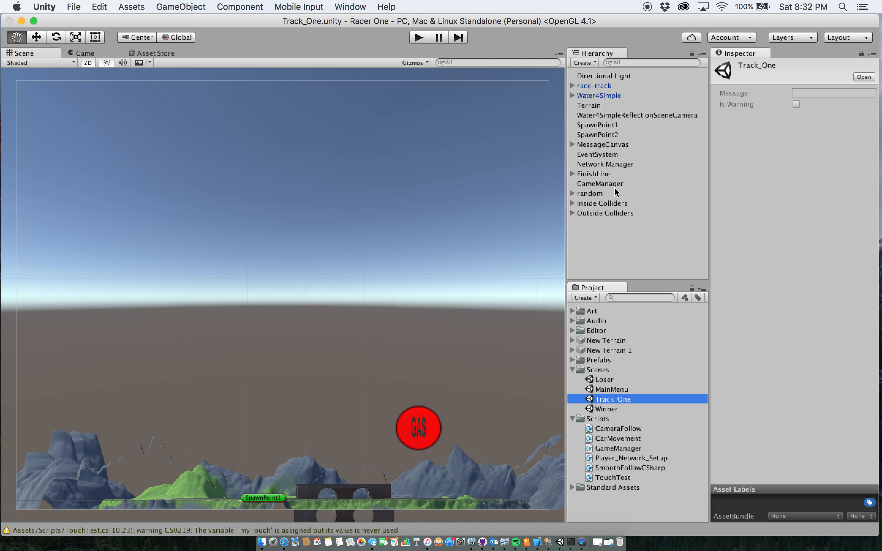
{"action": "mouse_move", "coordinate": [616, 193]}
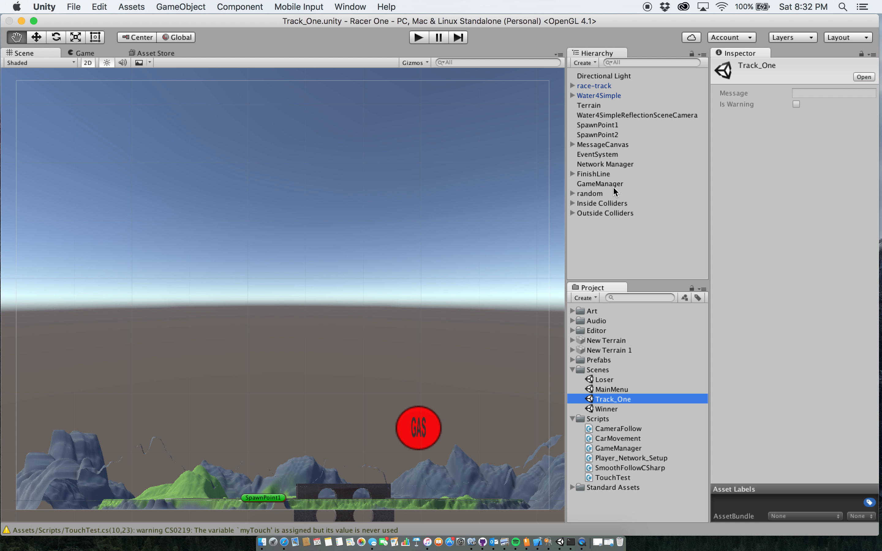
Step: Inspect the GAS button under MessageCanvas, its Knob image and empty On Click, then collapse MessageCanvas
{"action": "left_click", "coordinate": [603, 145]}
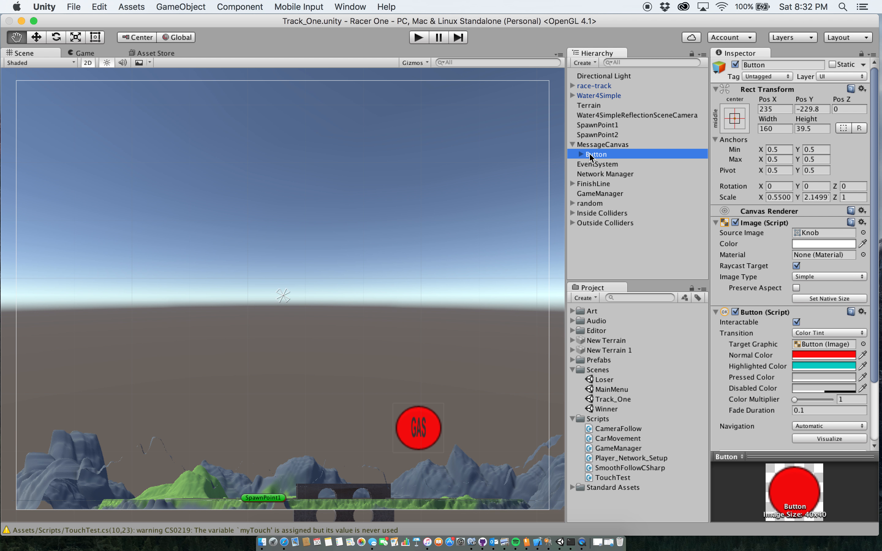
{"action": "scroll", "scroll_direction": "down", "scroll_amount": 3}
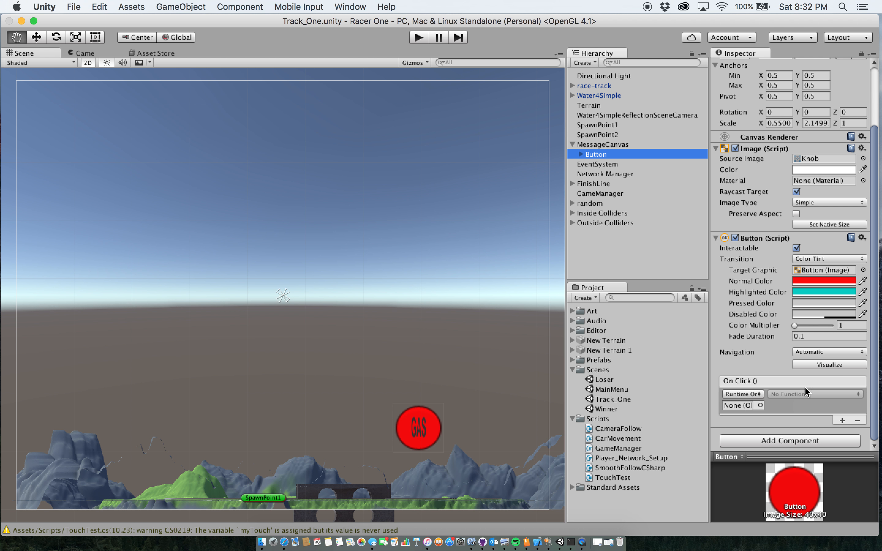
{"action": "mouse_move", "coordinate": [576, 208]}
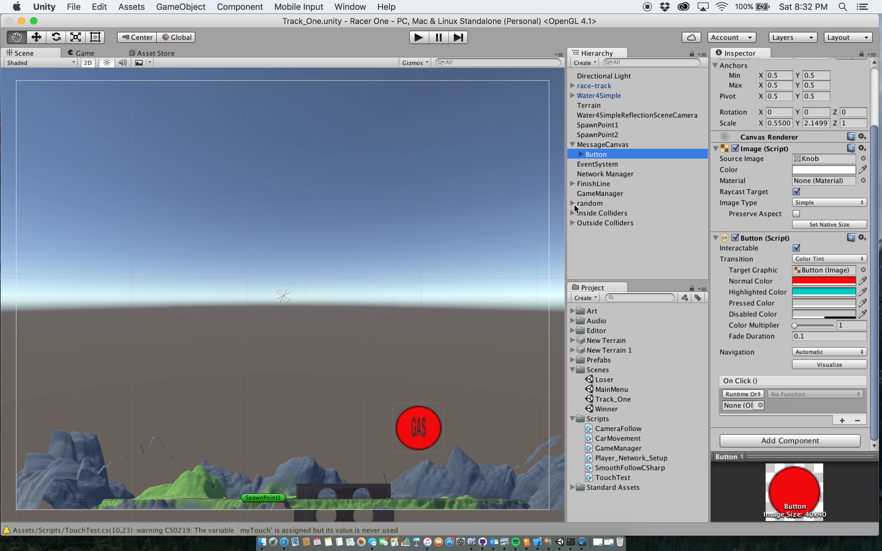
{"action": "left_click", "coordinate": [572, 145]}
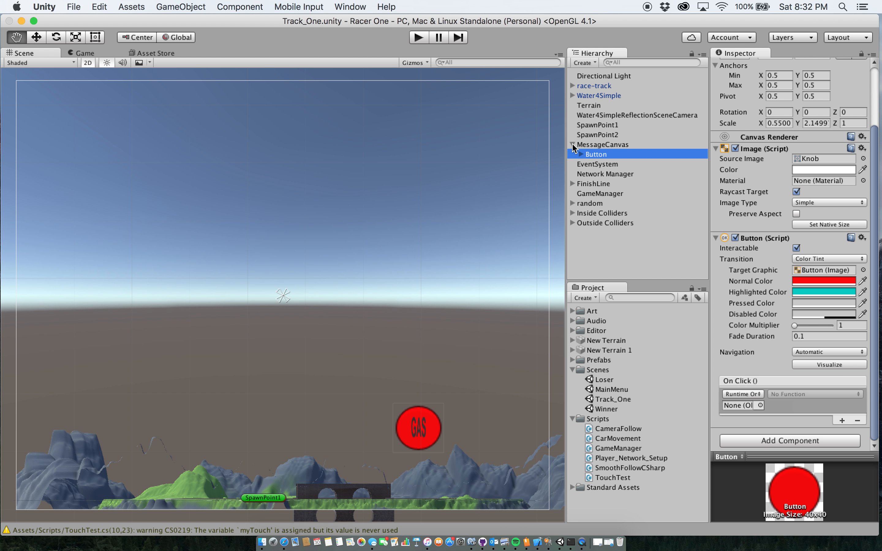
{"action": "left_click", "coordinate": [573, 145]}
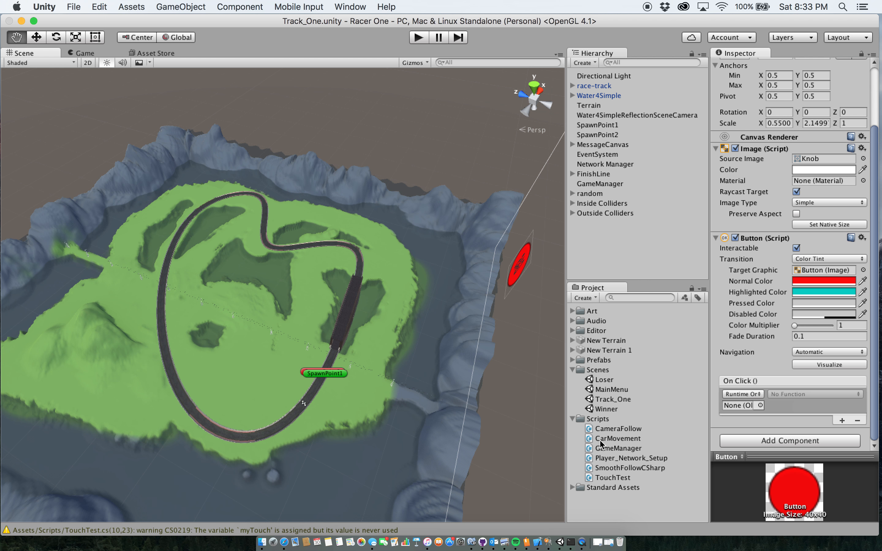
Step: Preview CarMovement, GameManager, Player_Network_Setup and SmoothFollowCSharp scripts, ending on CarMovement
{"action": "left_click", "coordinate": [617, 438]}
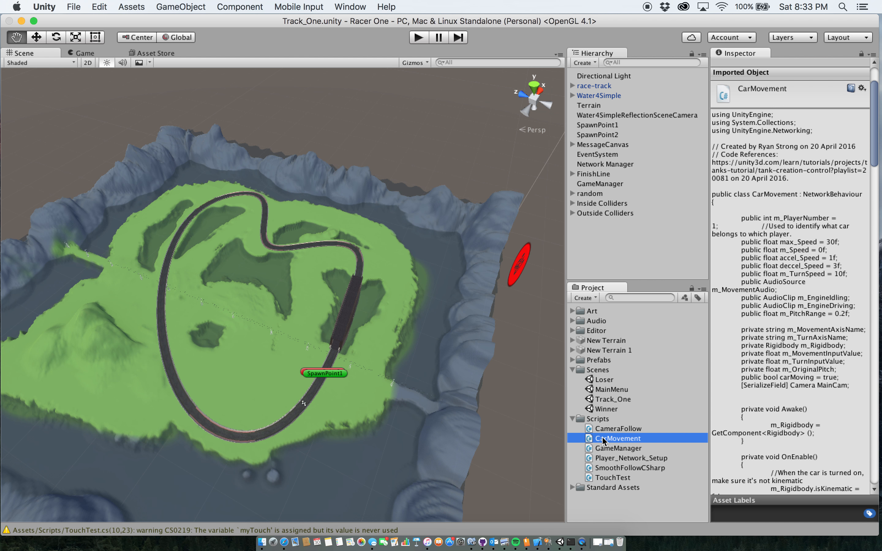
{"action": "mouse_move", "coordinate": [602, 450]}
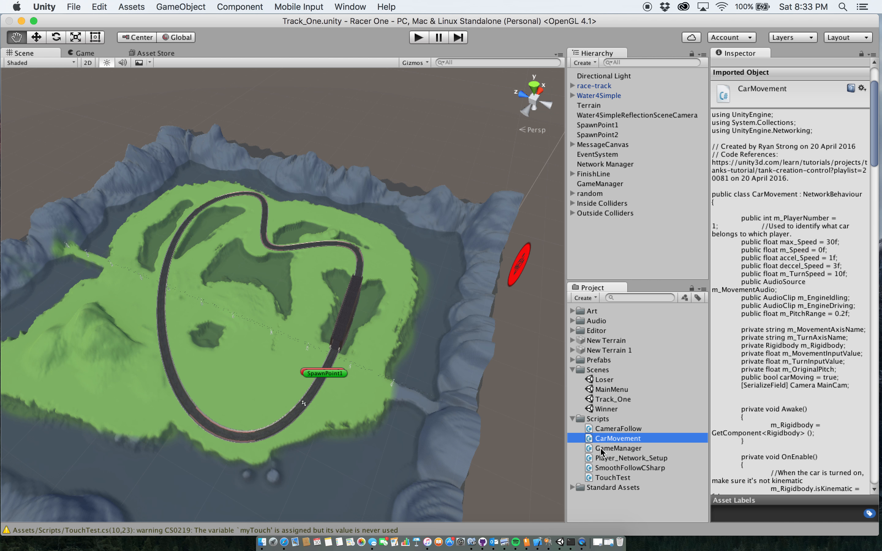
{"action": "mouse_move", "coordinate": [601, 445]}
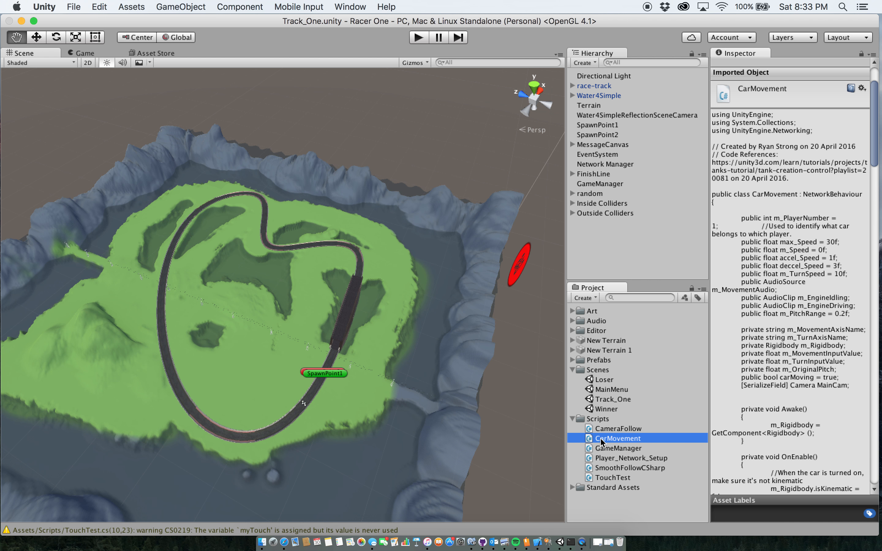
{"action": "mouse_move", "coordinate": [611, 448]}
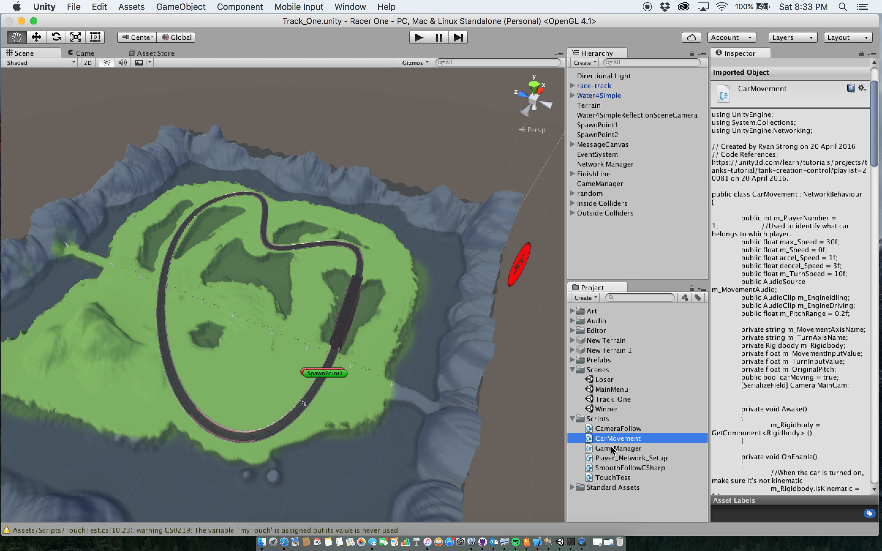
{"action": "left_click", "coordinate": [617, 448]}
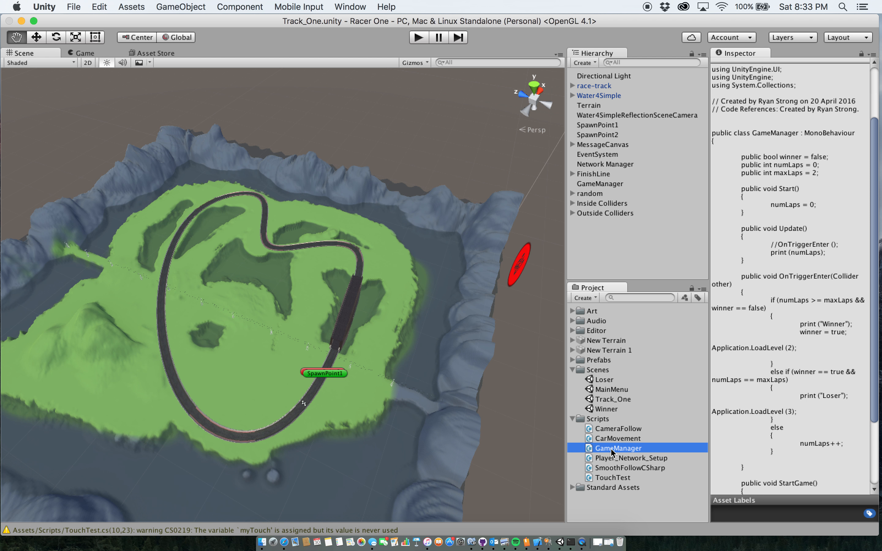
{"action": "mouse_move", "coordinate": [614, 477]}
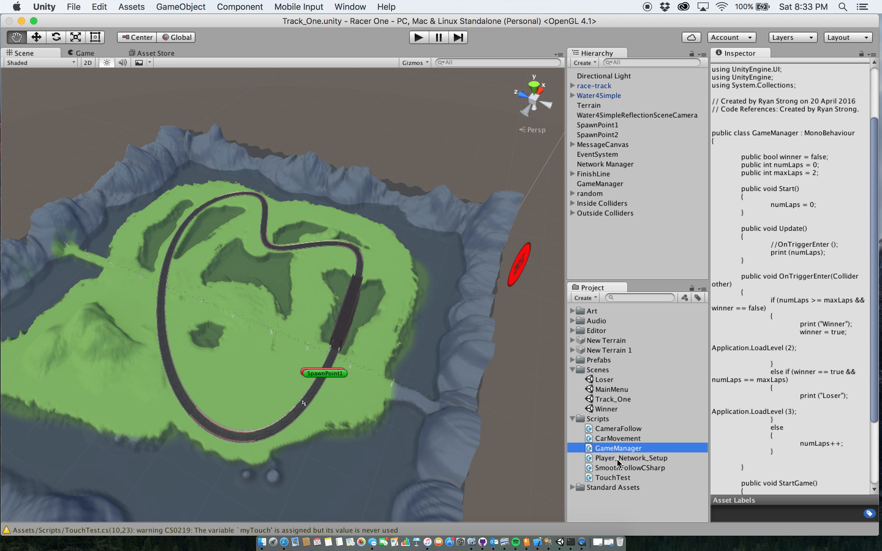
{"action": "left_click", "coordinate": [631, 458]}
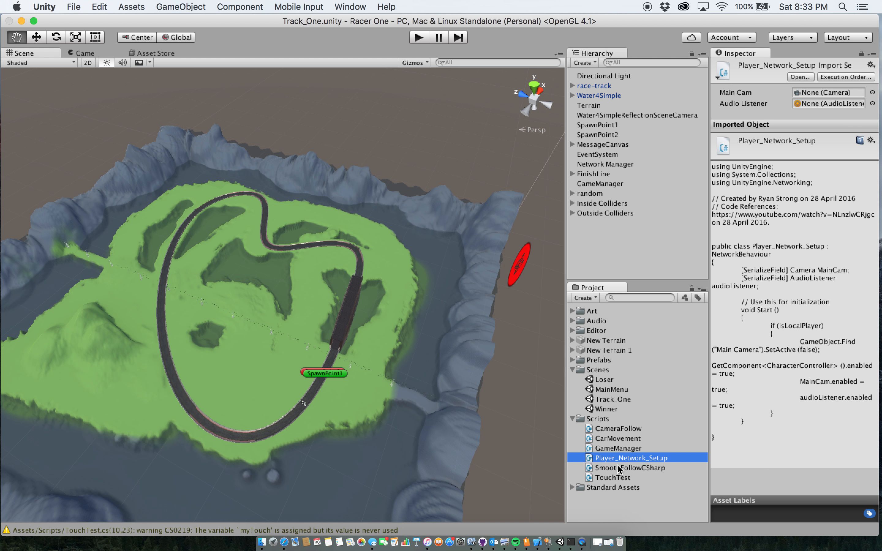
{"action": "left_click", "coordinate": [629, 467]}
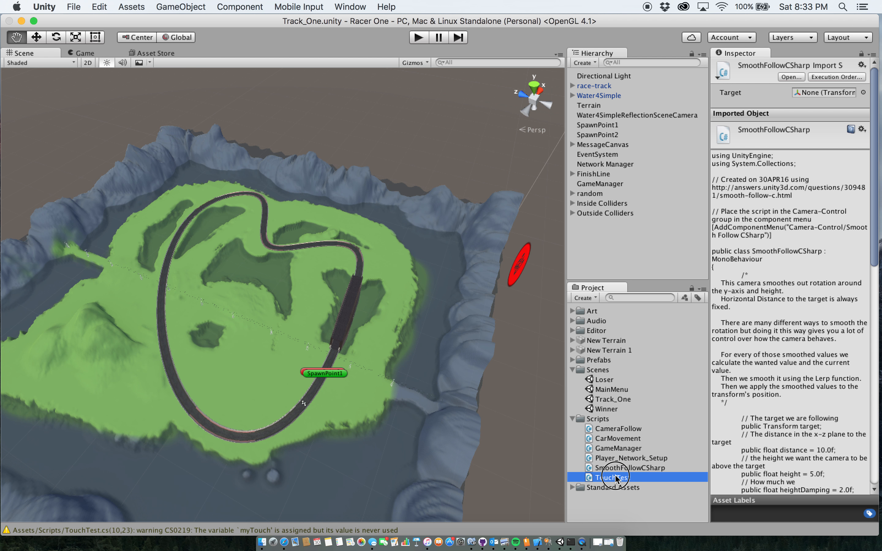
{"action": "left_click", "coordinate": [617, 438]}
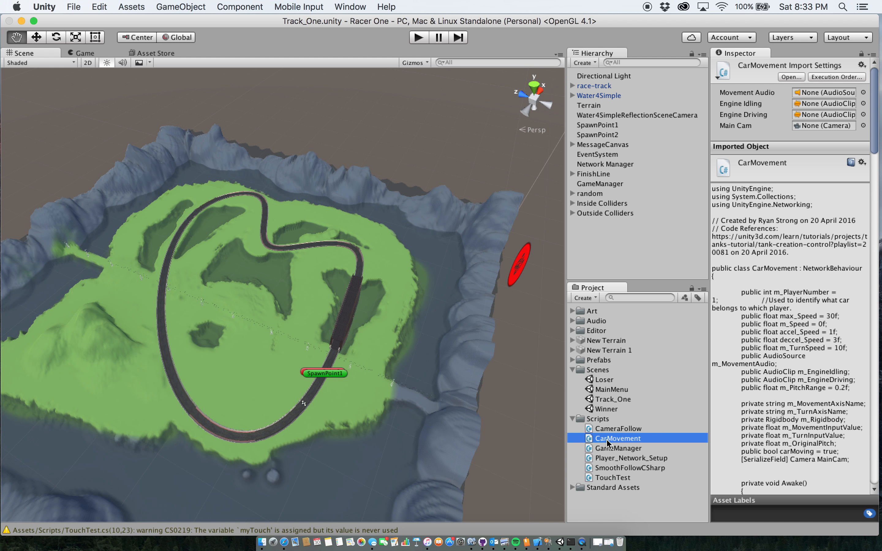
Step: Open CarMovement.cs in MonoDevelop and review its player number, speed and audio declarations
{"action": "double_click", "coordinate": [616, 438]}
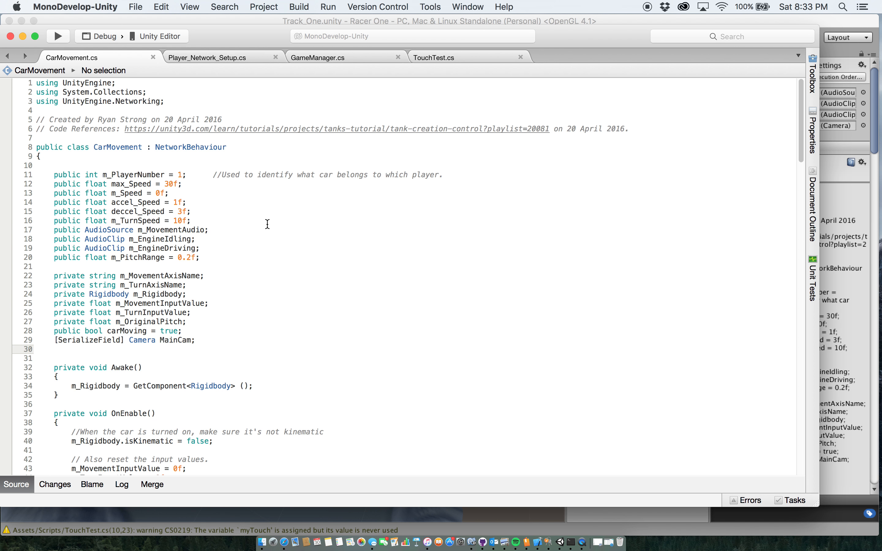
{"action": "mouse_move", "coordinate": [116, 137]}
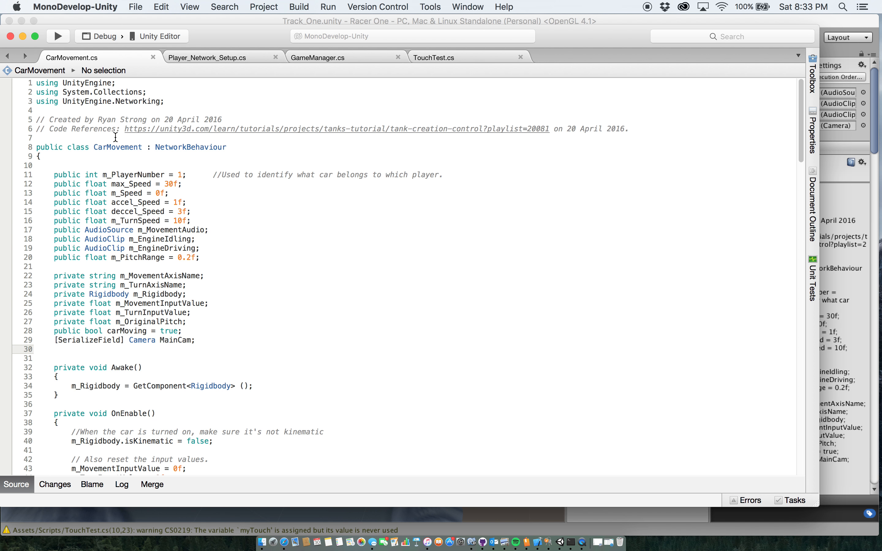
{"action": "mouse_move", "coordinate": [443, 131]}
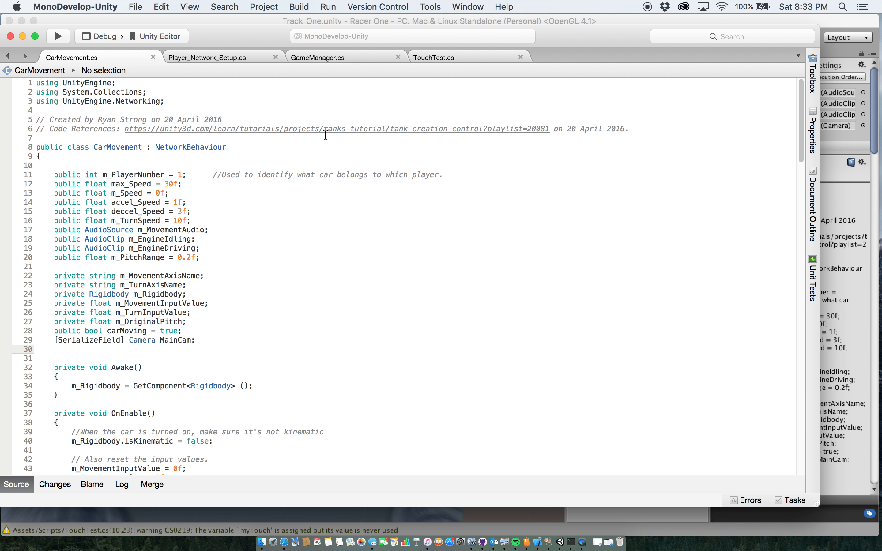
{"action": "left_click", "coordinate": [54, 348]}
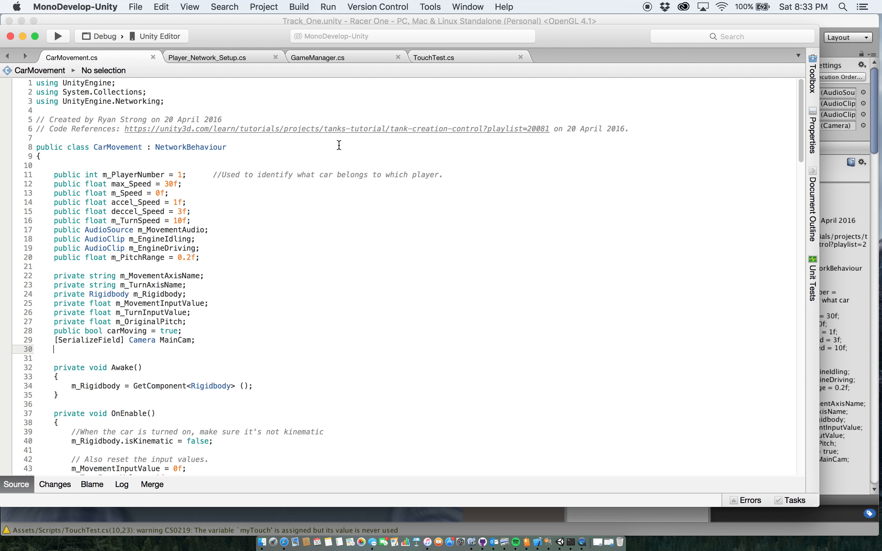
{"action": "mouse_move", "coordinate": [304, 193]}
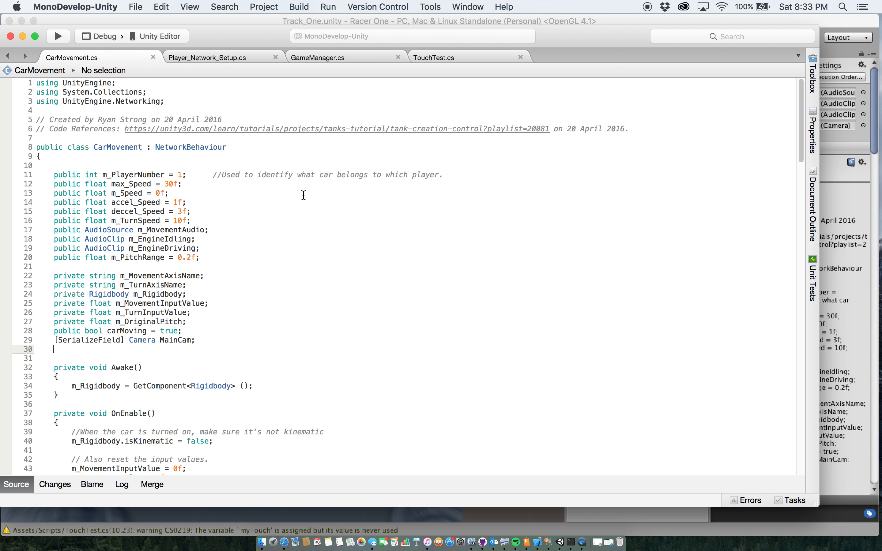
{"action": "mouse_move", "coordinate": [98, 173]}
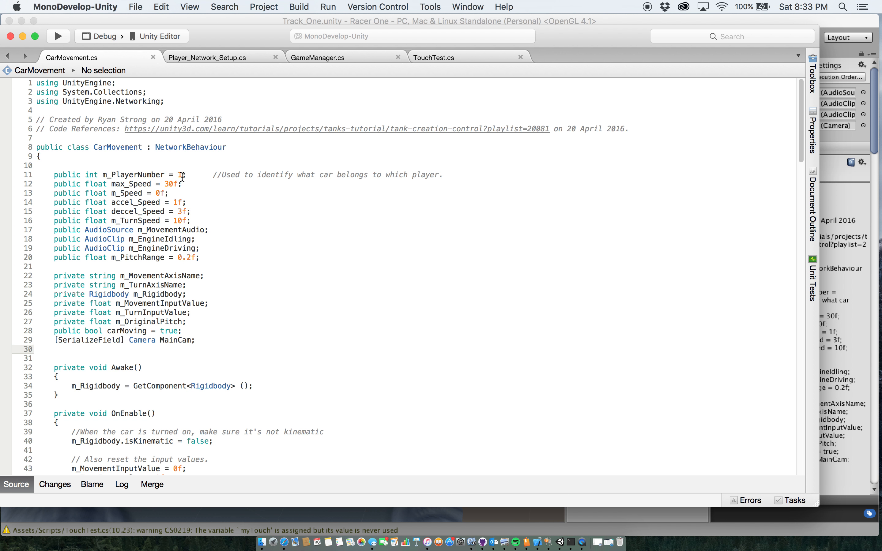
{"action": "type", "text": "1"}
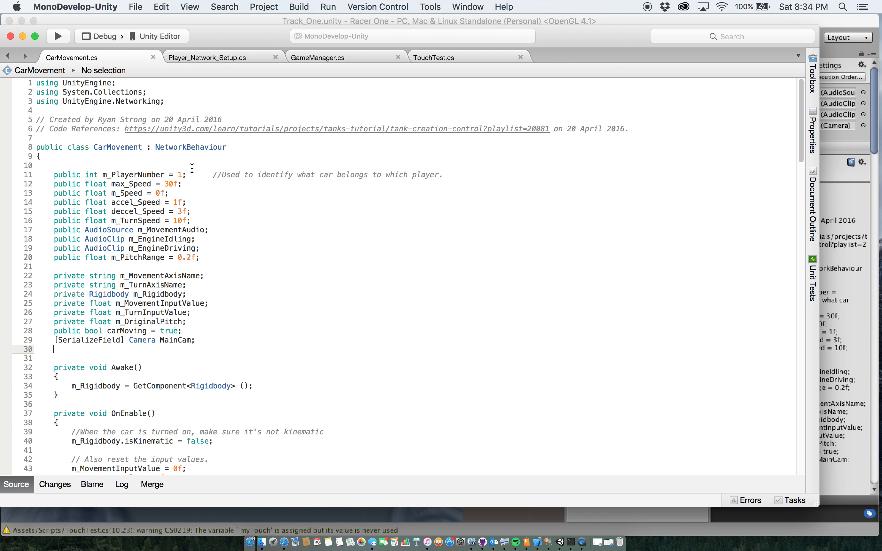
{"action": "mouse_move", "coordinate": [186, 183]}
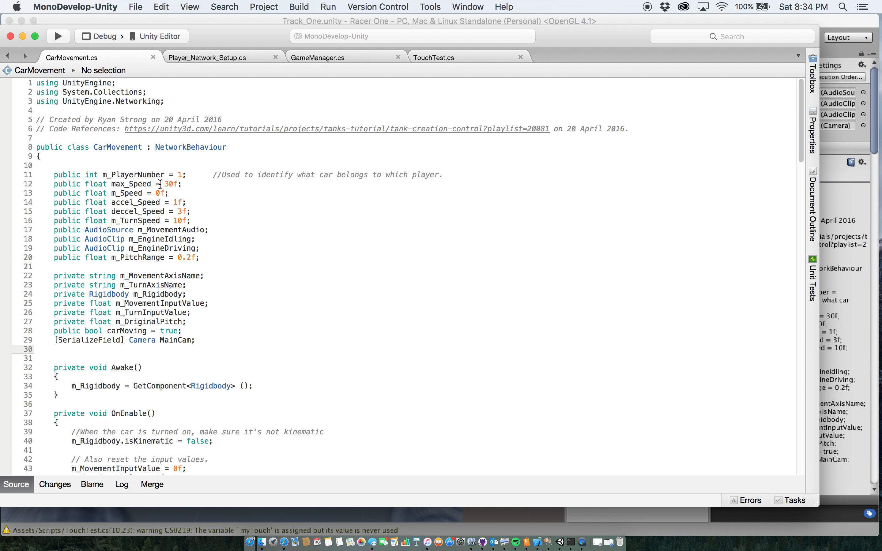
{"action": "left_click", "coordinate": [54, 348]}
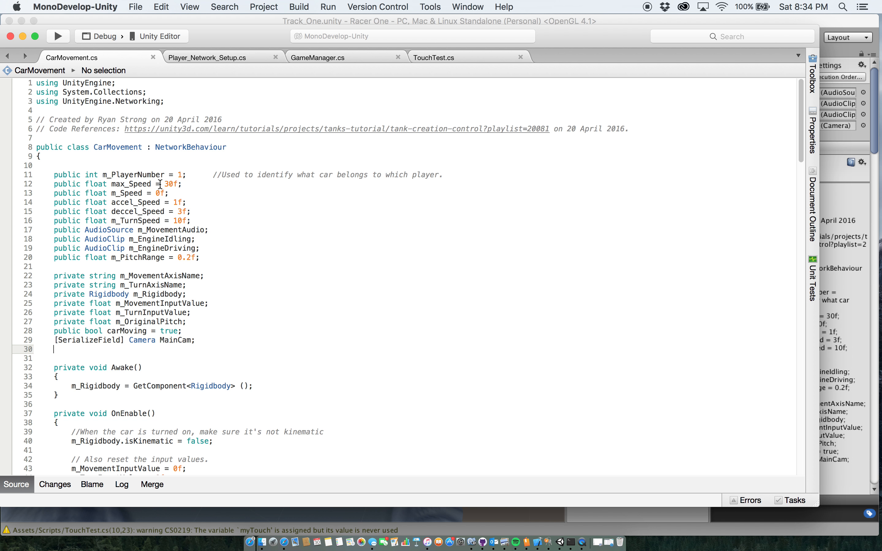
{"action": "mouse_move", "coordinate": [206, 40]}
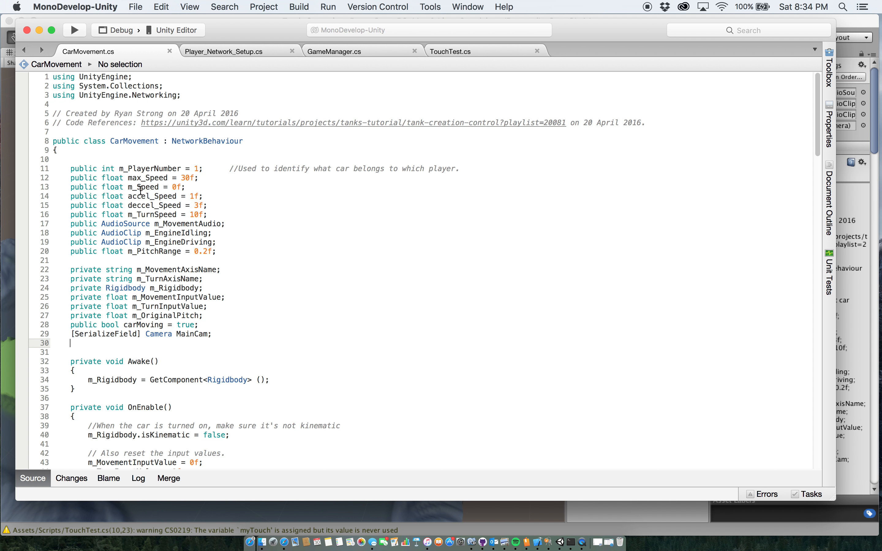
{"action": "mouse_move", "coordinate": [145, 187]}
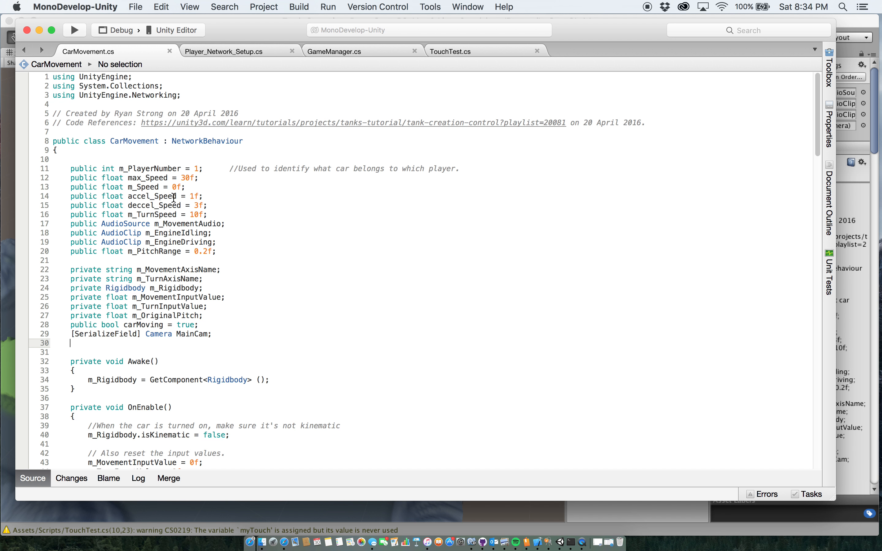
{"action": "mouse_move", "coordinate": [229, 219]}
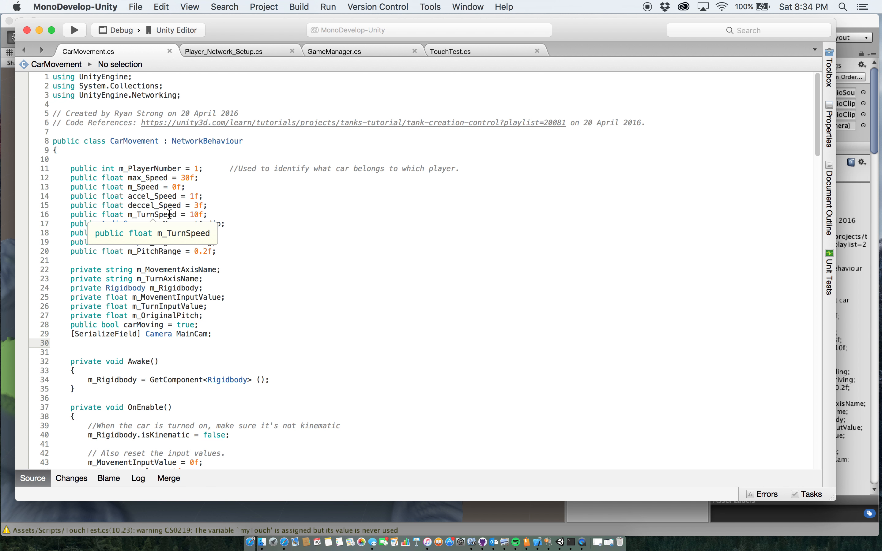
{"action": "left_click", "coordinate": [69, 343]}
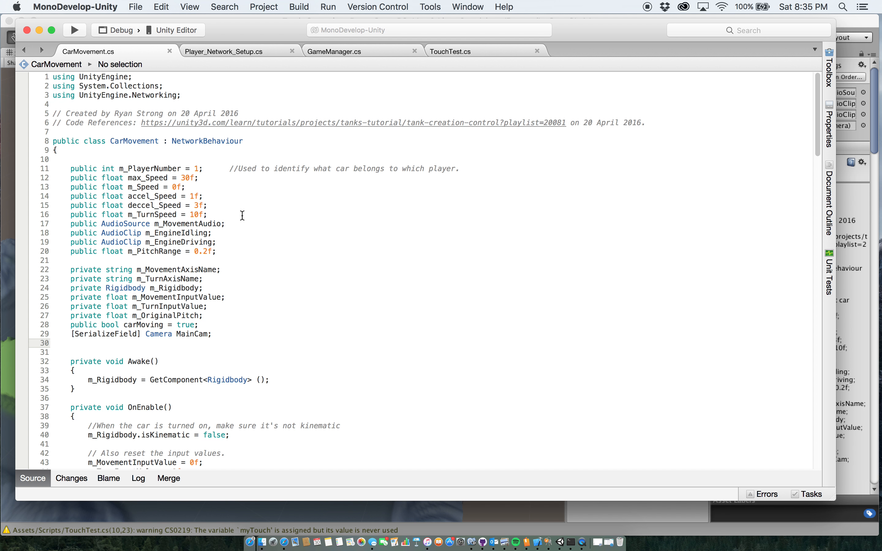
{"action": "mouse_move", "coordinate": [118, 236]}
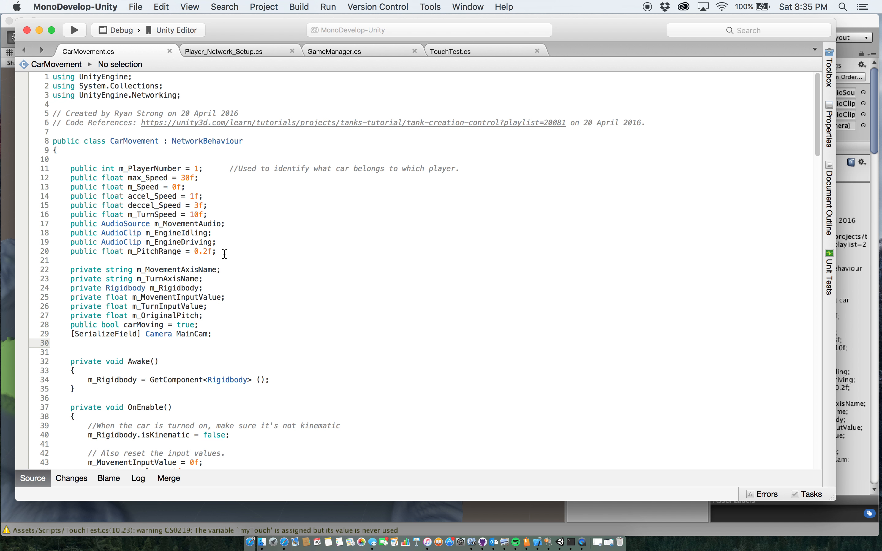
{"action": "mouse_move", "coordinate": [282, 266]}
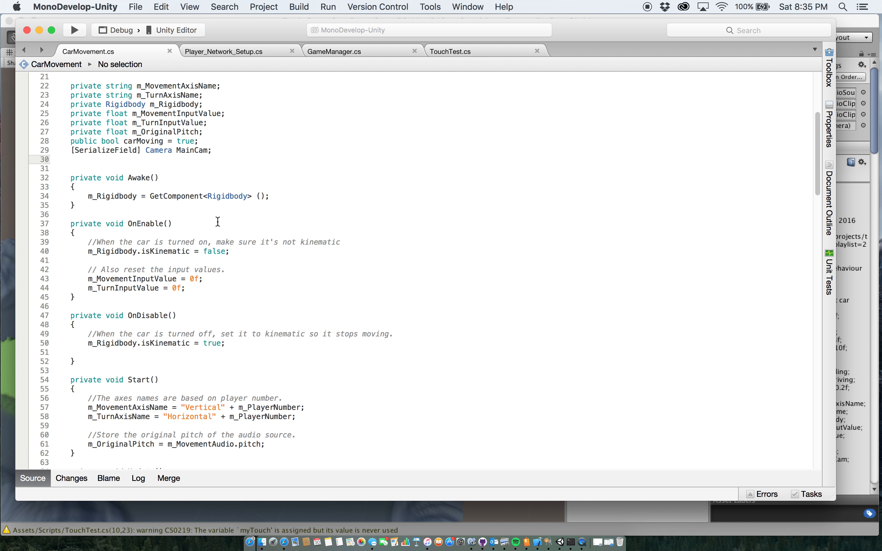
{"action": "scroll", "scroll_direction": "down", "scroll_amount": 3}
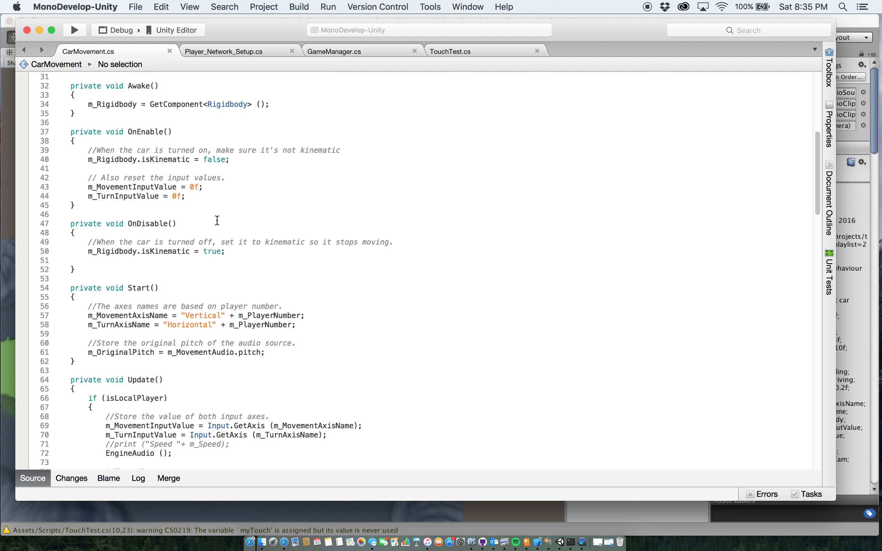
{"action": "scroll", "scroll_direction": "down", "scroll_amount": 3}
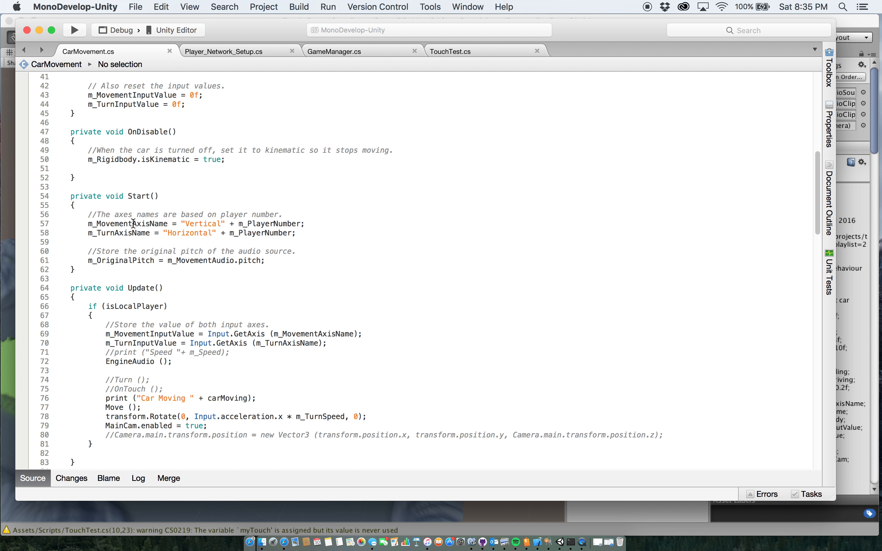
{"action": "mouse_move", "coordinate": [205, 223]}
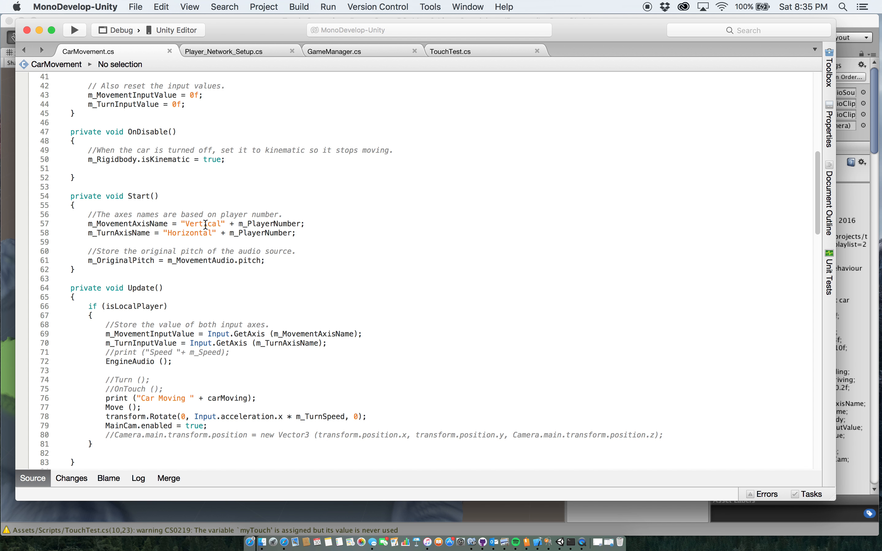
{"action": "mouse_move", "coordinate": [213, 238]}
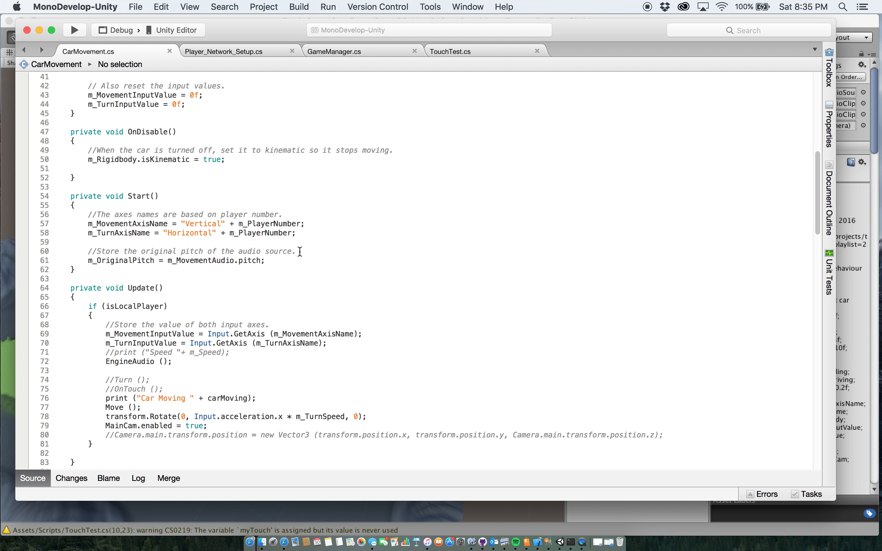
{"action": "mouse_move", "coordinate": [314, 250]}
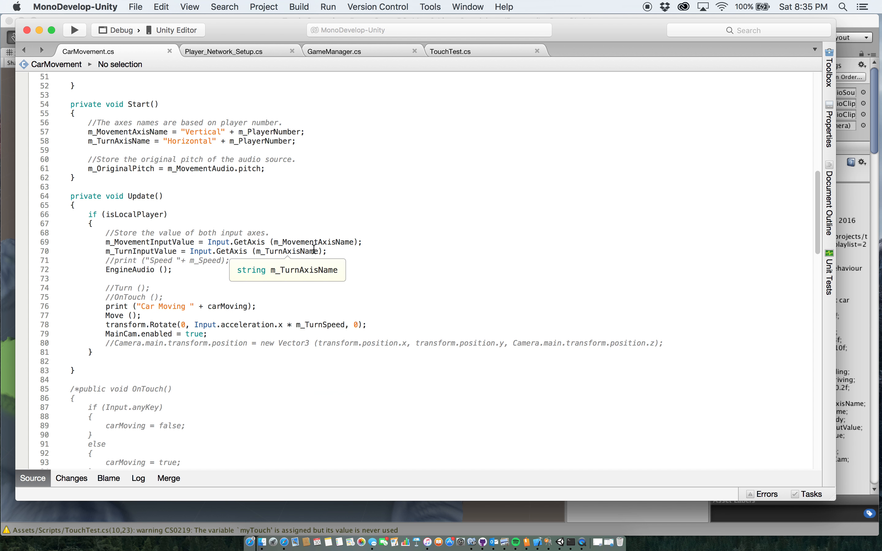
{"action": "mouse_move", "coordinate": [75, 202]}
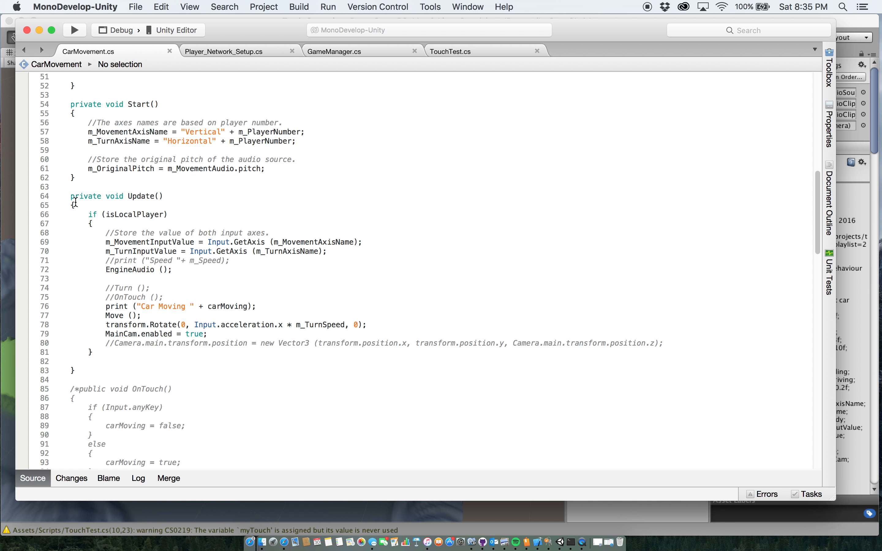
{"action": "mouse_move", "coordinate": [125, 204]}
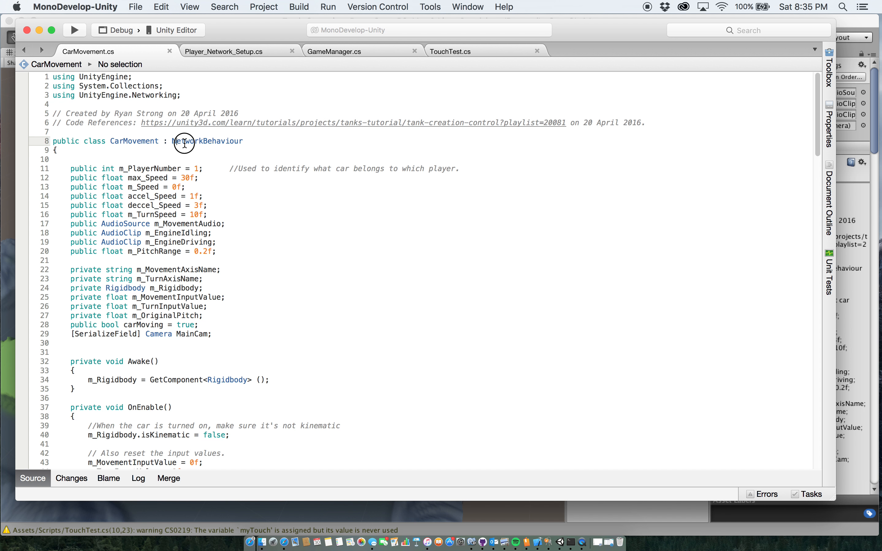
{"action": "double_click", "coordinate": [206, 141]}
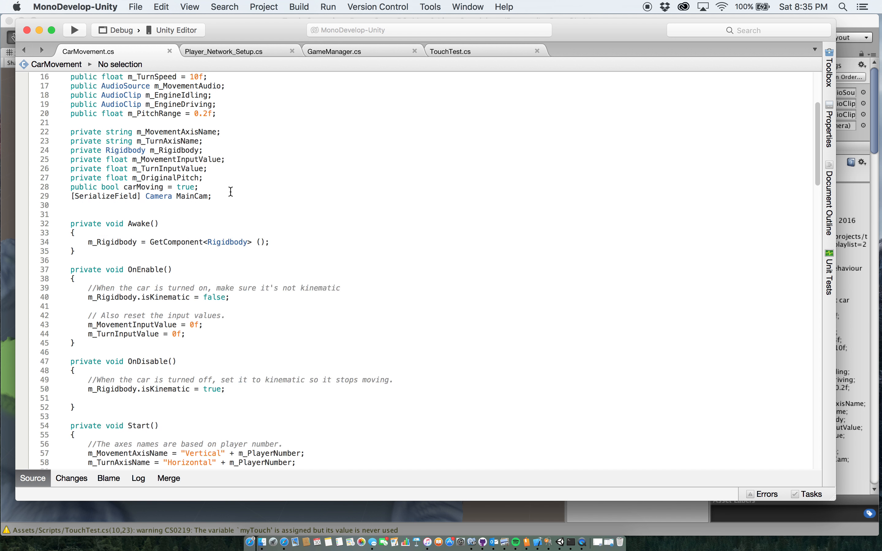
{"action": "scroll", "scroll_direction": "down", "scroll_amount": 3}
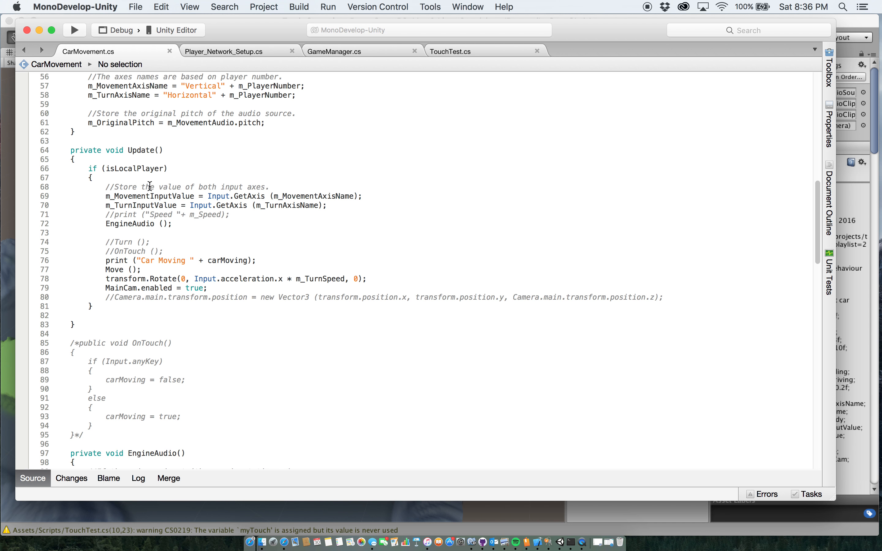
{"action": "mouse_move", "coordinate": [148, 186]}
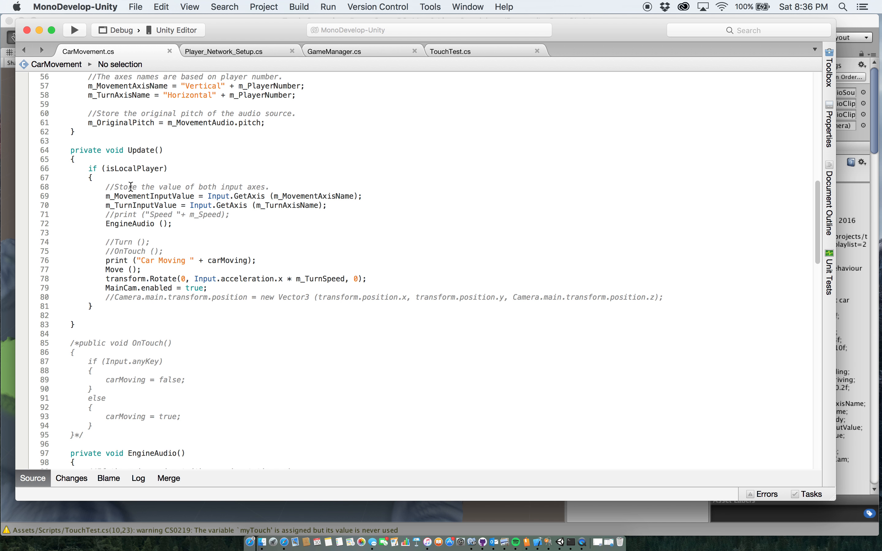
{"action": "mouse_move", "coordinate": [130, 183]}
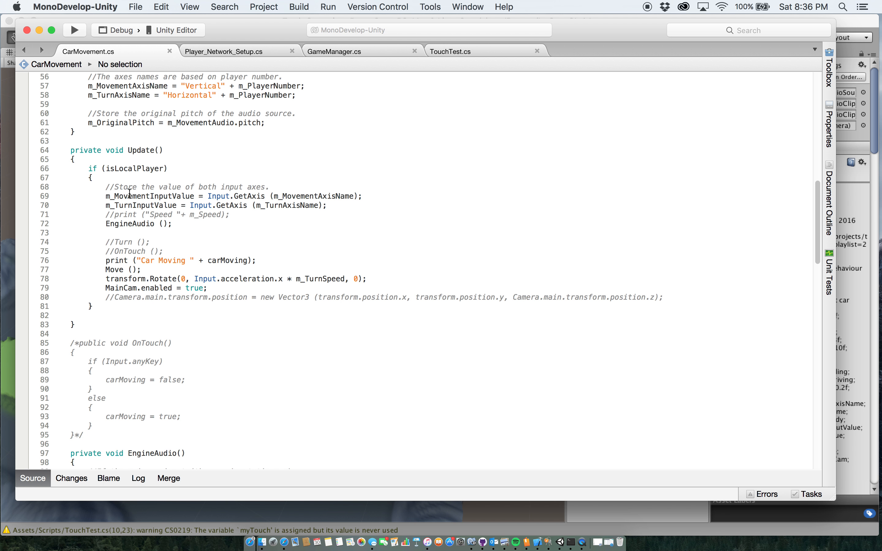
{"action": "mouse_move", "coordinate": [267, 205]}
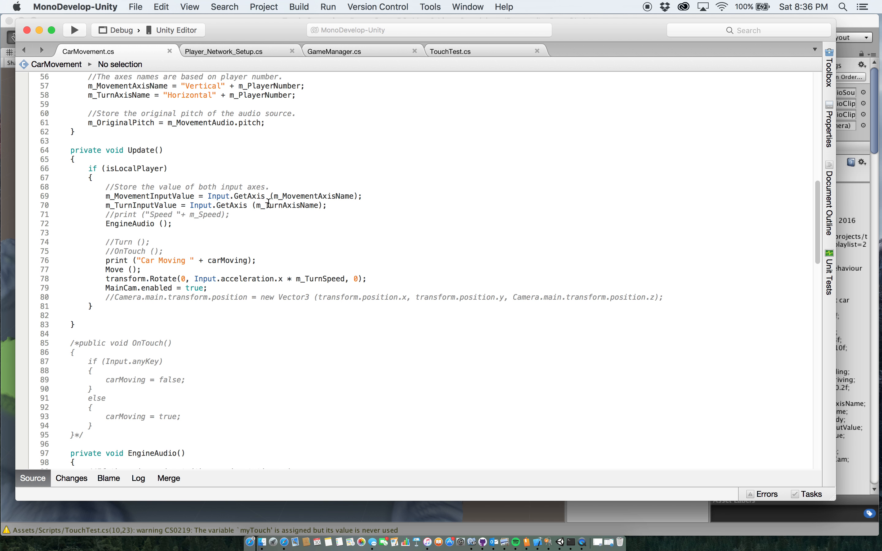
{"action": "mouse_move", "coordinate": [184, 229]}
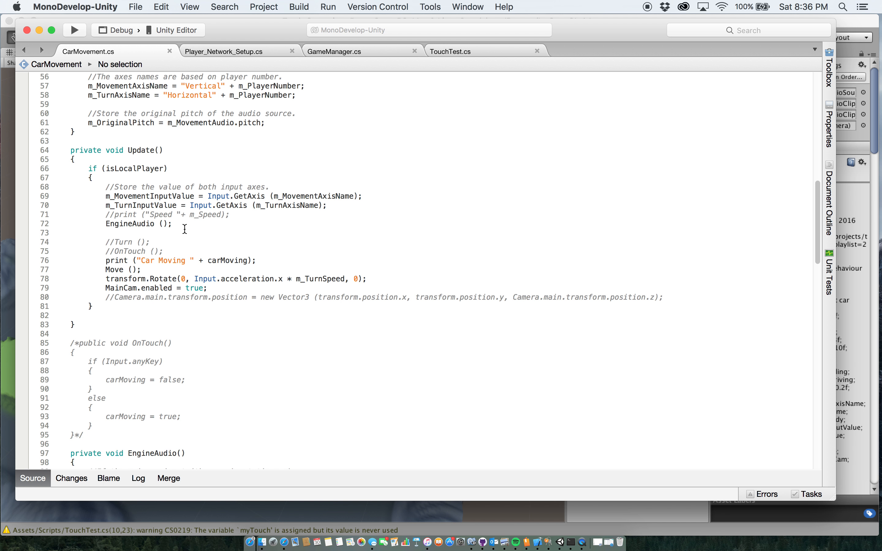
{"action": "mouse_move", "coordinate": [131, 269]}
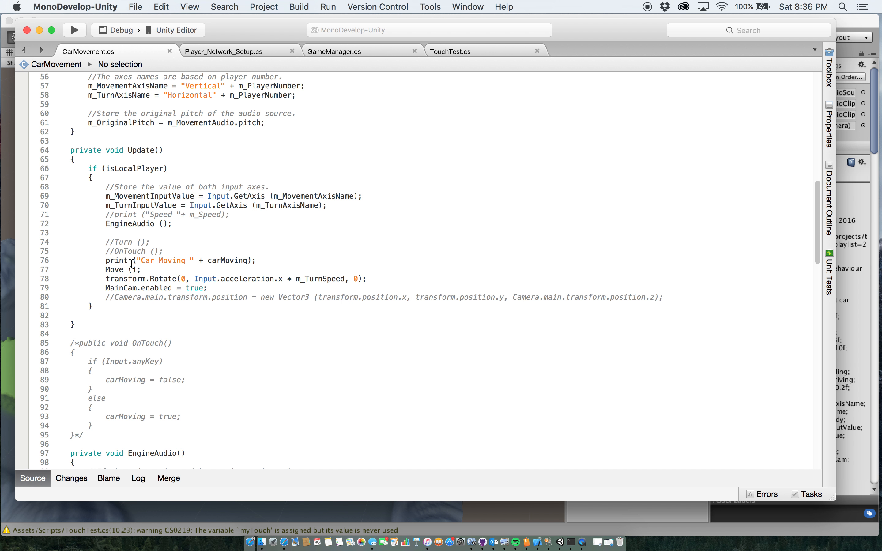
{"action": "mouse_move", "coordinate": [264, 275]}
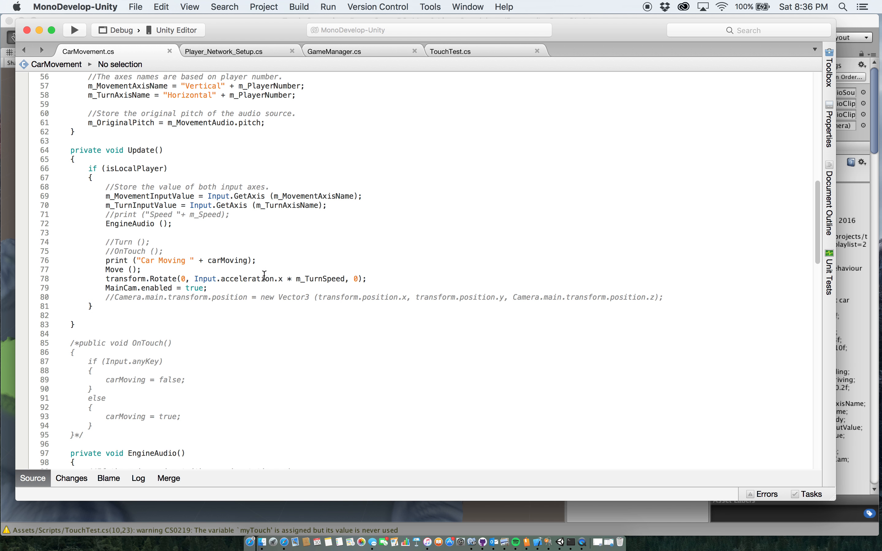
{"action": "mouse_move", "coordinate": [95, 197]}
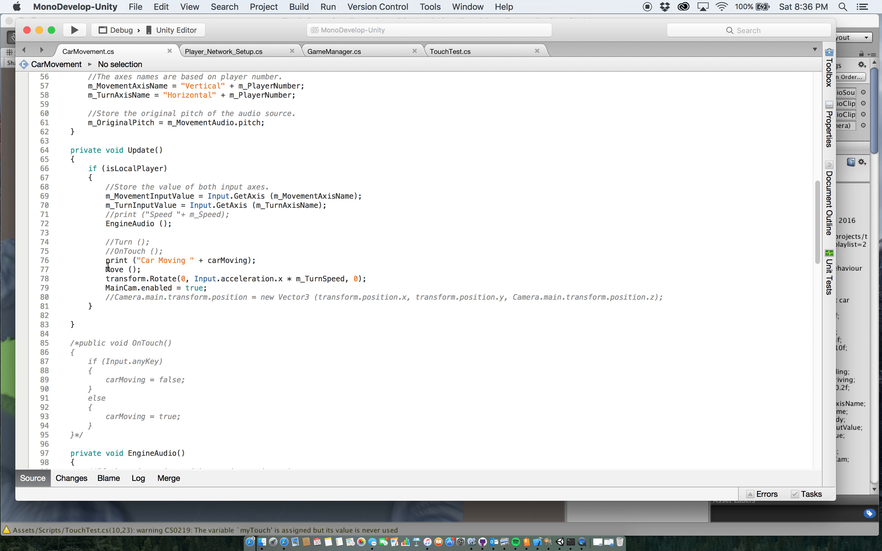
{"action": "left_click", "coordinate": [166, 279]}
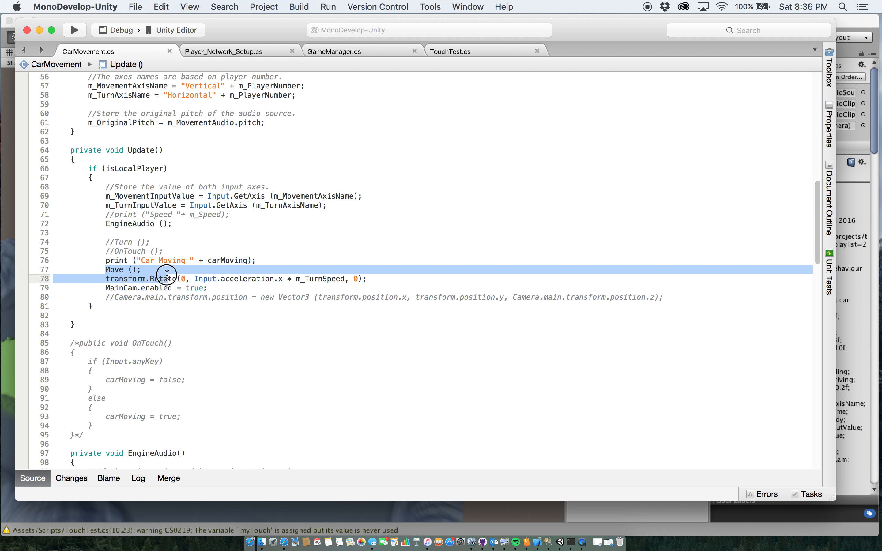
{"action": "left_click", "coordinate": [144, 269]}
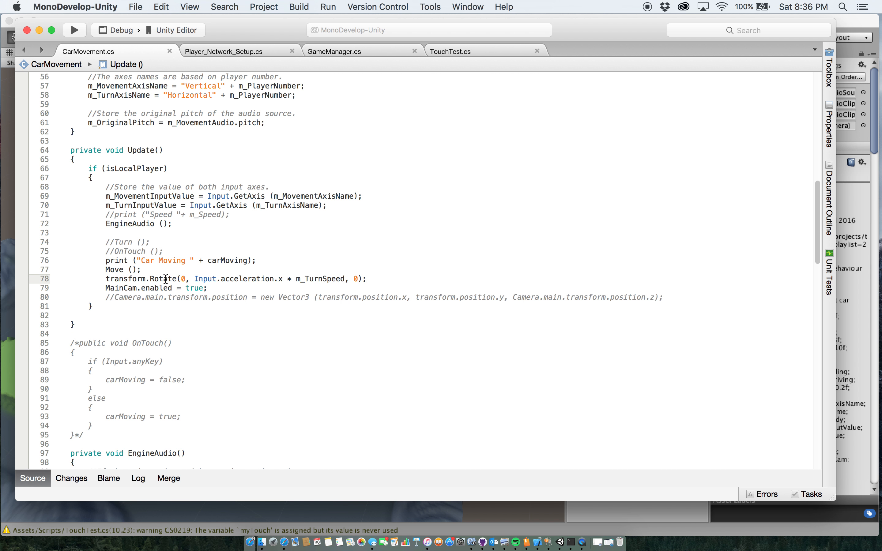
{"action": "mouse_move", "coordinate": [210, 280]}
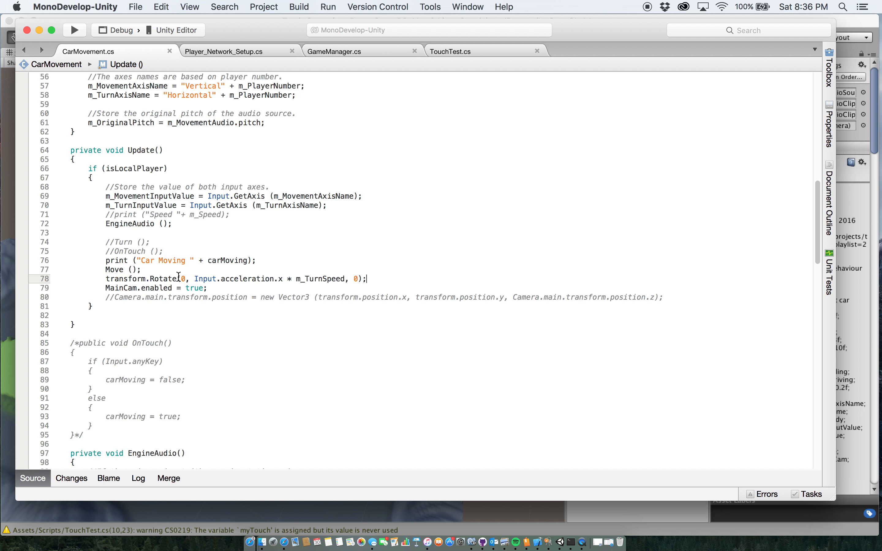
{"action": "mouse_move", "coordinate": [204, 279]}
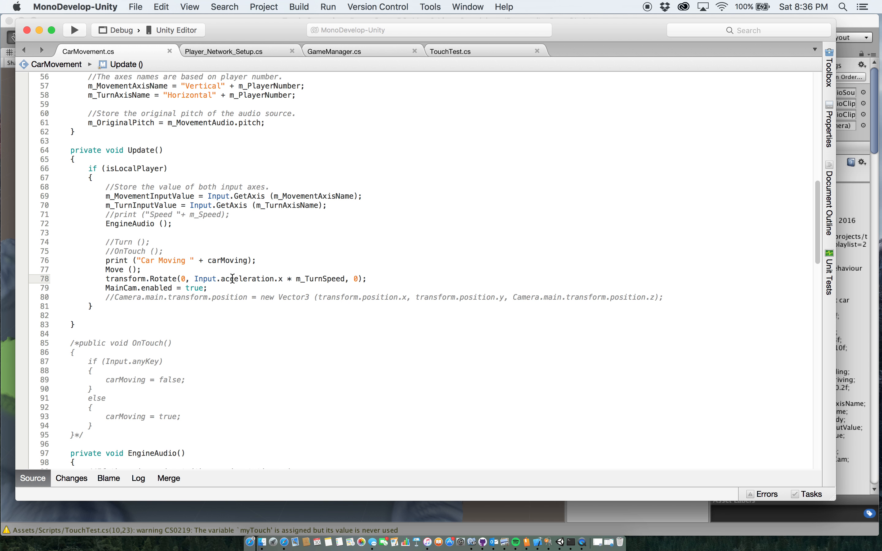
{"action": "mouse_move", "coordinate": [327, 284]}
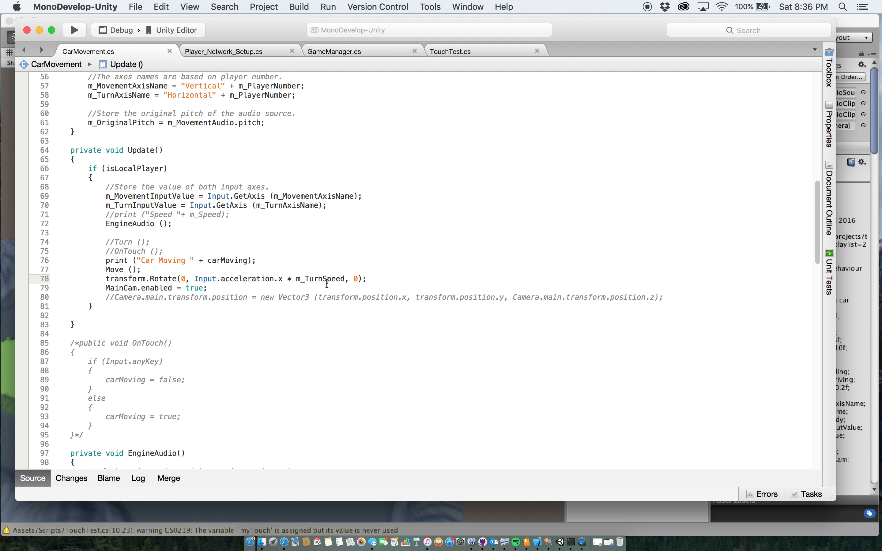
{"action": "double_click", "coordinate": [323, 279]}
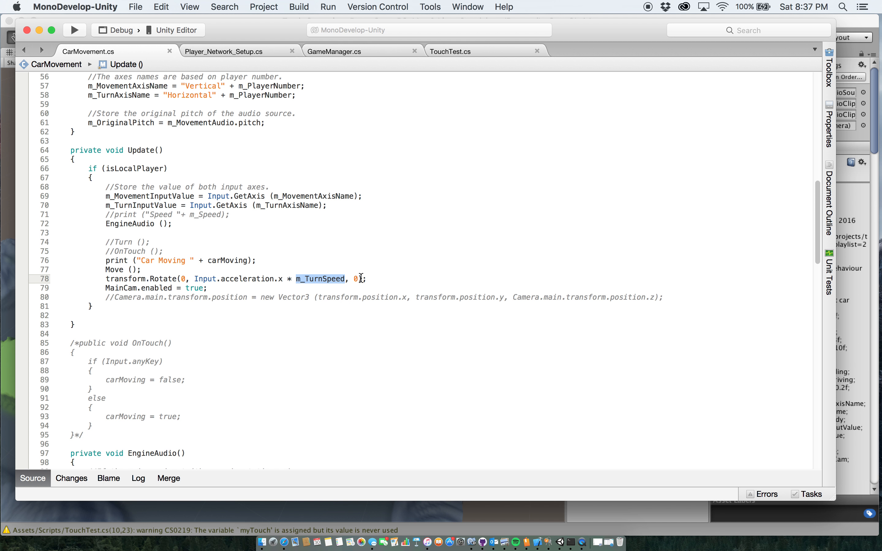
{"action": "scroll", "scroll_direction": "down", "scroll_amount": 3}
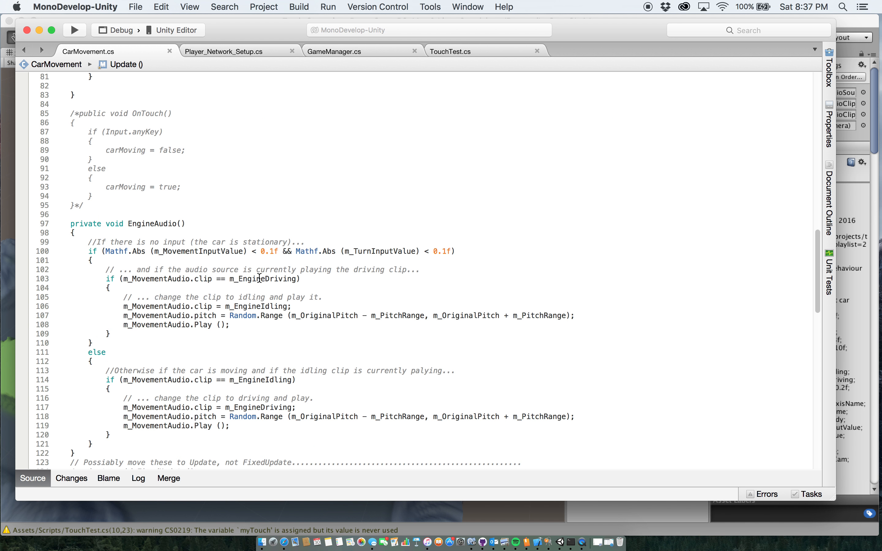
{"action": "scroll", "scroll_direction": "down", "scroll_amount": 3}
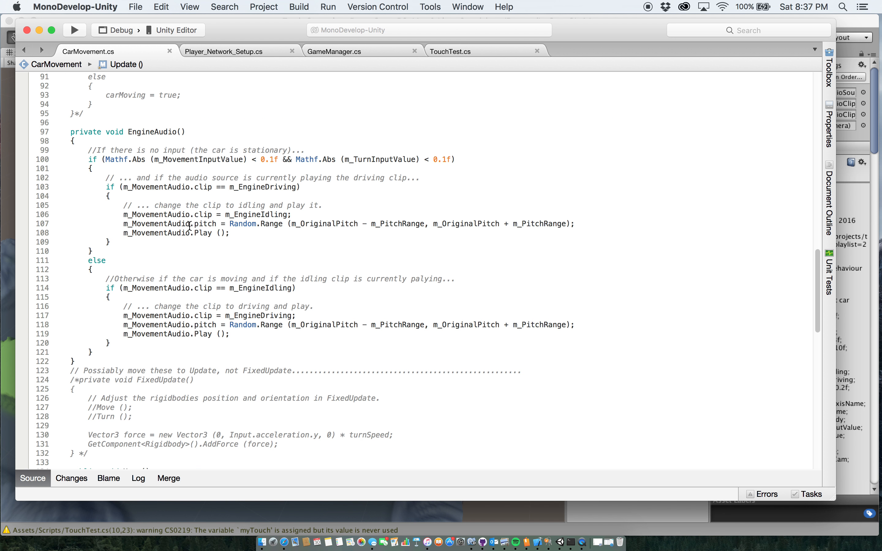
{"action": "mouse_move", "coordinate": [140, 175]}
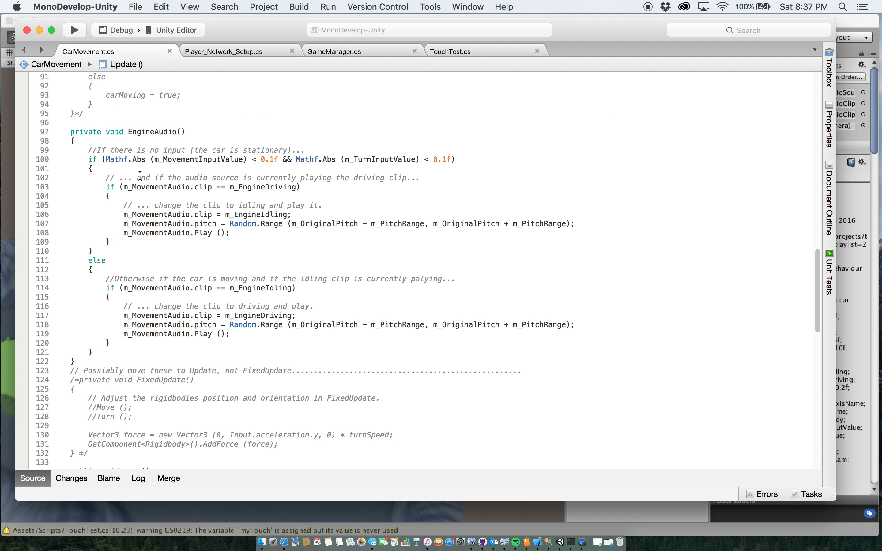
{"action": "mouse_move", "coordinate": [138, 171]}
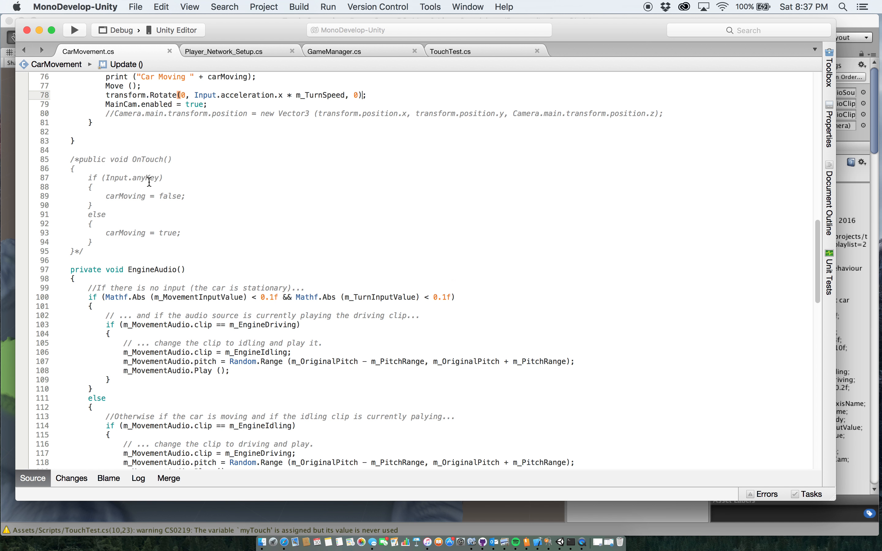
{"action": "scroll", "scroll_direction": "down", "scroll_amount": 3}
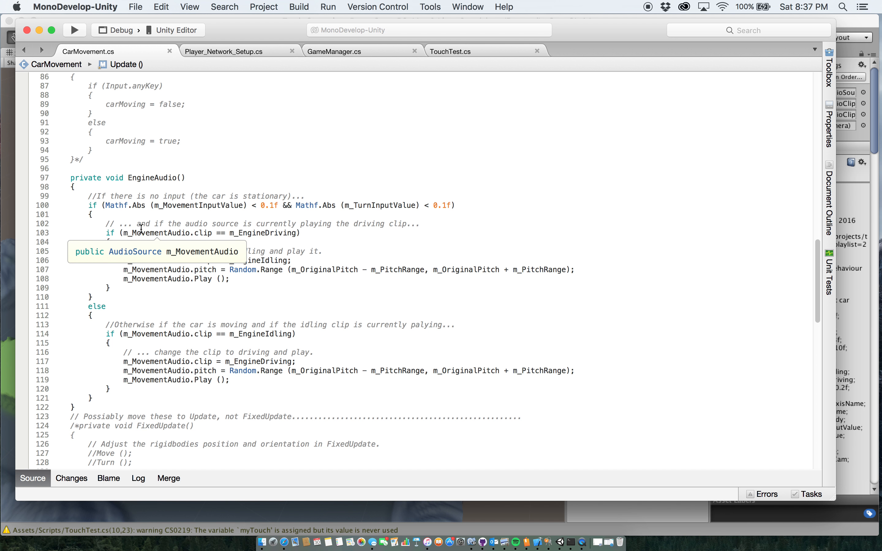
{"action": "mouse_move", "coordinate": [199, 223]}
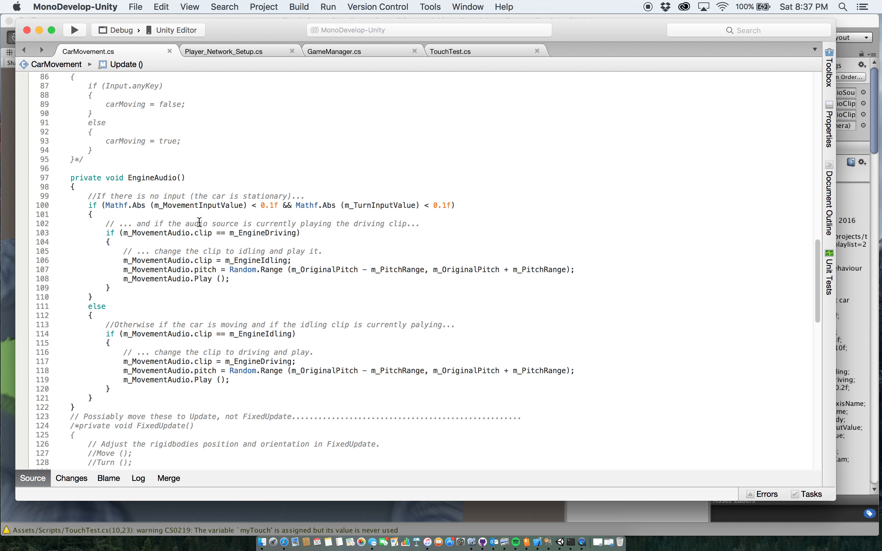
{"action": "mouse_move", "coordinate": [197, 247]}
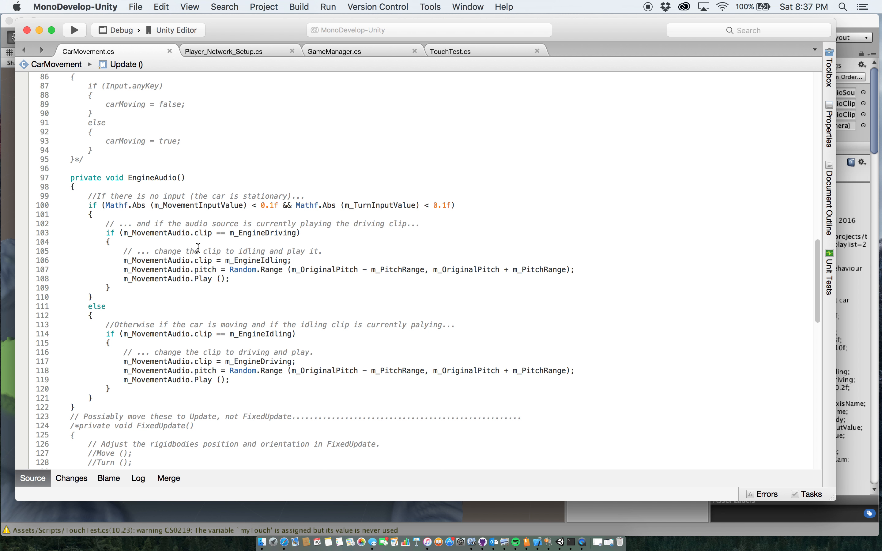
{"action": "scroll", "scroll_direction": "down", "scroll_amount": 3}
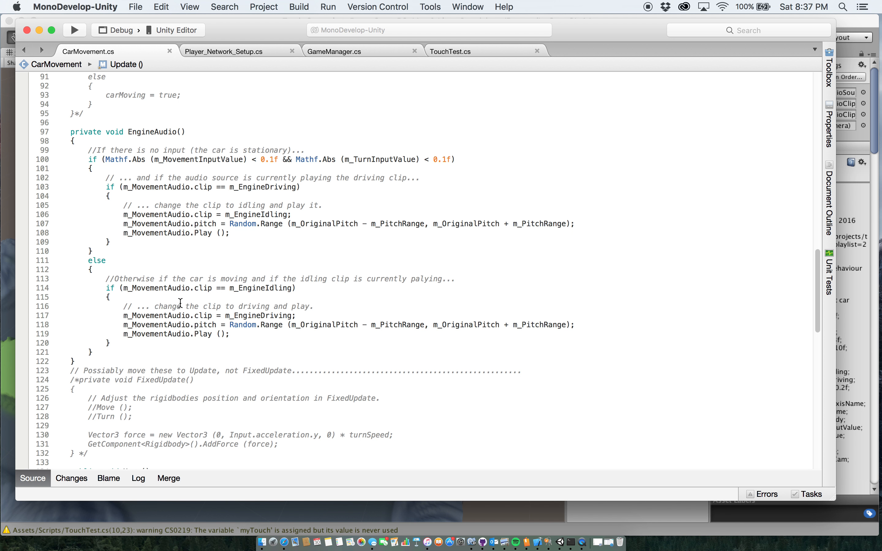
{"action": "mouse_move", "coordinate": [291, 184]}
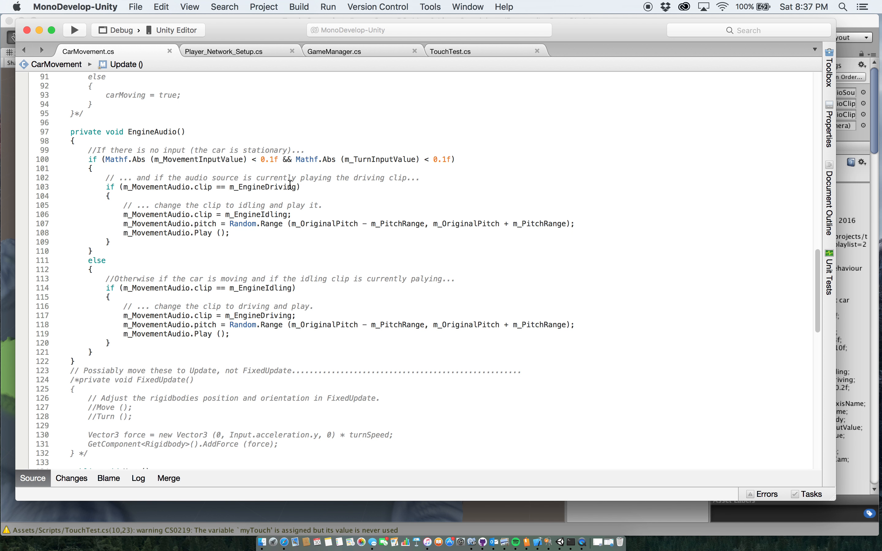
{"action": "scroll", "scroll_direction": "down", "scroll_amount": 3}
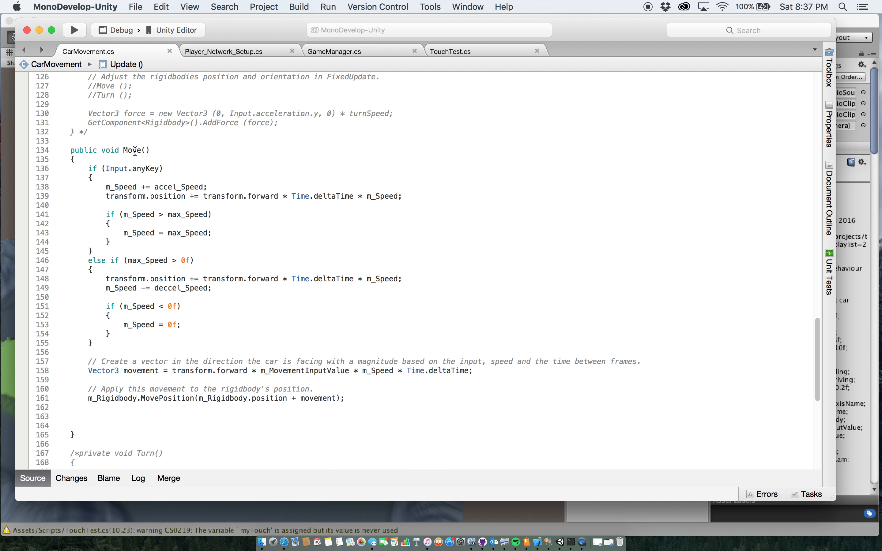
{"action": "mouse_move", "coordinate": [241, 196]}
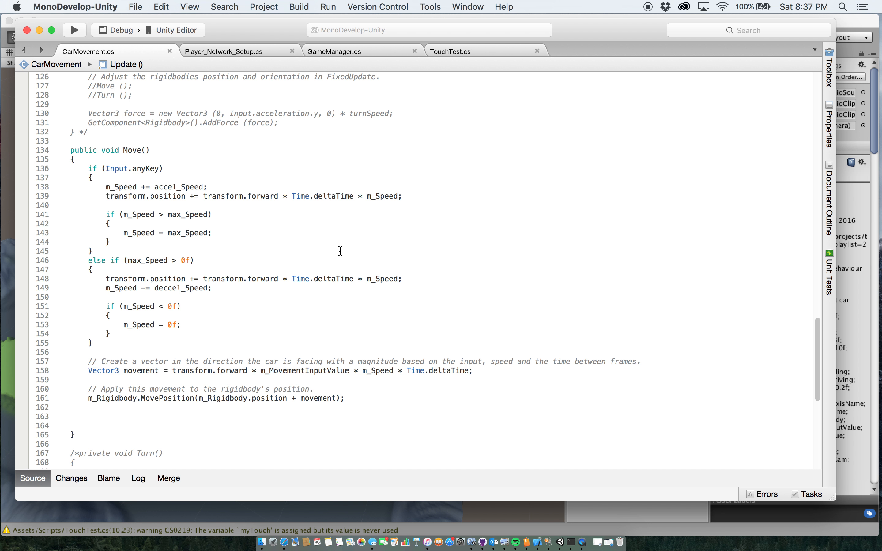
{"action": "mouse_move", "coordinate": [120, 168]}
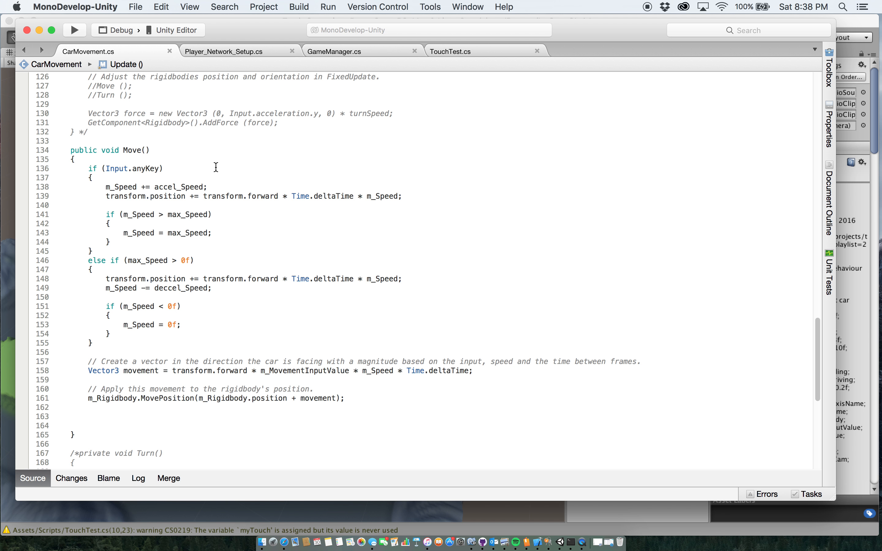
{"action": "mouse_move", "coordinate": [105, 182]}
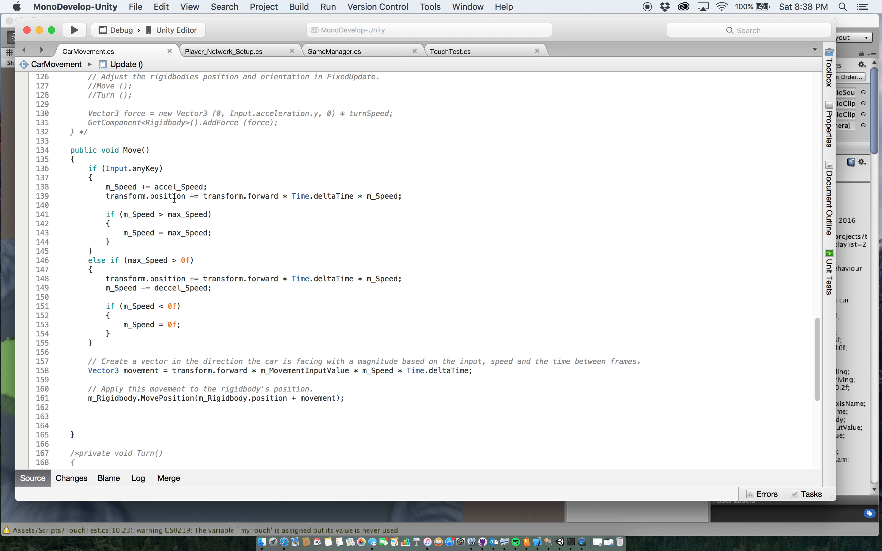
{"action": "mouse_move", "coordinate": [187, 187]}
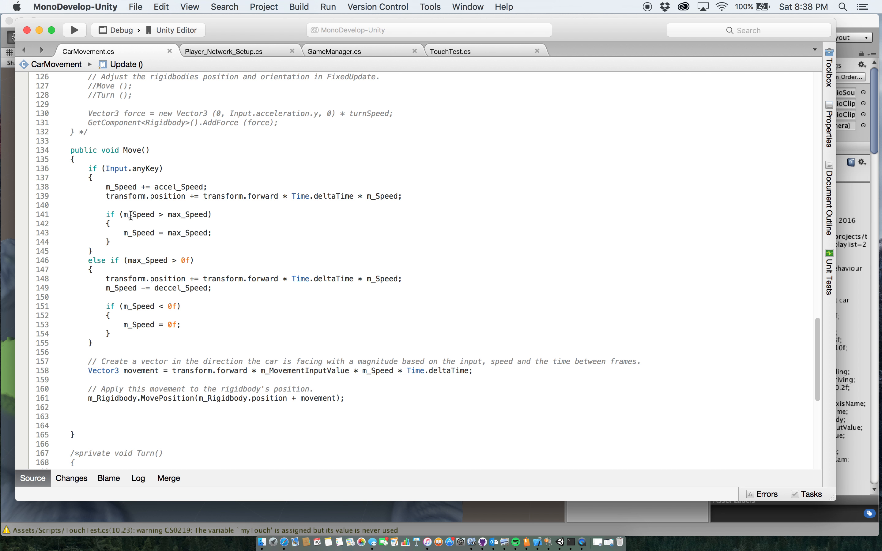
{"action": "mouse_move", "coordinate": [240, 201]}
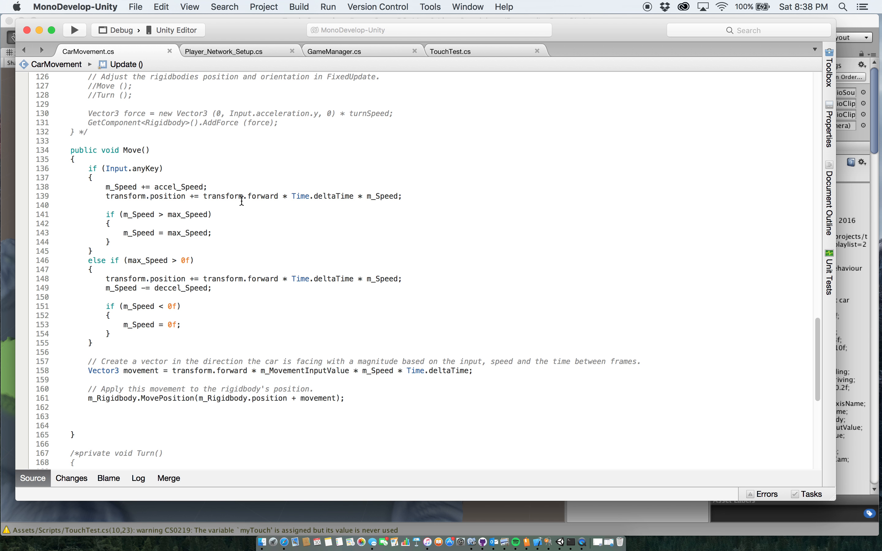
{"action": "mouse_move", "coordinate": [189, 240]}
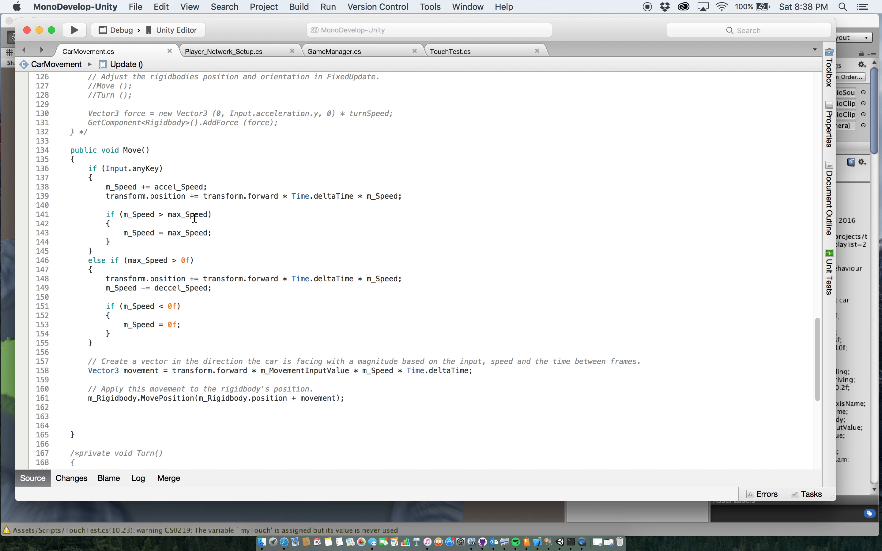
{"action": "mouse_move", "coordinate": [131, 217]}
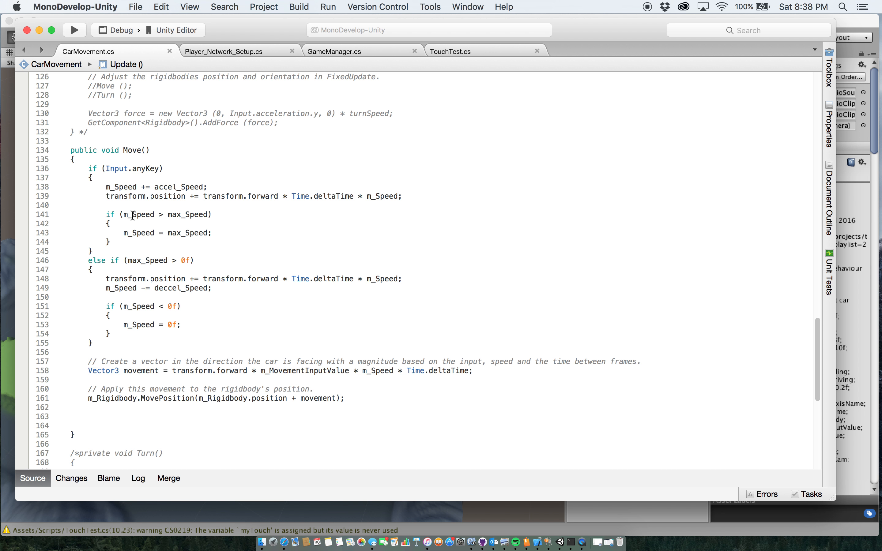
{"action": "mouse_move", "coordinate": [133, 236]}
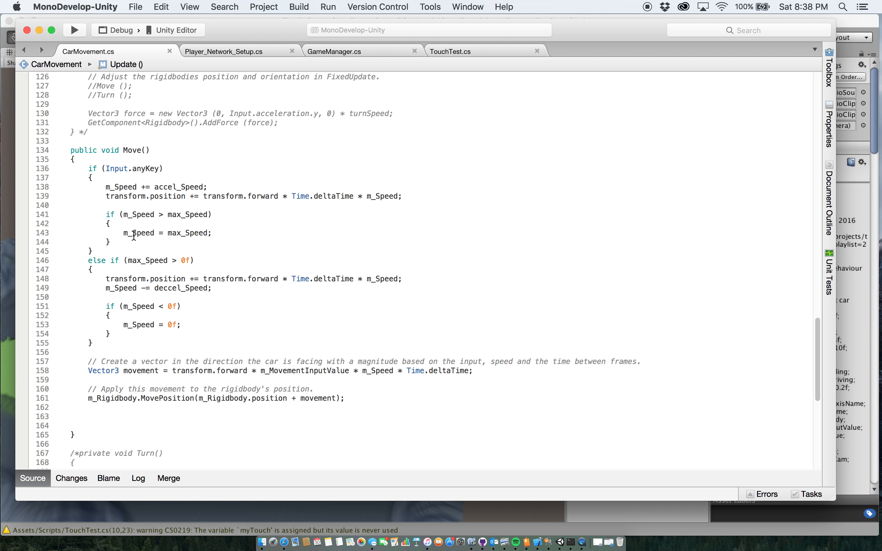
{"action": "mouse_move", "coordinate": [217, 262]}
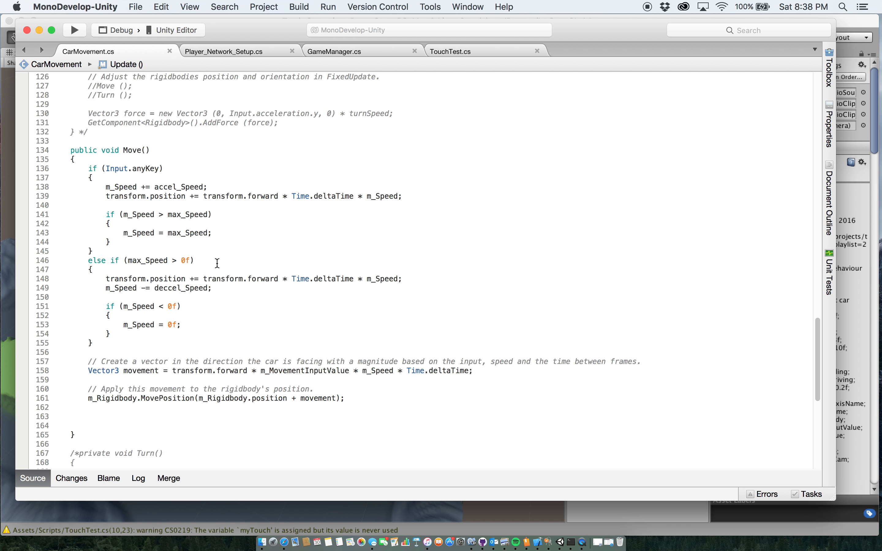
{"action": "scroll", "scroll_direction": "down", "scroll_amount": 3}
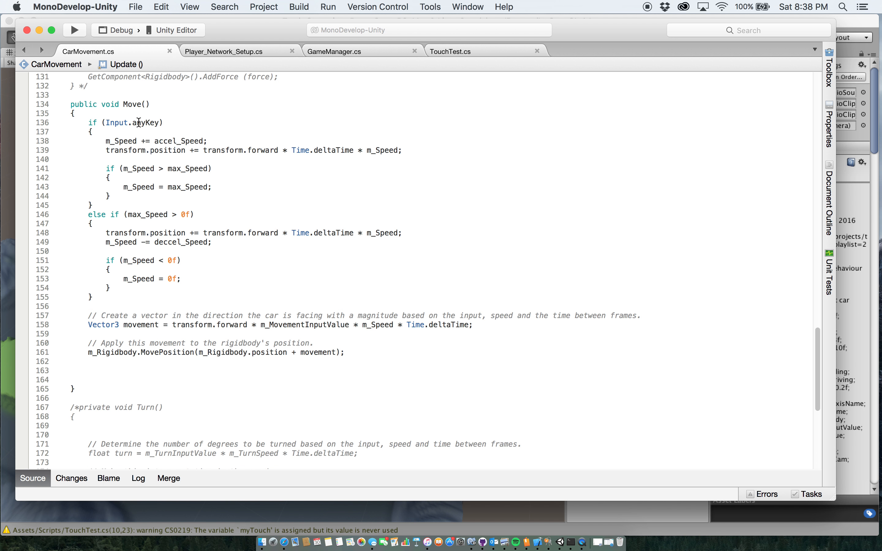
{"action": "mouse_move", "coordinate": [140, 225]}
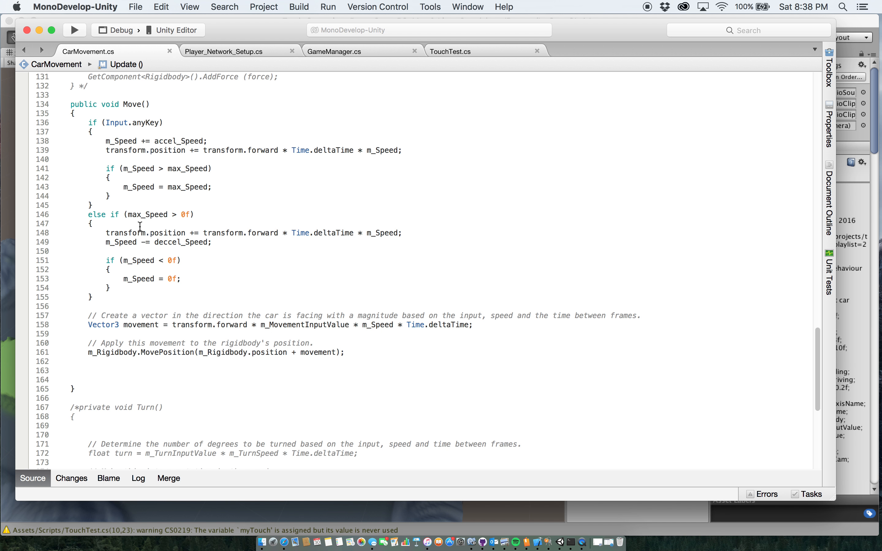
{"action": "mouse_move", "coordinate": [161, 231]}
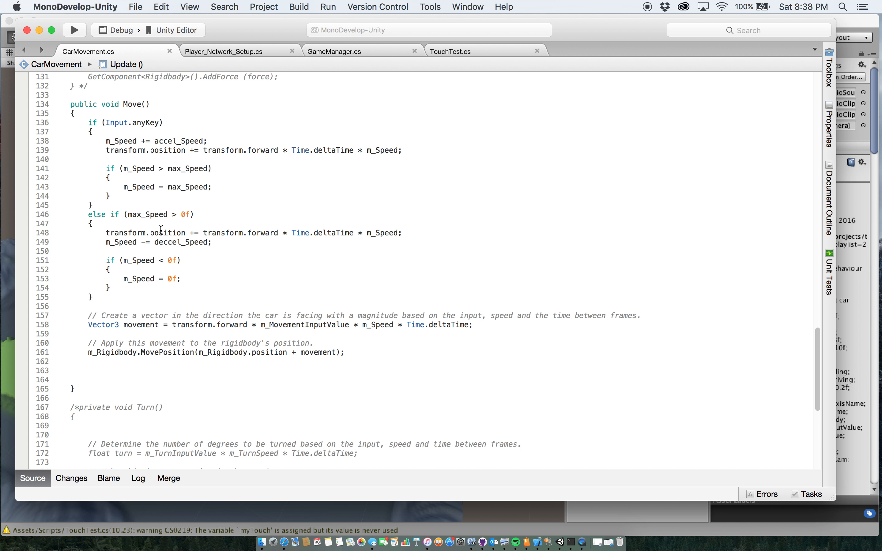
{"action": "triple_click", "coordinate": [158, 242]}
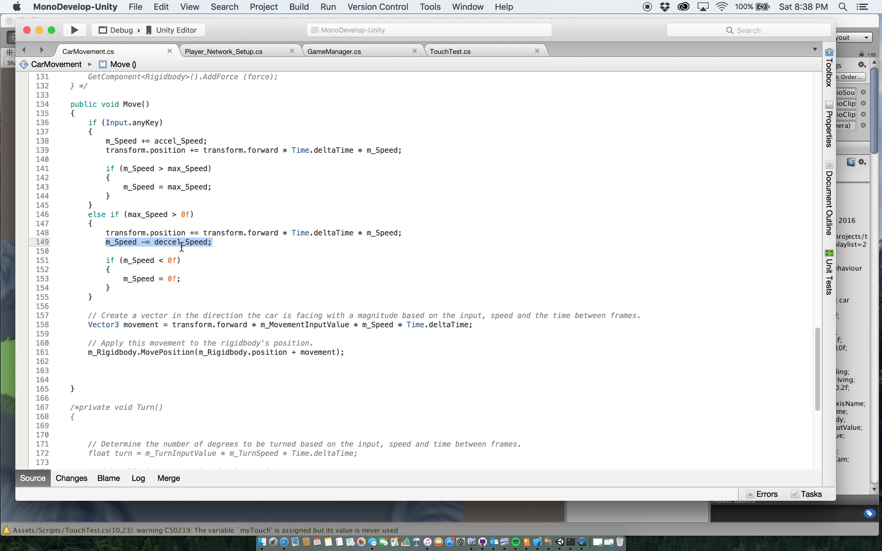
{"action": "mouse_move", "coordinate": [235, 245]}
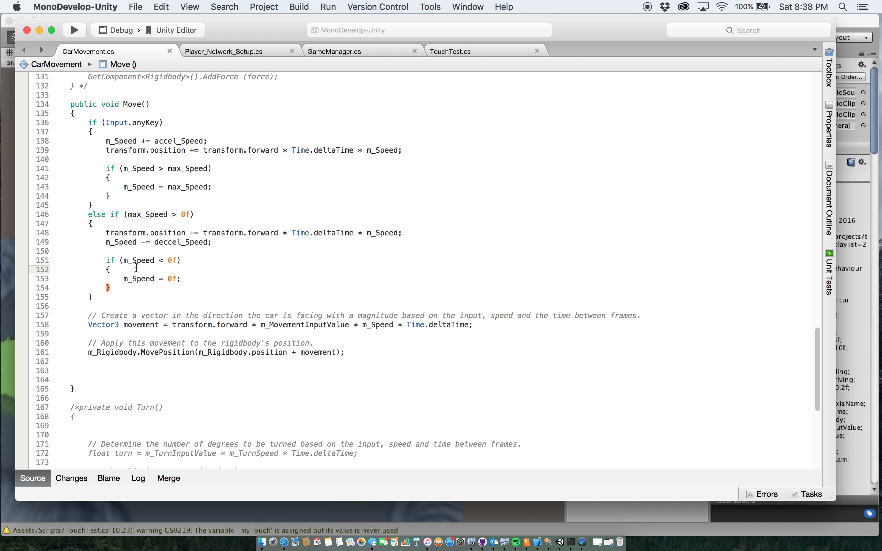
{"action": "mouse_move", "coordinate": [119, 279]}
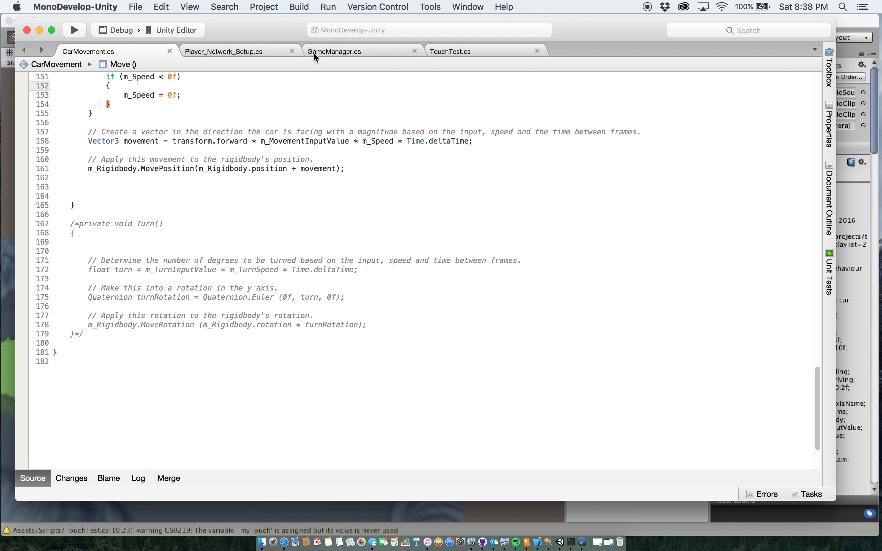
Step: Switch to GameManager.cs with its lap counting and win logic
{"action": "left_click", "coordinate": [334, 52]}
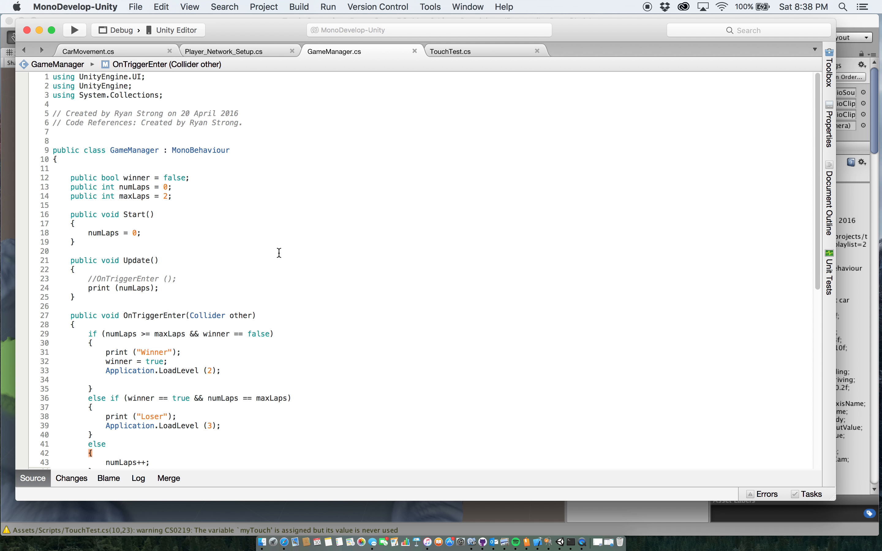
{"action": "mouse_move", "coordinate": [243, 181]}
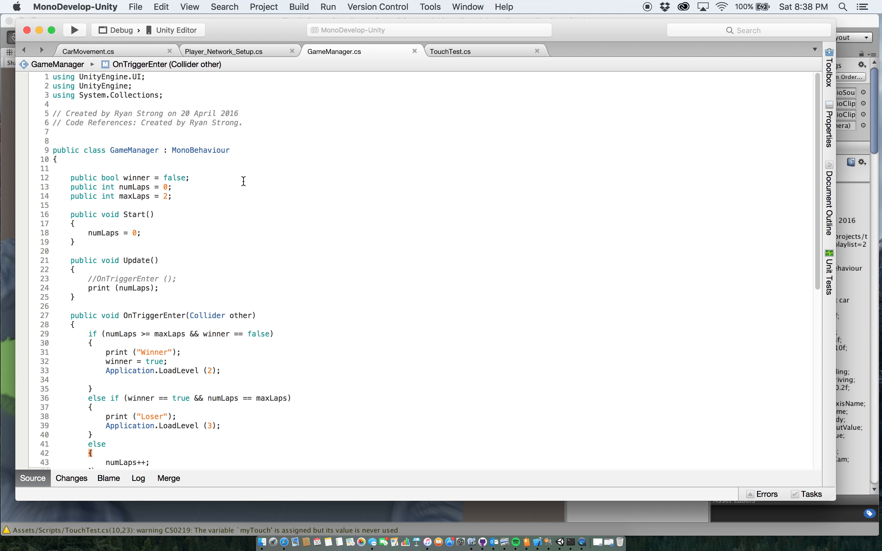
{"action": "mouse_move", "coordinate": [180, 195]}
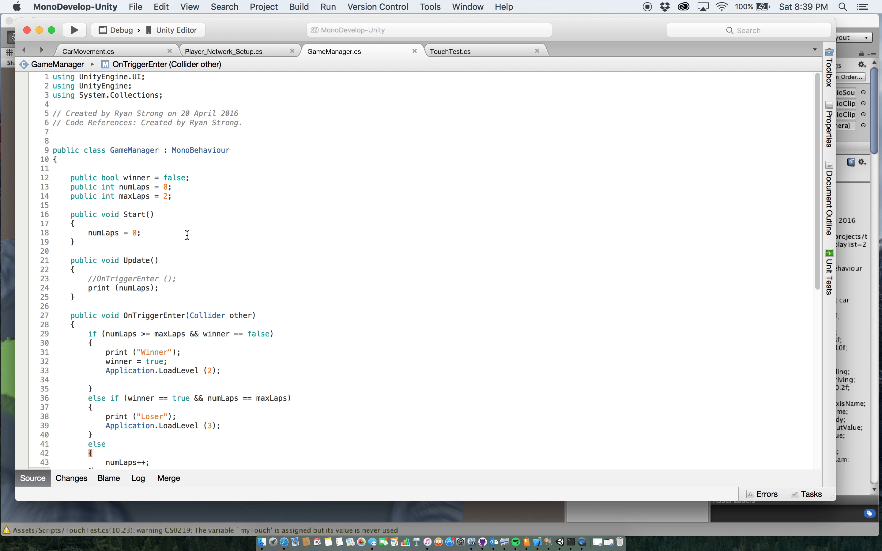
{"action": "mouse_move", "coordinate": [196, 247]}
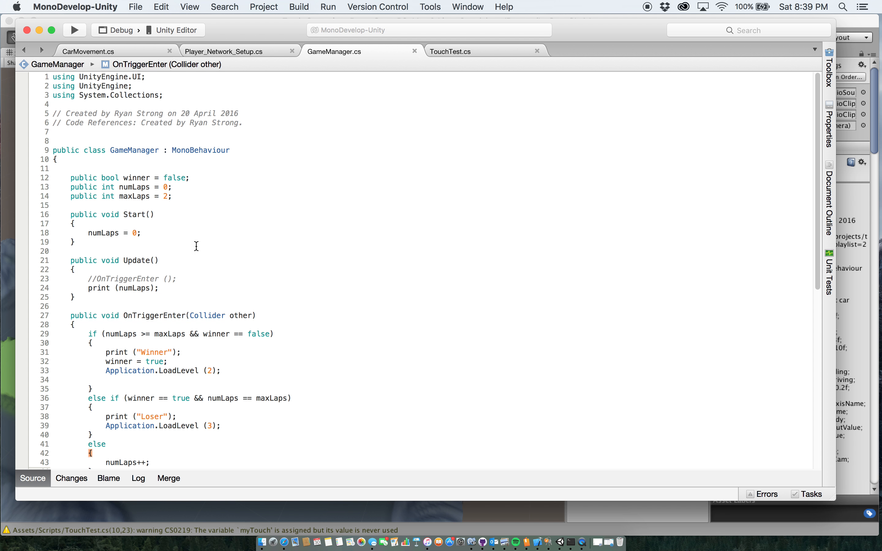
{"action": "scroll", "scroll_direction": "down", "scroll_amount": 3}
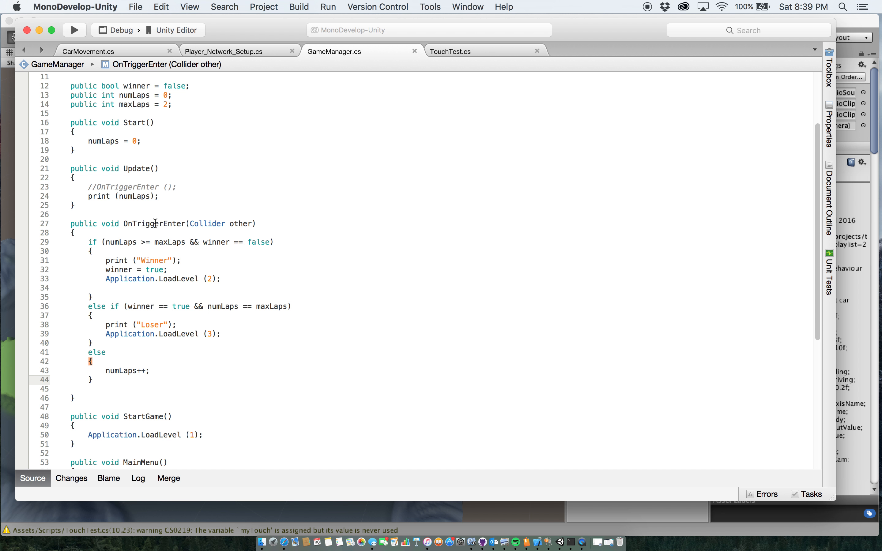
{"action": "scroll", "scroll_direction": "down", "scroll_amount": 3}
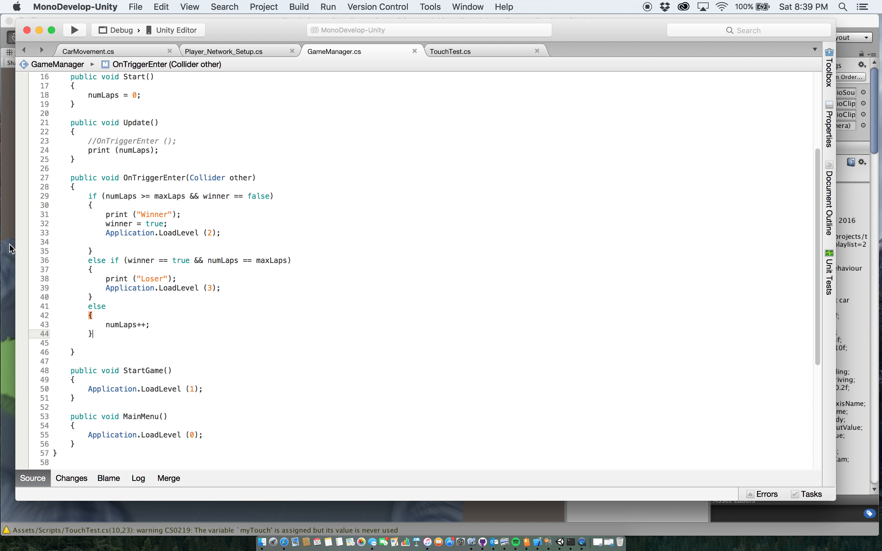
{"action": "mouse_move", "coordinate": [240, 212]}
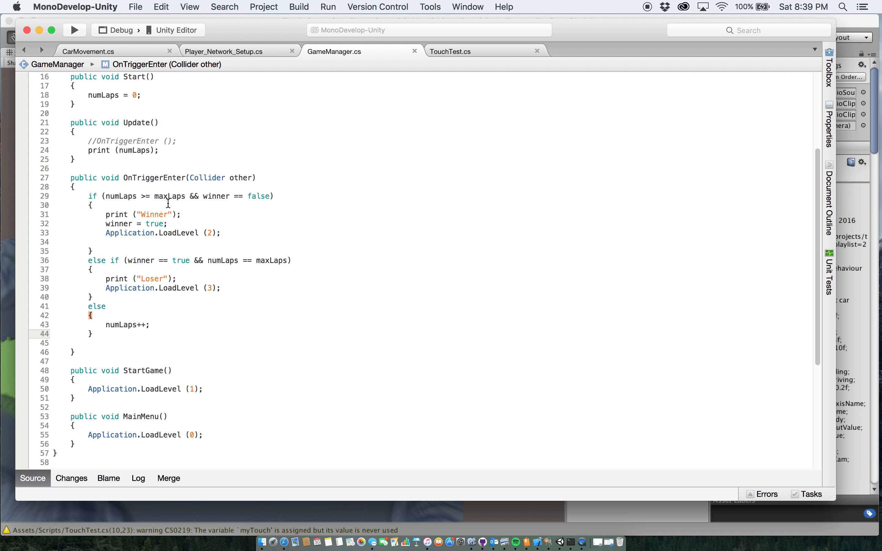
{"action": "scroll", "scroll_direction": "up", "scroll_amount": 3}
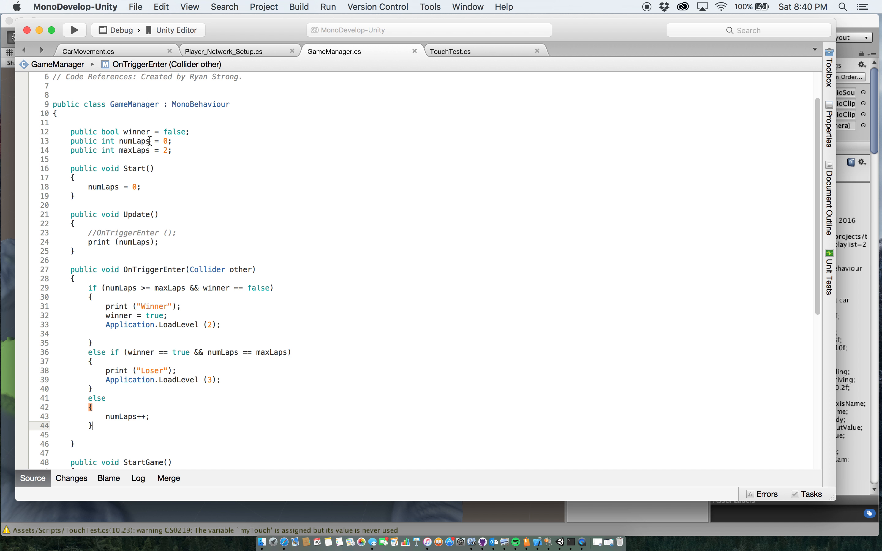
{"action": "scroll", "scroll_direction": "down", "scroll_amount": 3}
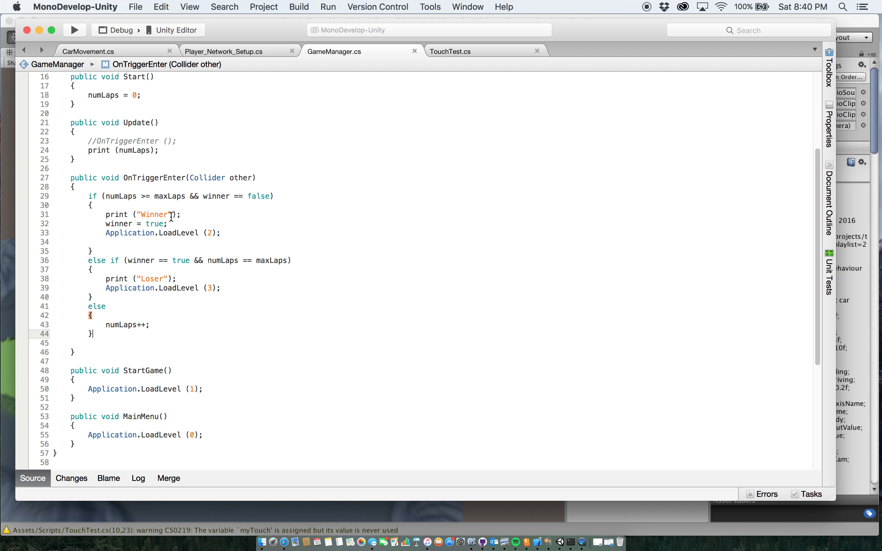
{"action": "mouse_move", "coordinate": [222, 225]}
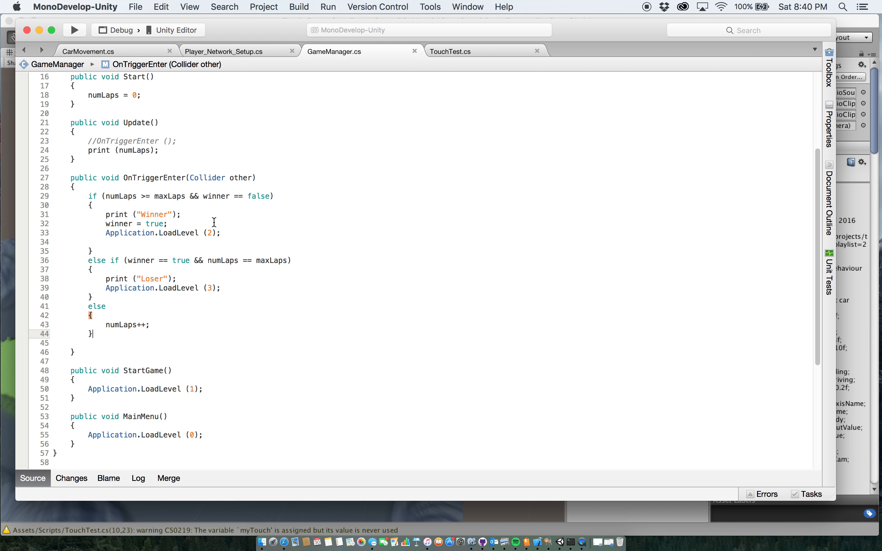
{"action": "mouse_move", "coordinate": [199, 266]}
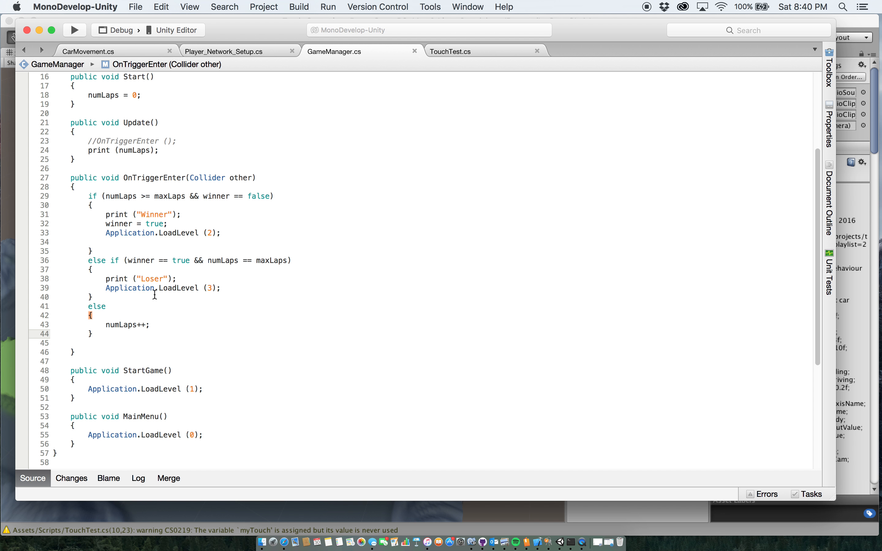
{"action": "mouse_move", "coordinate": [223, 277]}
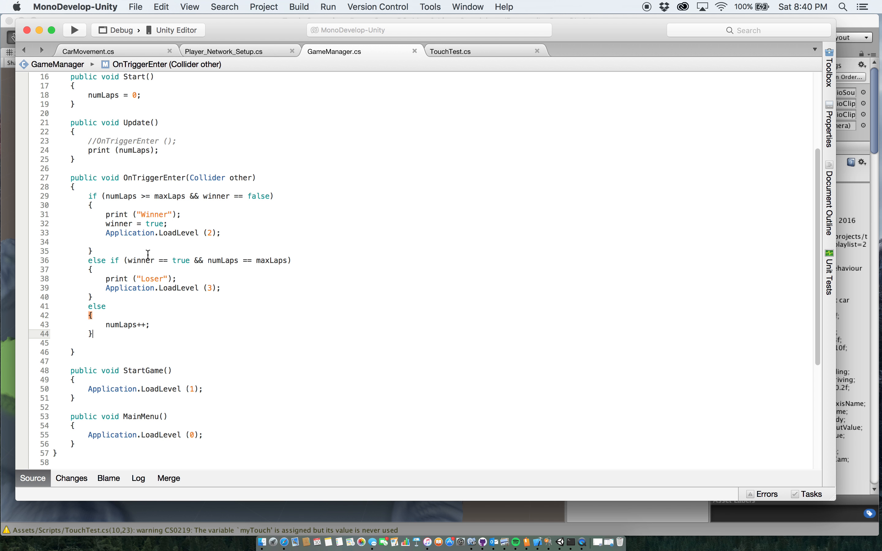
{"action": "left_click", "coordinate": [107, 329]}
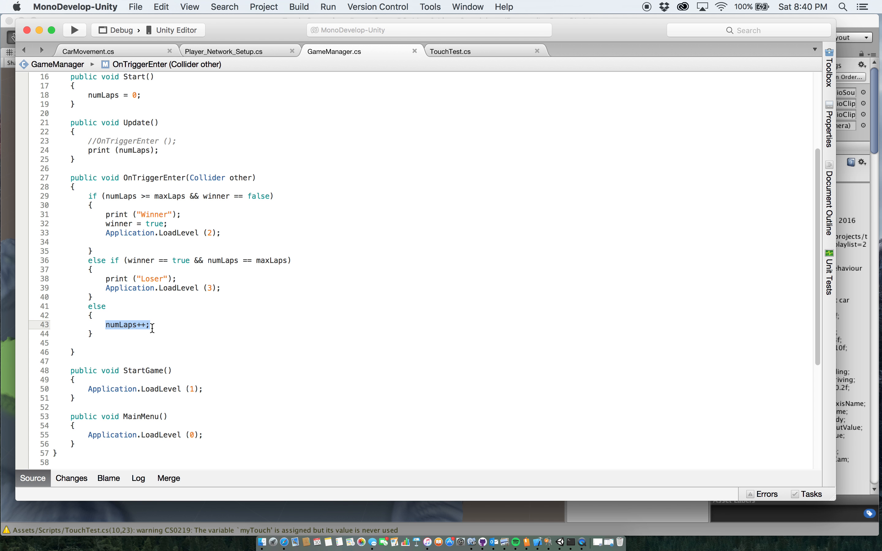
Step: Make StartGame() call Application.LoadLevel (1); in GameManager.cs
{"action": "scroll", "scroll_direction": "down", "scroll_amount": 3}
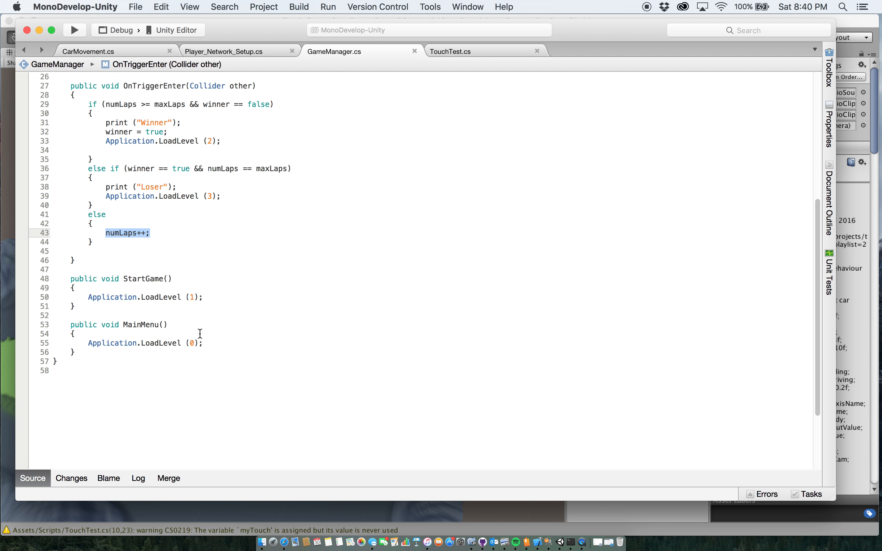
{"action": "mouse_move", "coordinate": [141, 288]}
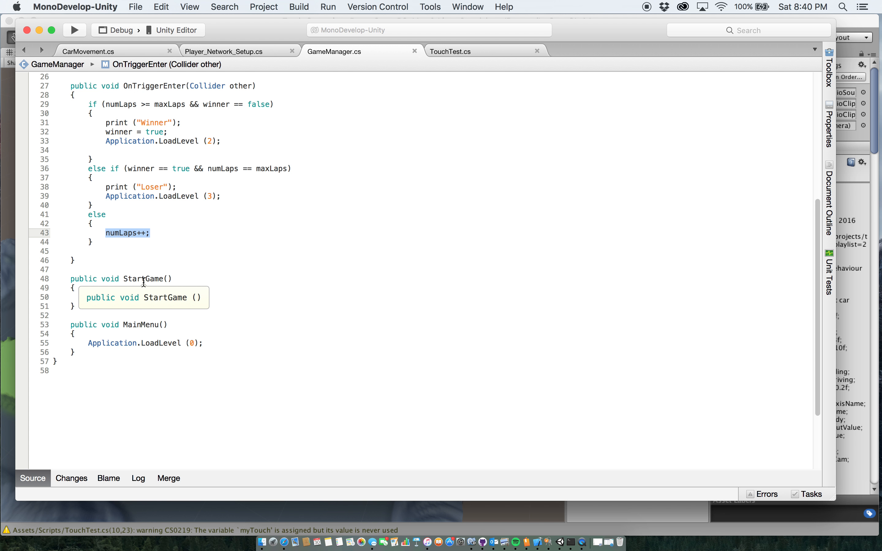
{"action": "type", "text": "Application.LoadLevel (1);"}
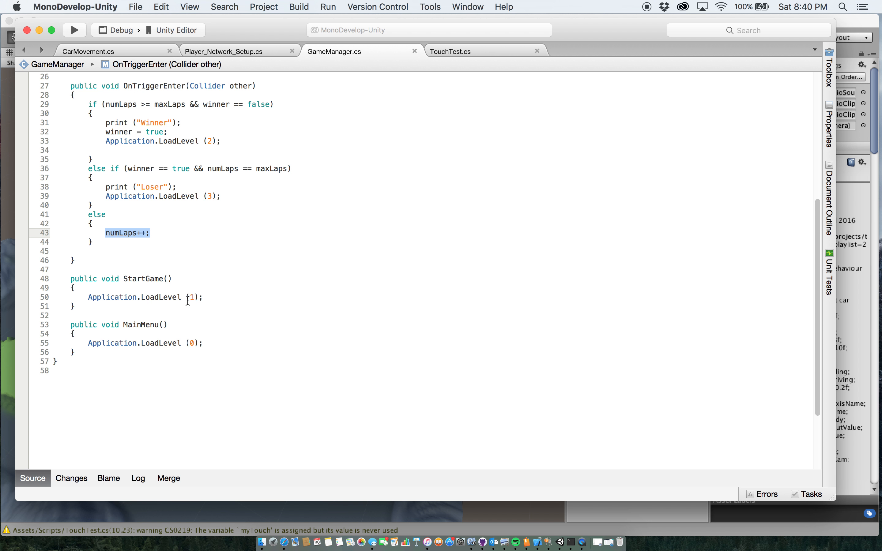
{"action": "mouse_move", "coordinate": [216, 298]}
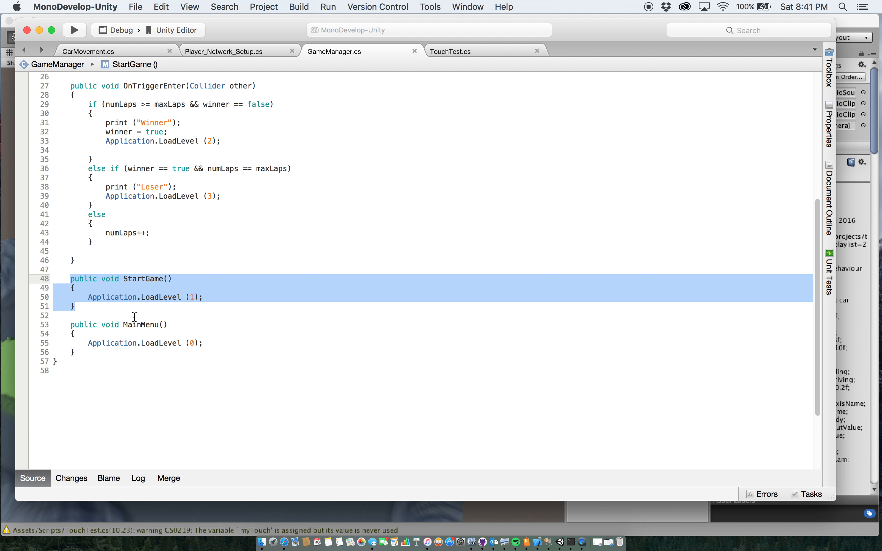
{"action": "mouse_move", "coordinate": [160, 320]}
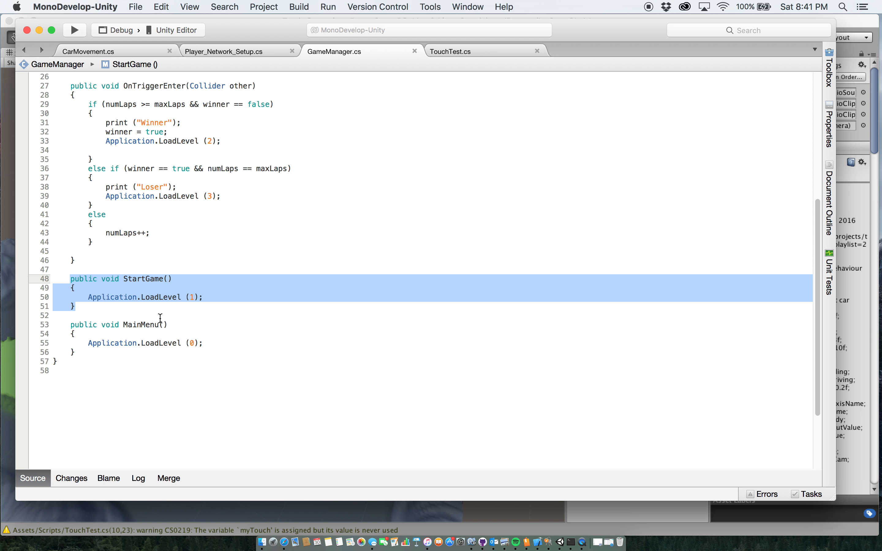
{"action": "mouse_move", "coordinate": [238, 281]}
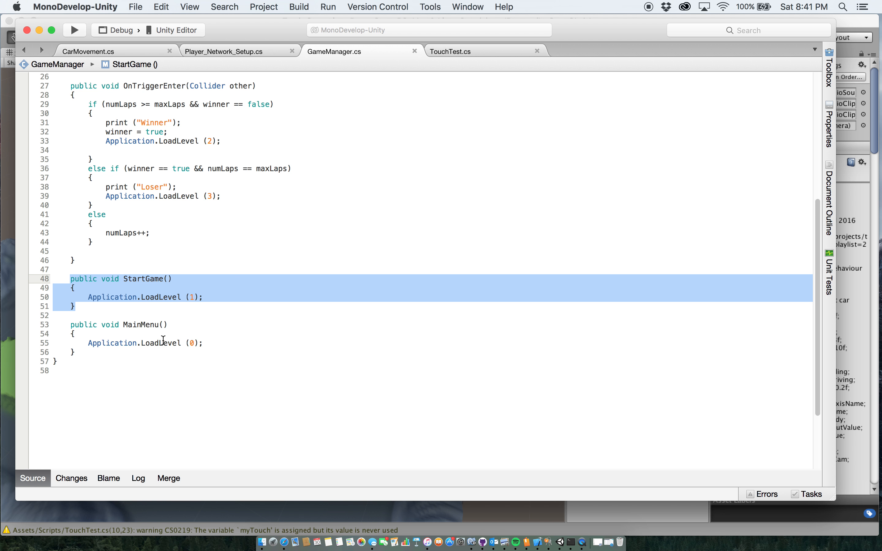
{"action": "mouse_move", "coordinate": [148, 331]}
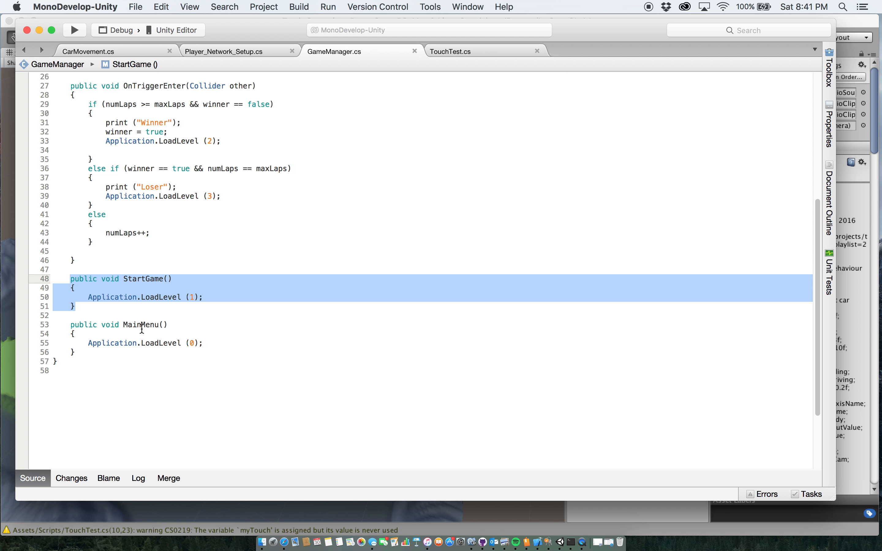
{"action": "mouse_move", "coordinate": [150, 344]}
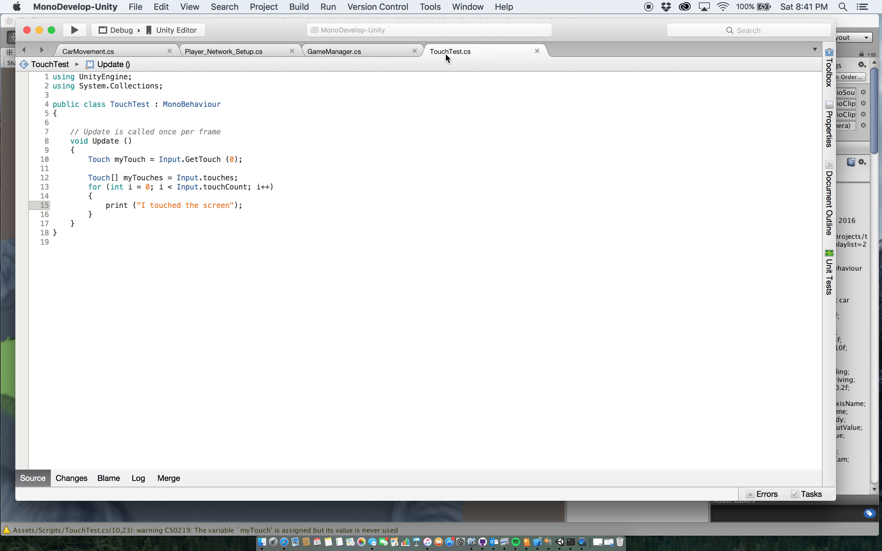
{"action": "mouse_move", "coordinate": [258, 184]}
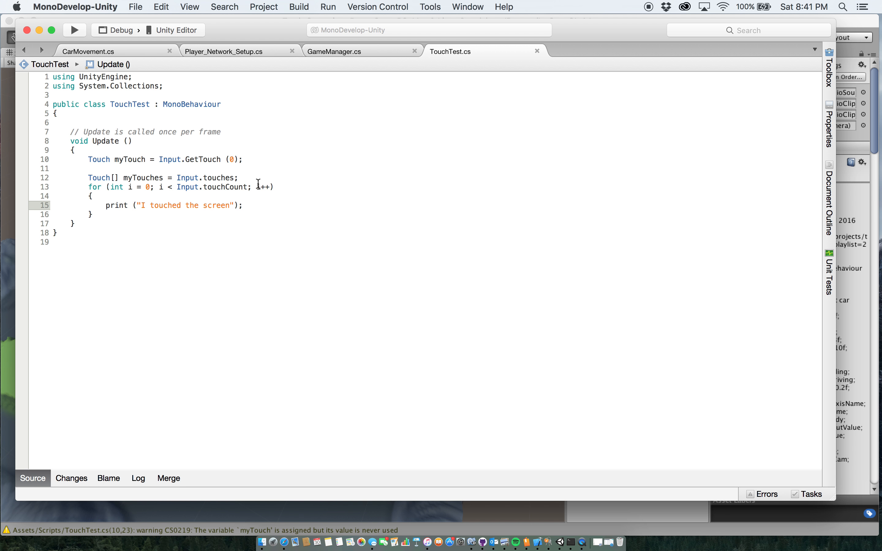
{"action": "mouse_move", "coordinate": [276, 176]}
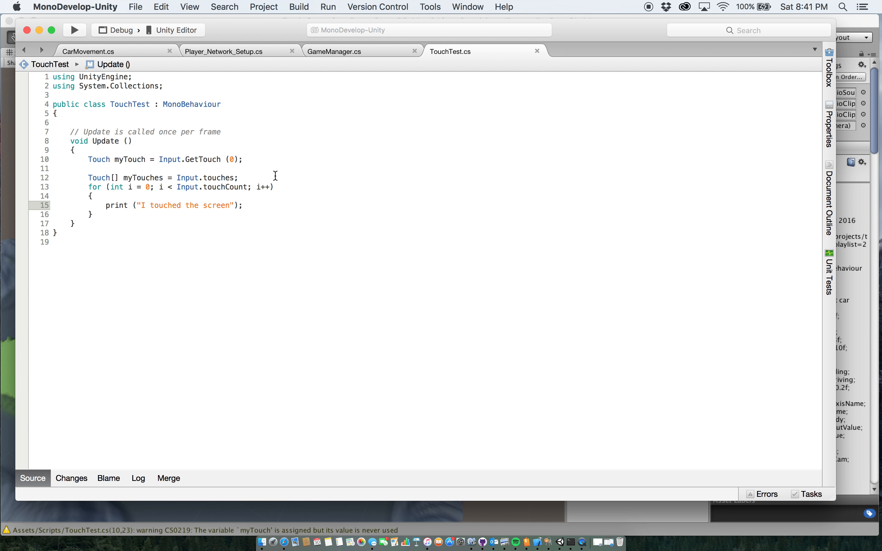
{"action": "mouse_move", "coordinate": [481, 65]}
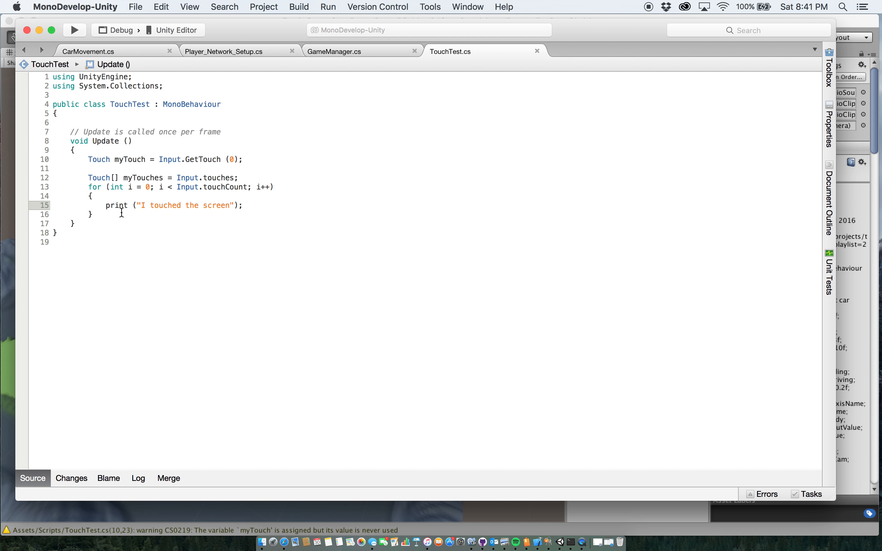
{"action": "mouse_move", "coordinate": [117, 205]}
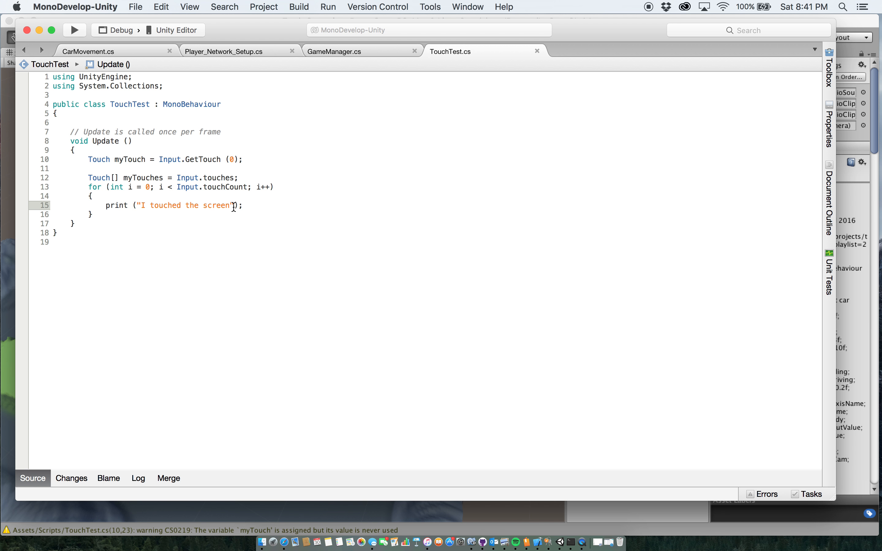
{"action": "mouse_move", "coordinate": [102, 201]}
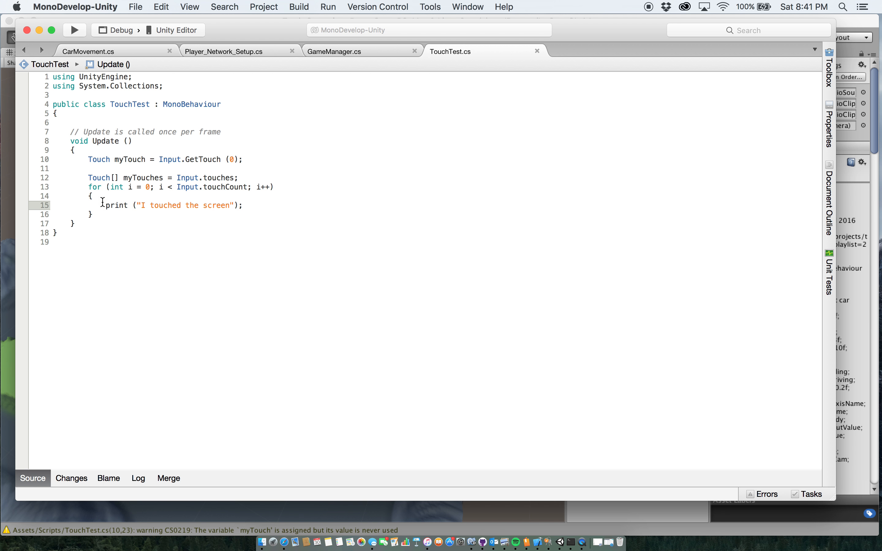
{"action": "mouse_move", "coordinate": [89, 199]}
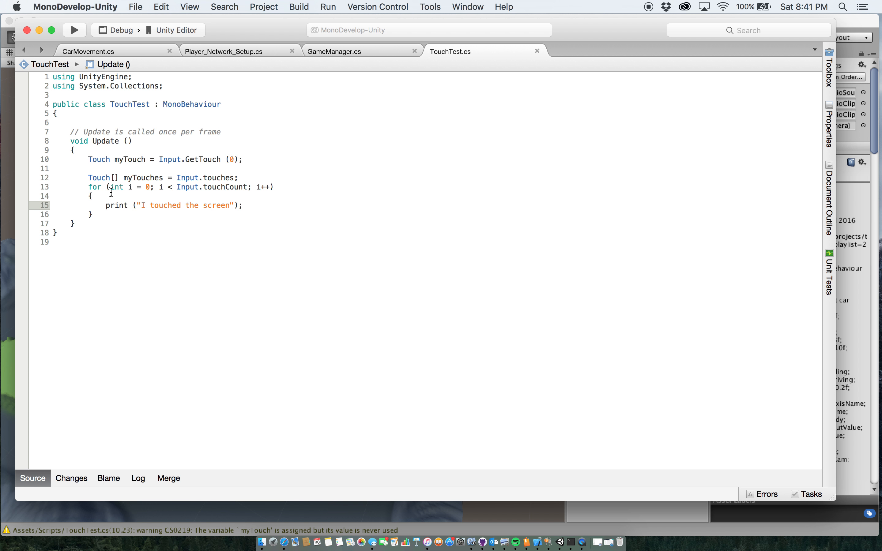
{"action": "mouse_move", "coordinate": [109, 205]}
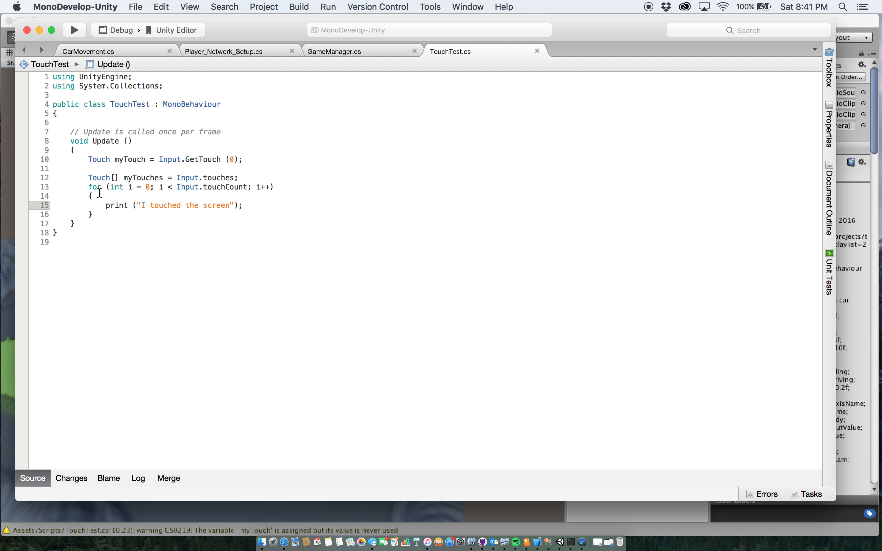
{"action": "mouse_move", "coordinate": [155, 167]}
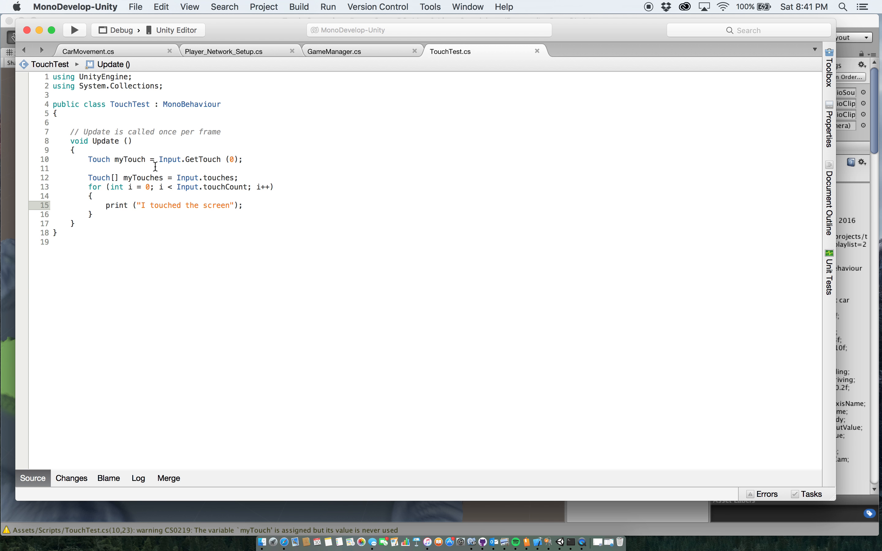
{"action": "mouse_move", "coordinate": [252, 160]}
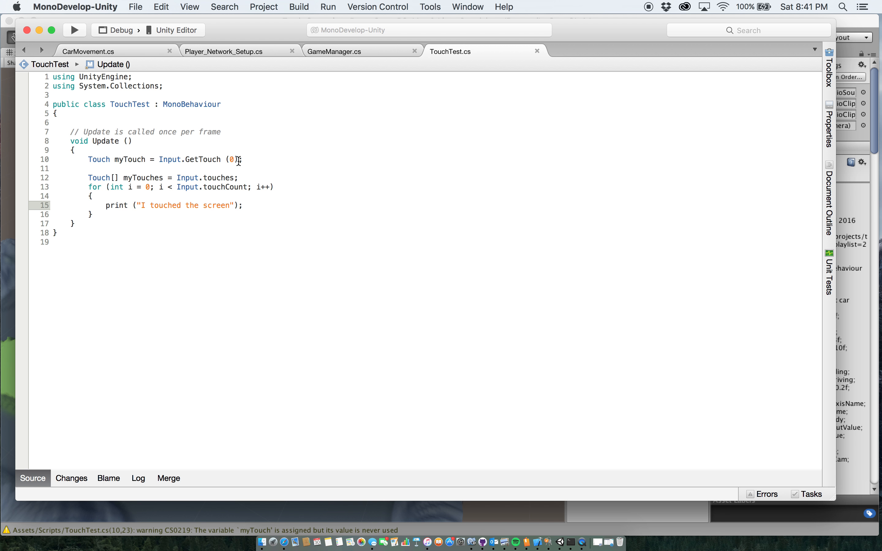
{"action": "mouse_move", "coordinate": [143, 159]}
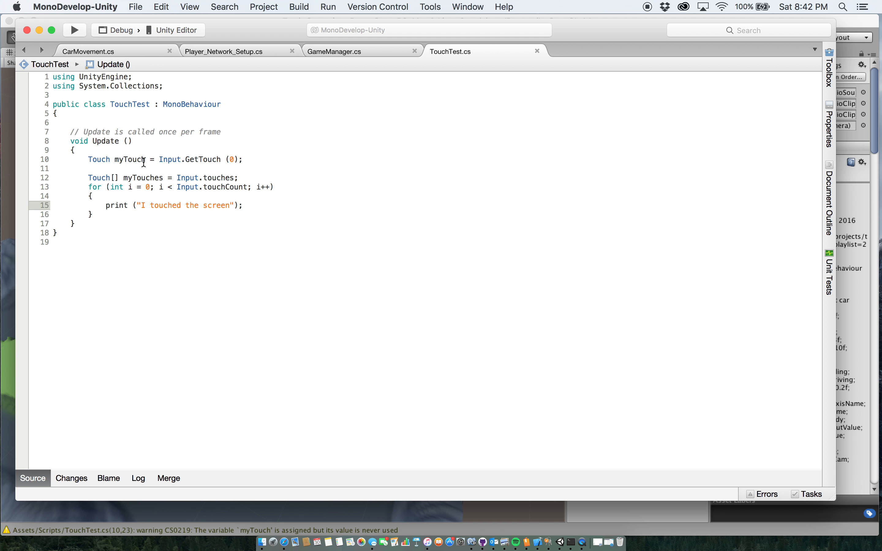
{"action": "mouse_move", "coordinate": [177, 166]}
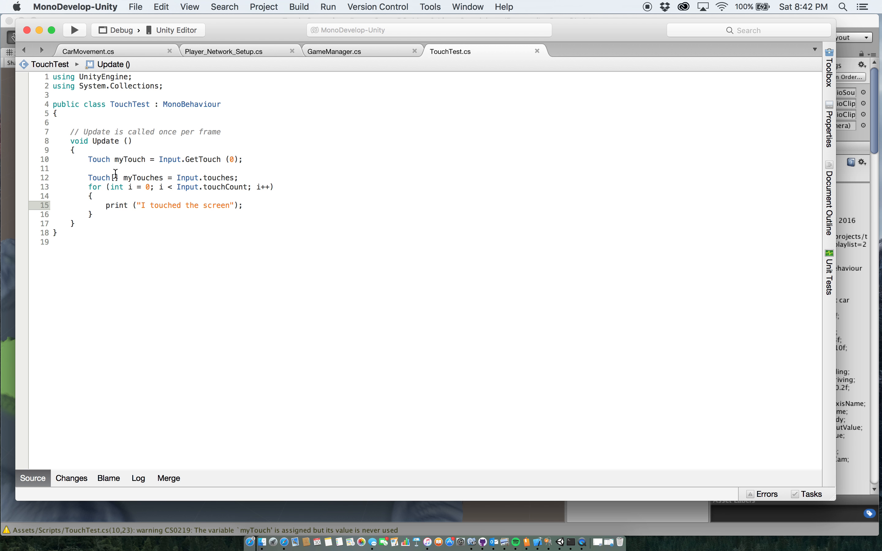
{"action": "mouse_move", "coordinate": [87, 183]}
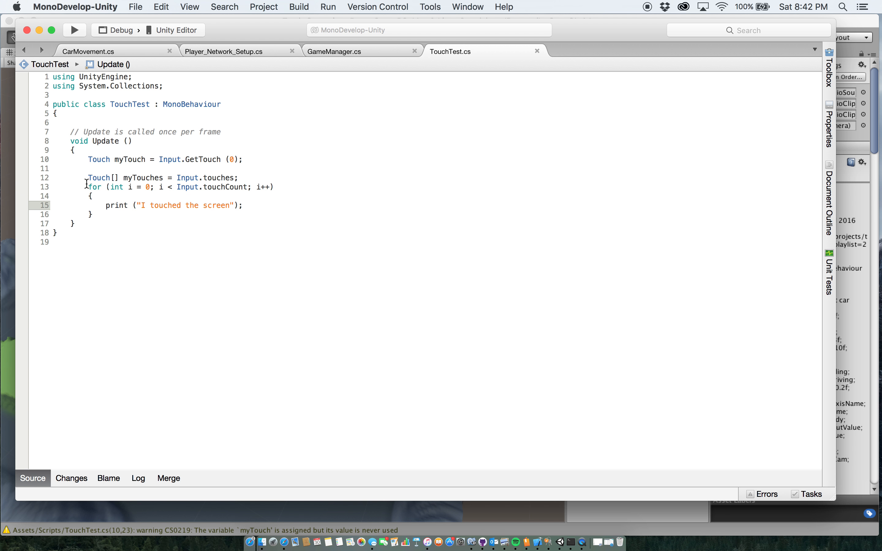
{"action": "mouse_move", "coordinate": [126, 174]}
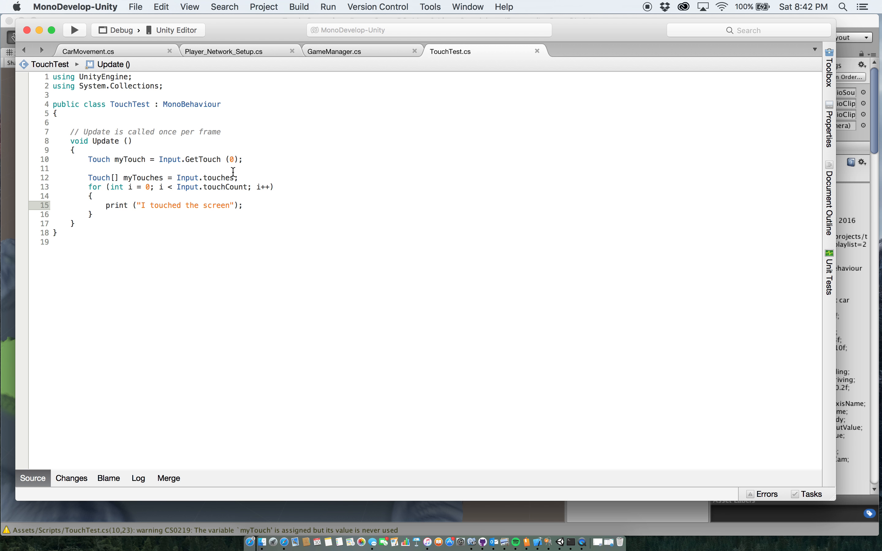
Step: Return to Unity and select the GameManager object to show its trigger and lap settings
{"action": "left_click", "coordinate": [223, 51]}
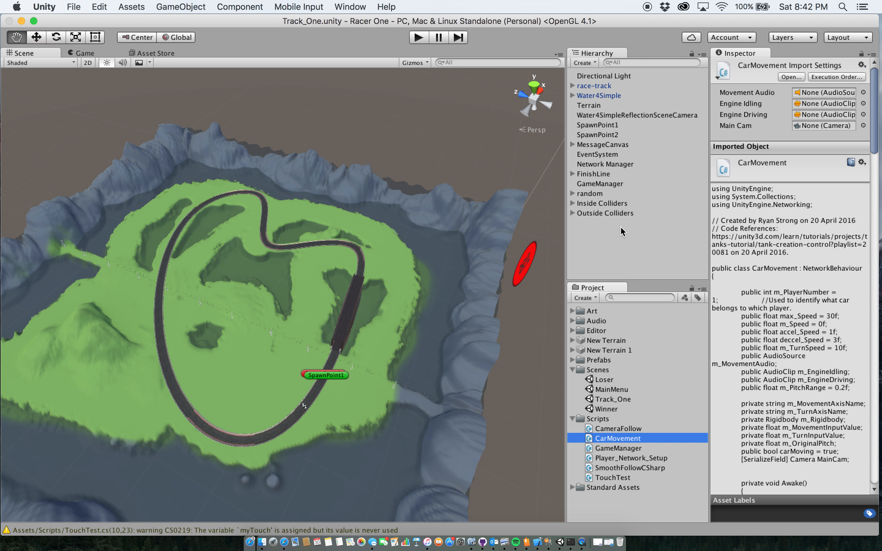
{"action": "left_click", "coordinate": [600, 183]}
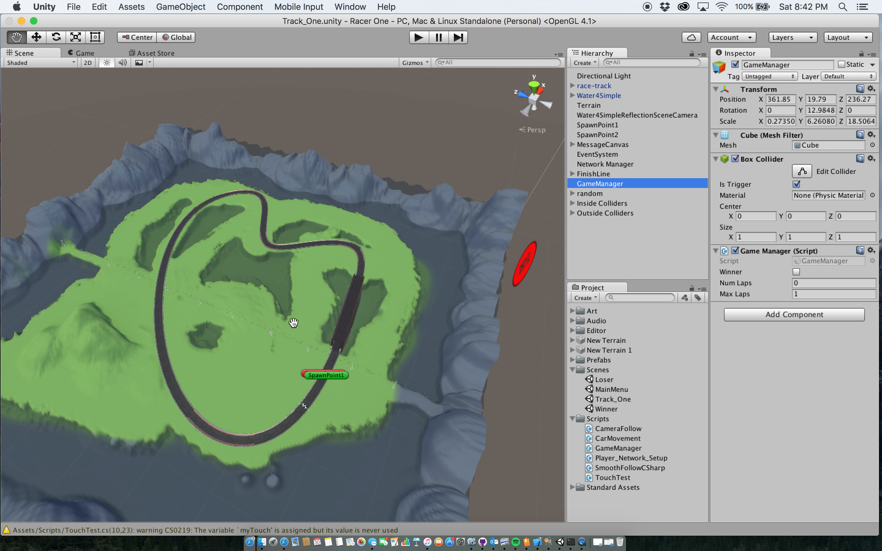
{"action": "mouse_move", "coordinate": [778, 260]}
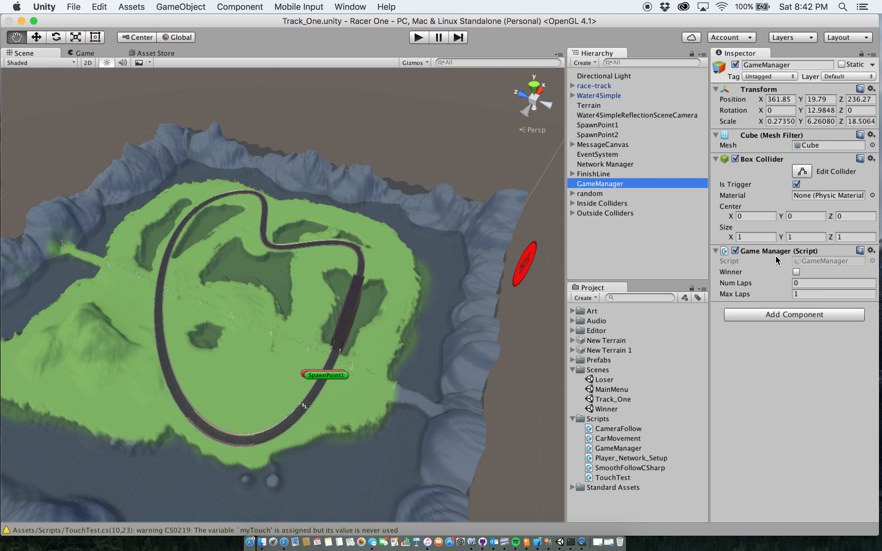
{"action": "mouse_move", "coordinate": [822, 255]}
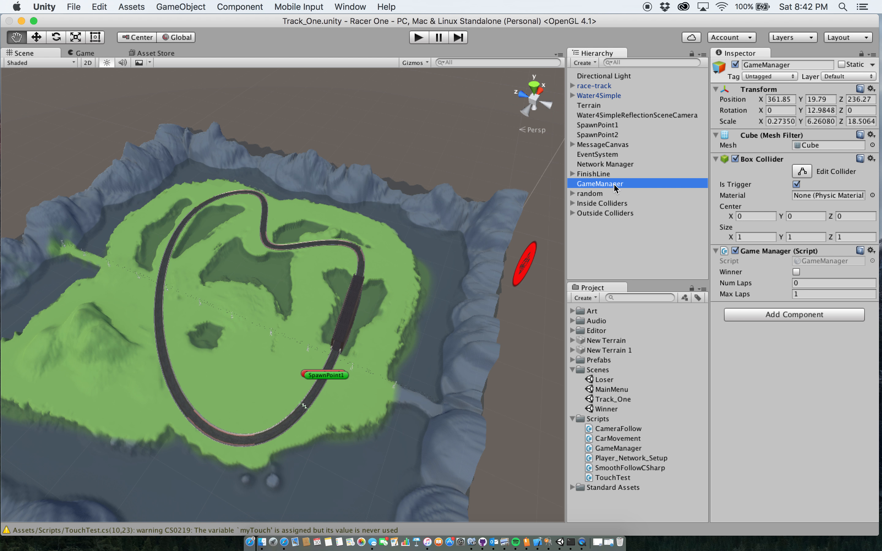
{"action": "mouse_move", "coordinate": [781, 245]}
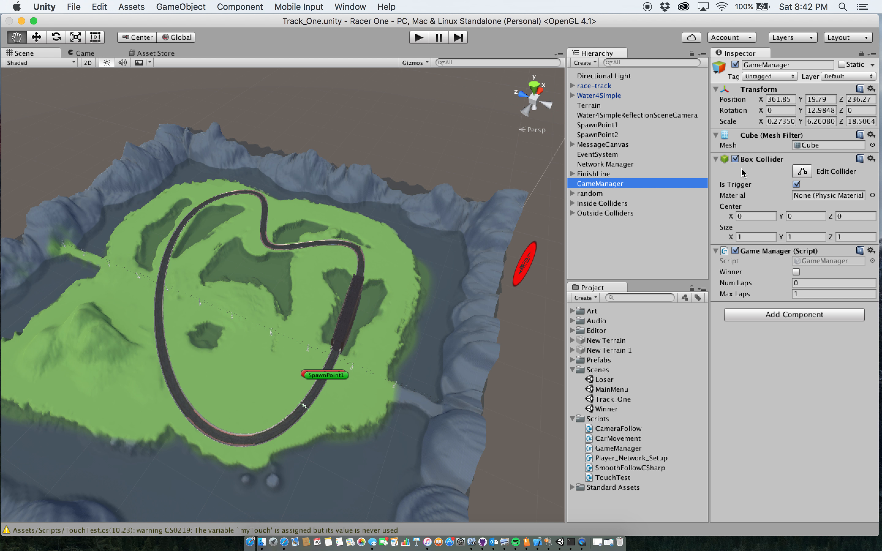
{"action": "mouse_move", "coordinate": [738, 170]}
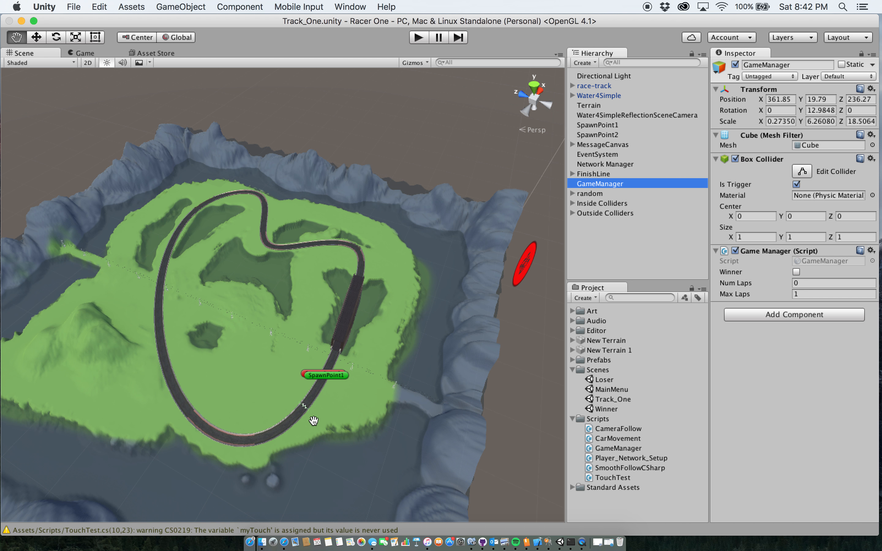
{"action": "mouse_move", "coordinate": [302, 409]}
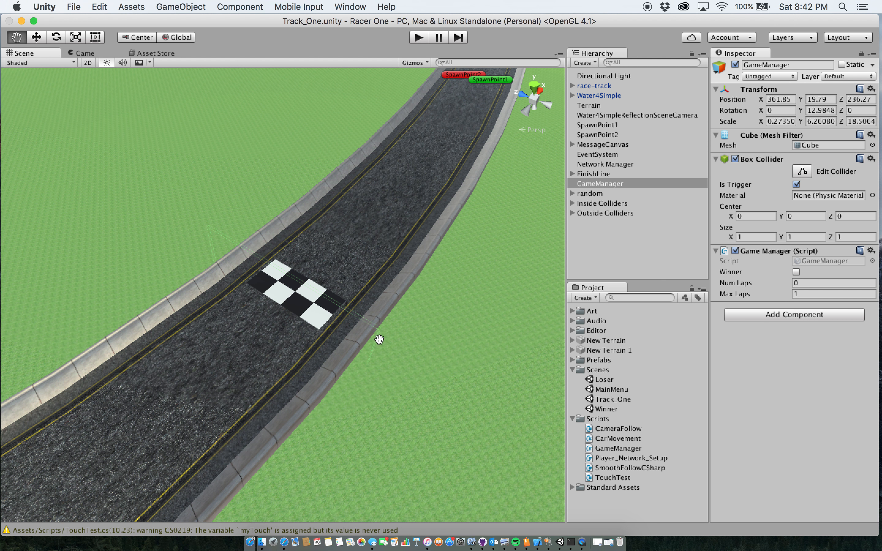
{"action": "mouse_move", "coordinate": [293, 283]}
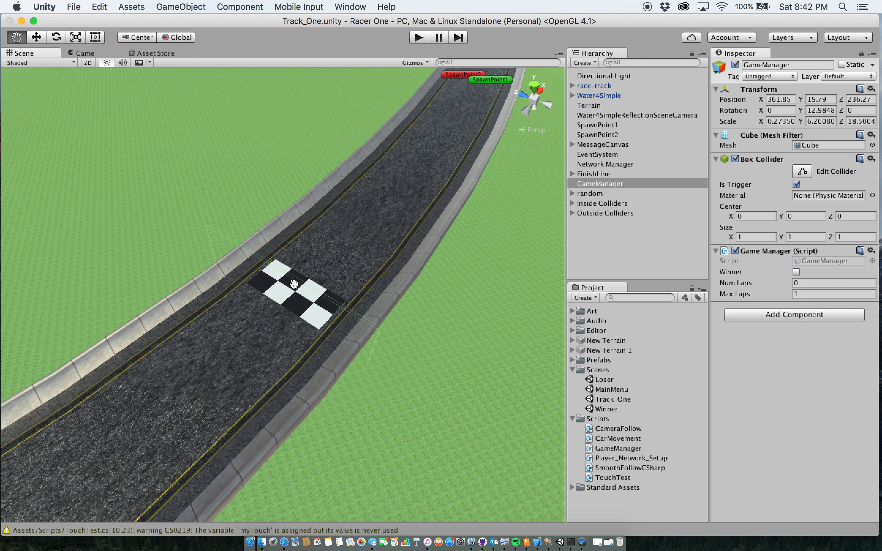
{"action": "mouse_move", "coordinate": [190, 261]}
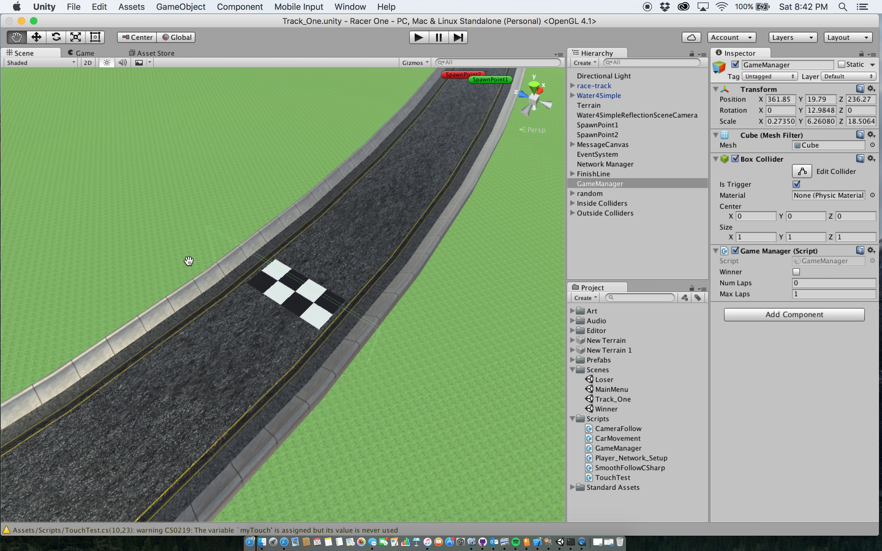
{"action": "mouse_move", "coordinate": [299, 304]}
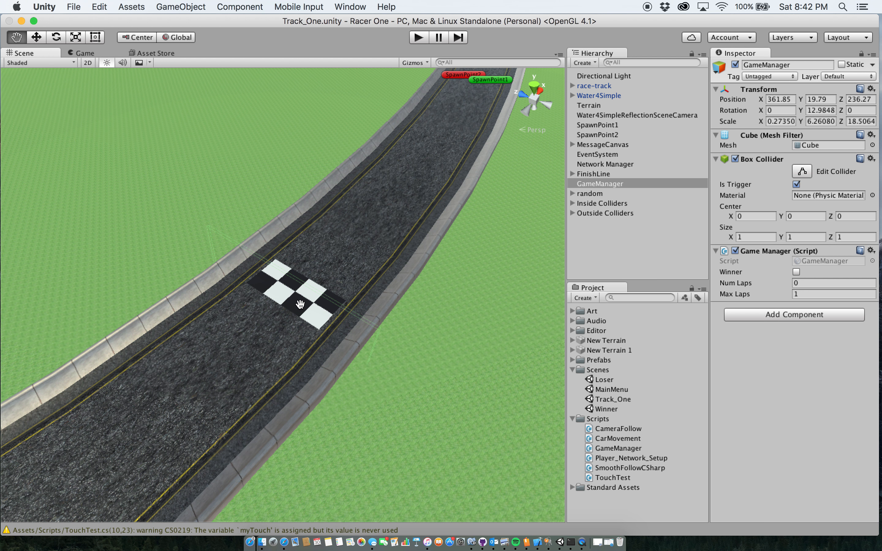
Step: Rotate the Scene view to look across the checkered finish line
{"action": "left_click_drag", "start_coordinate": [299, 304], "coordinate": [381, 364]}
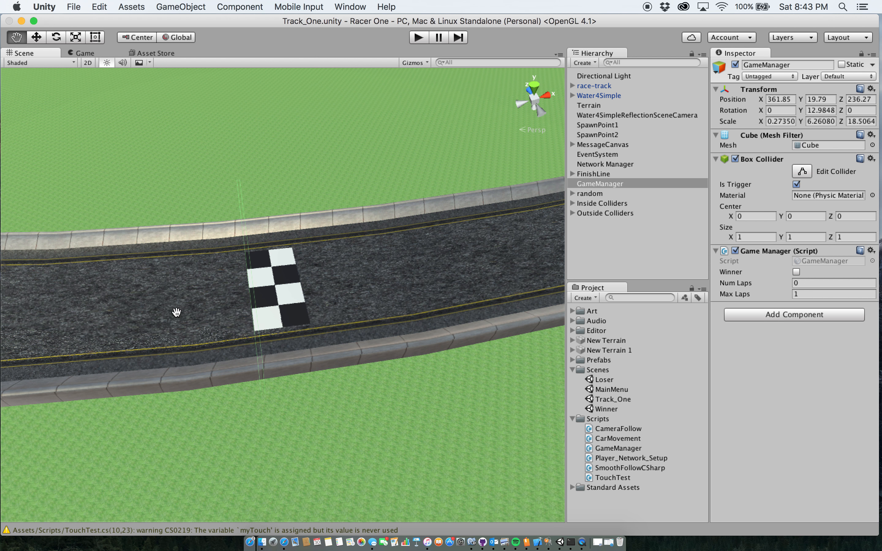
{"action": "mouse_move", "coordinate": [415, 297]}
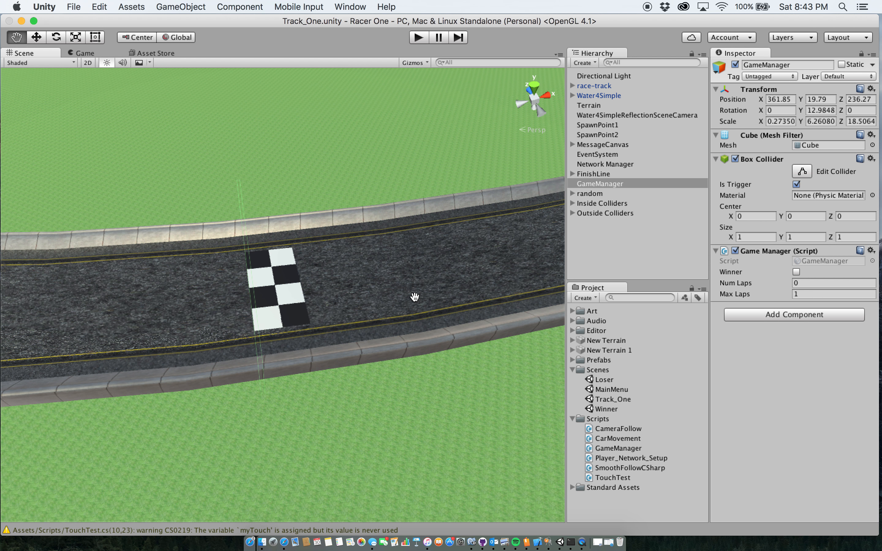
{"action": "mouse_move", "coordinate": [422, 302]}
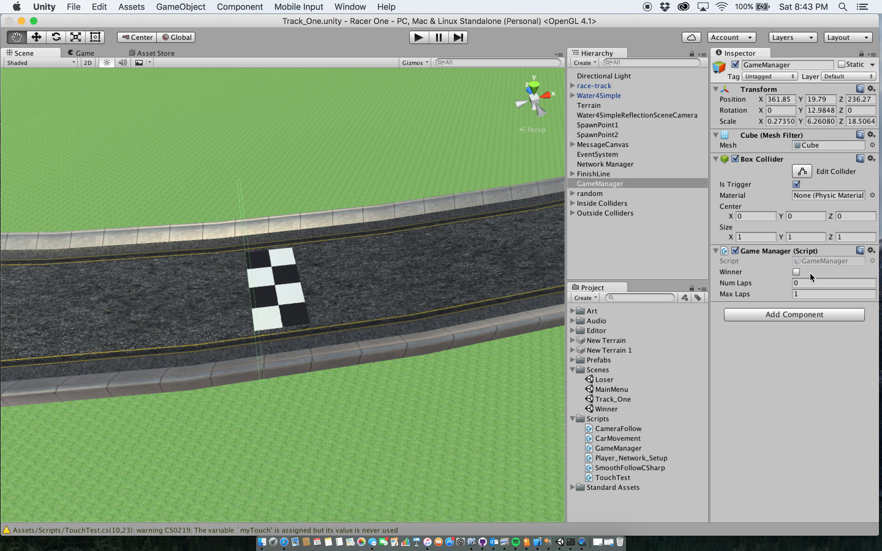
{"action": "mouse_move", "coordinate": [805, 277]}
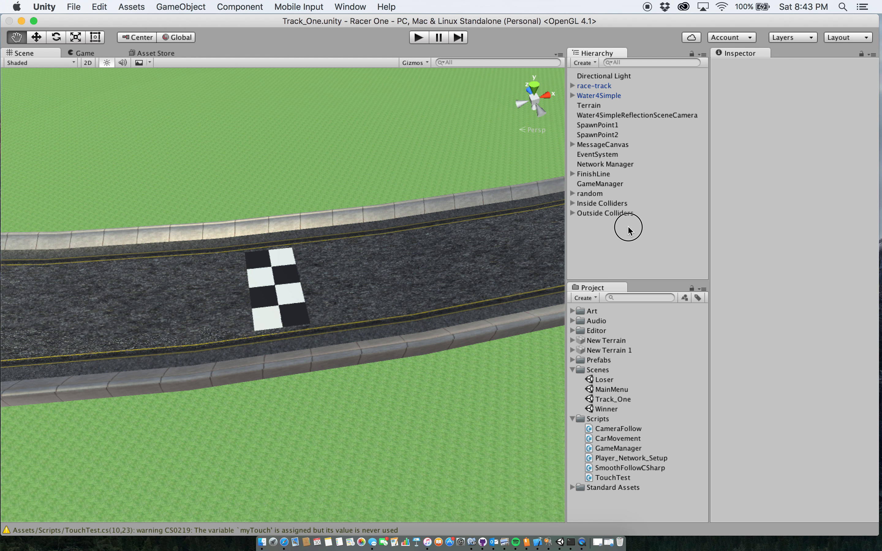
Step: Remove the missing-script component from Network Manager and swing the view toward the spawn points
{"action": "left_click", "coordinate": [605, 163]}
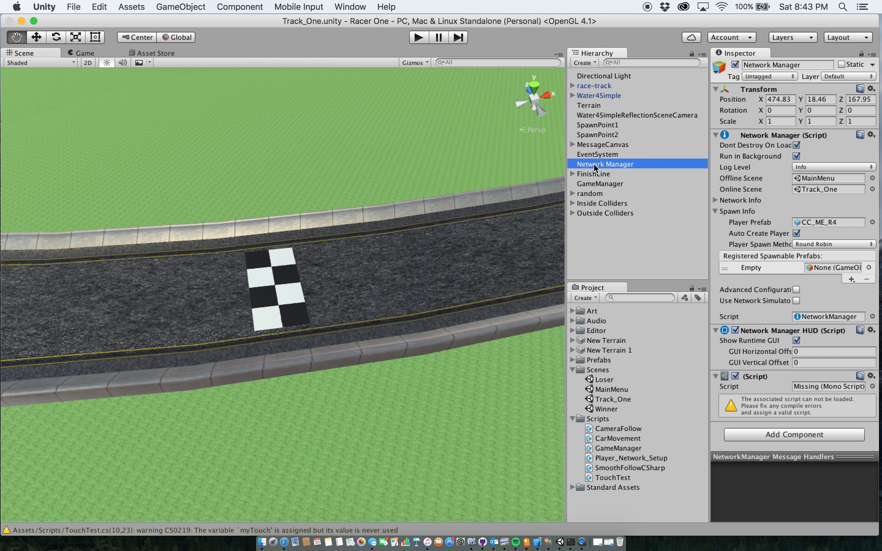
{"action": "mouse_move", "coordinate": [642, 163]}
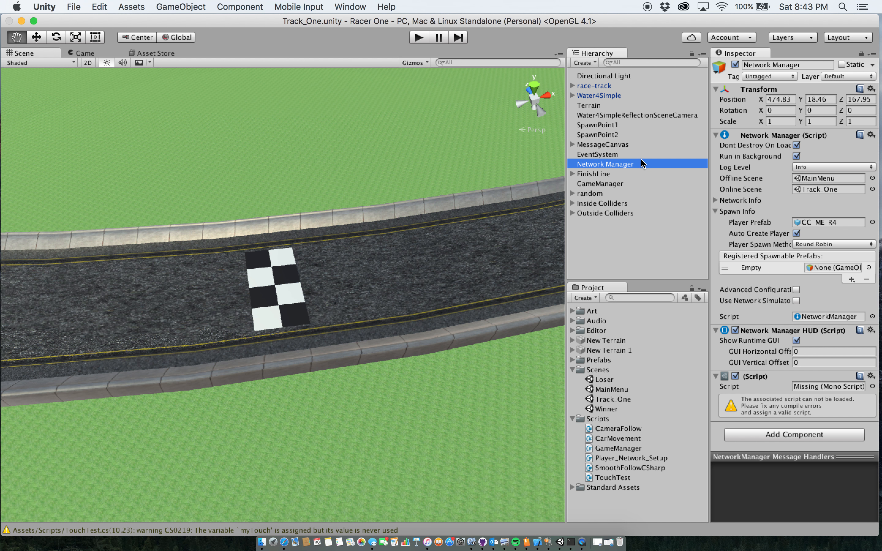
{"action": "mouse_move", "coordinate": [751, 163]}
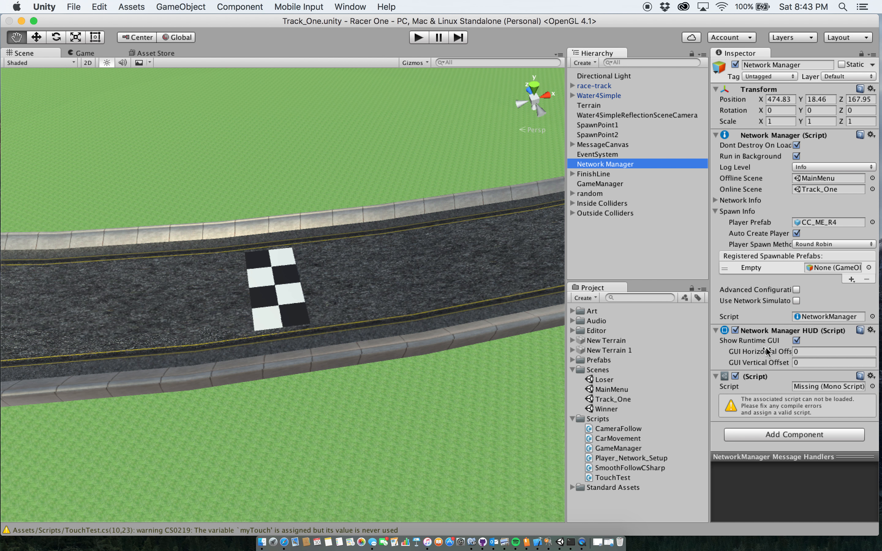
{"action": "left_click", "coordinate": [873, 376]}
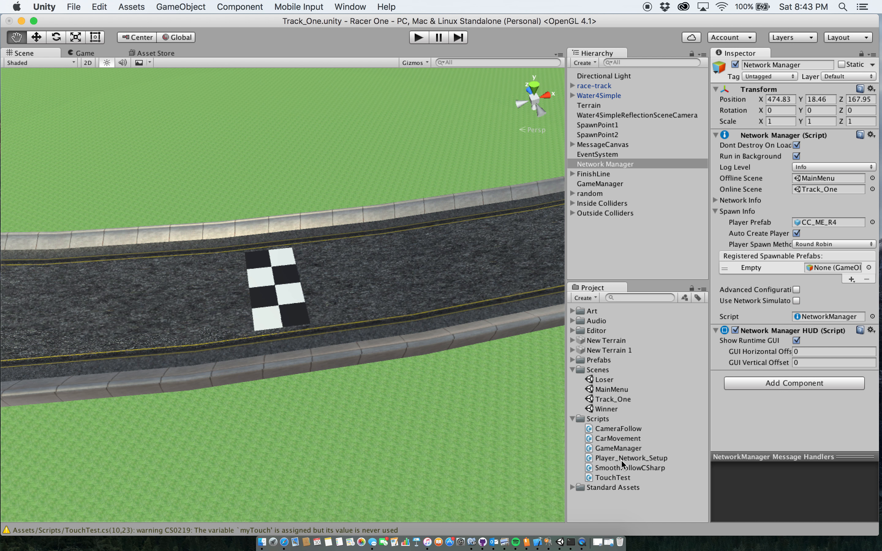
{"action": "mouse_move", "coordinate": [620, 469]}
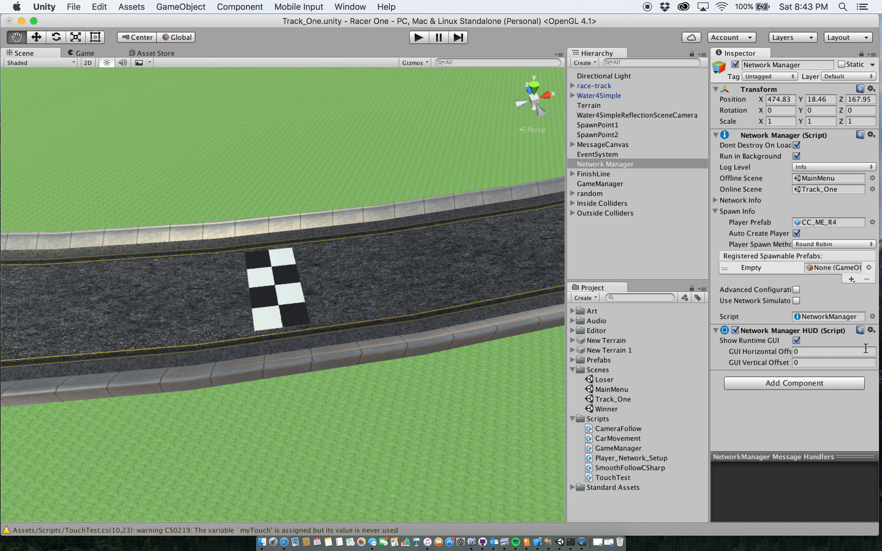
{"action": "mouse_move", "coordinate": [824, 378]}
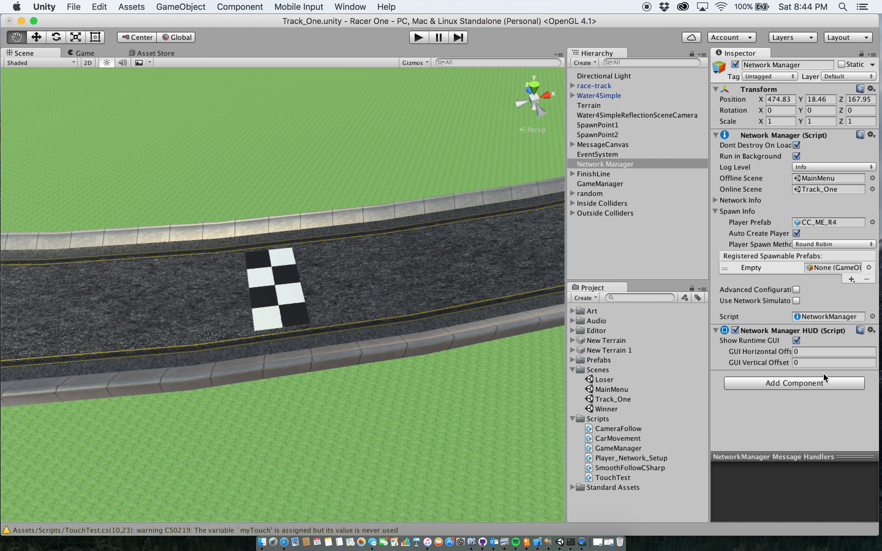
{"action": "mouse_move", "coordinate": [827, 341]}
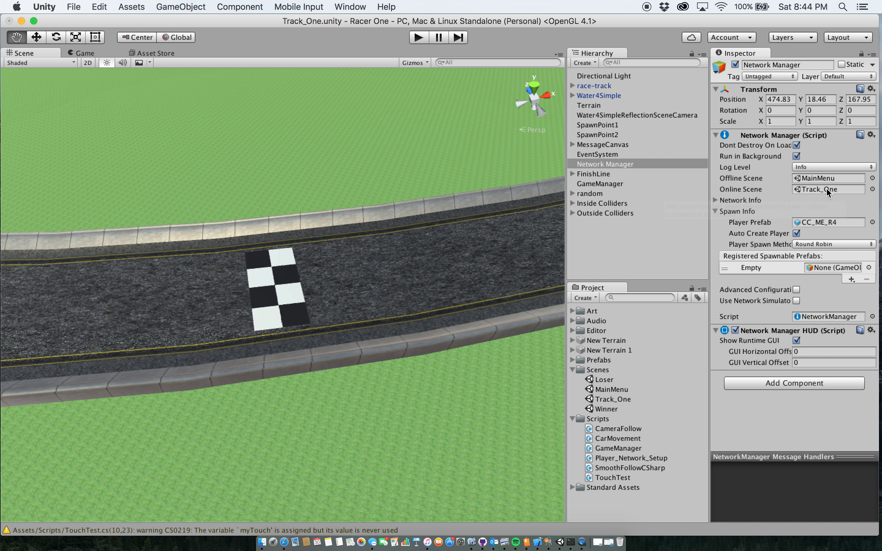
{"action": "mouse_move", "coordinate": [383, 176]}
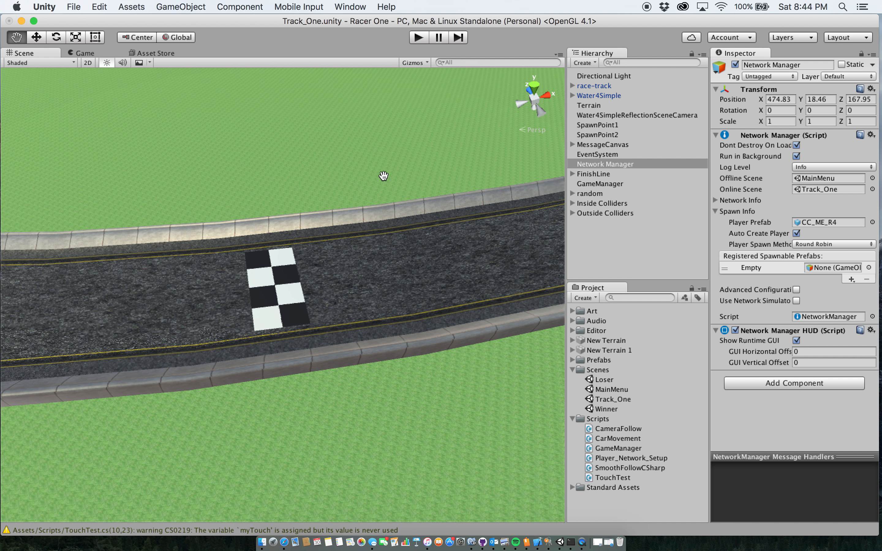
{"action": "left_click_drag", "start_coordinate": [382, 175], "coordinate": [299, 216]}
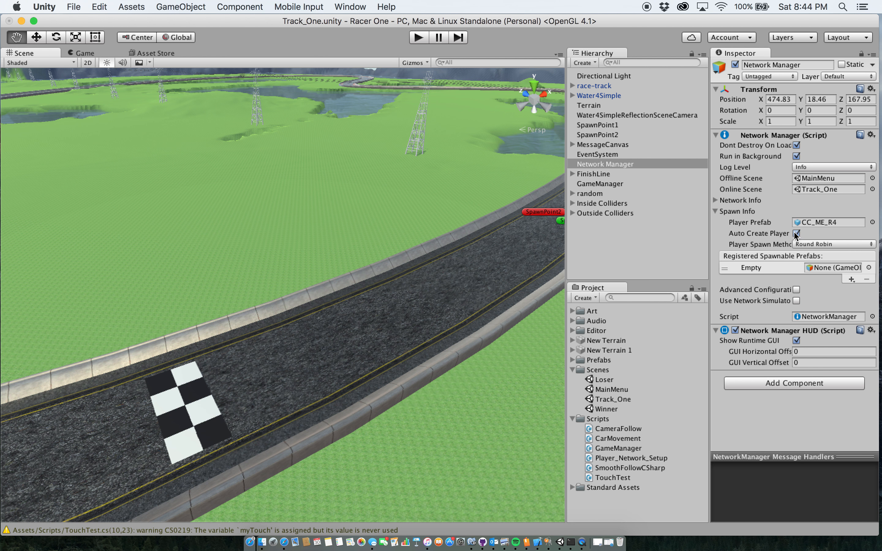
{"action": "mouse_move", "coordinate": [796, 239]}
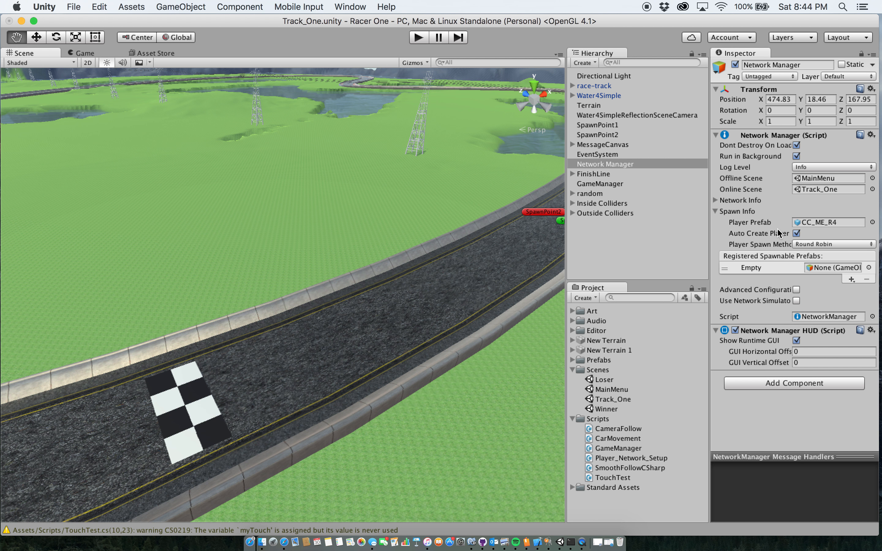
Step: Inspect SpawnPoint1 and SpawnPoint2's Network Start Position components, ending on SpawnPoint1
{"action": "left_click", "coordinate": [597, 124]}
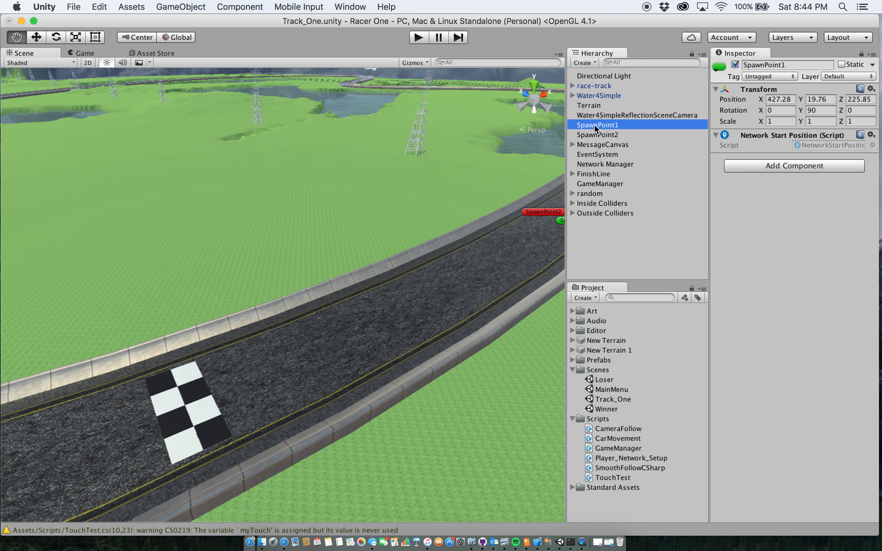
{"action": "mouse_move", "coordinate": [596, 133]}
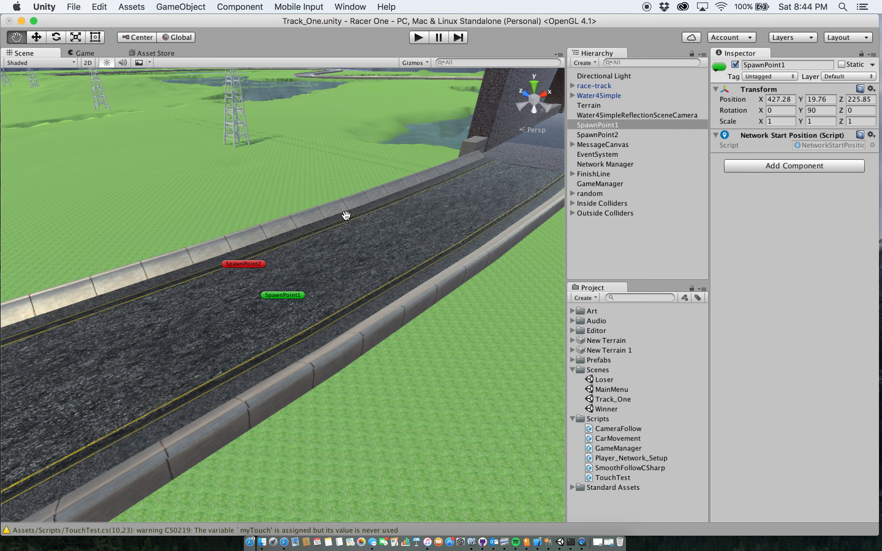
{"action": "mouse_move", "coordinate": [595, 171]}
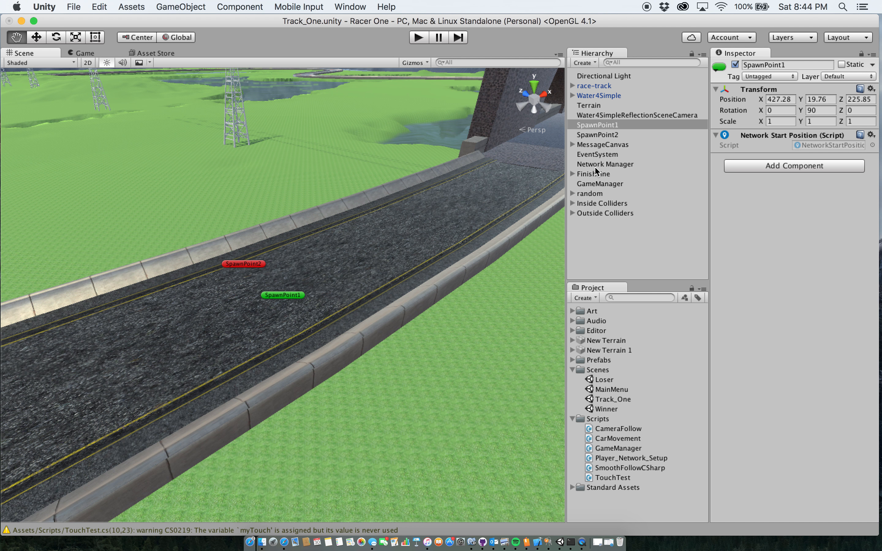
{"action": "mouse_move", "coordinate": [760, 140]}
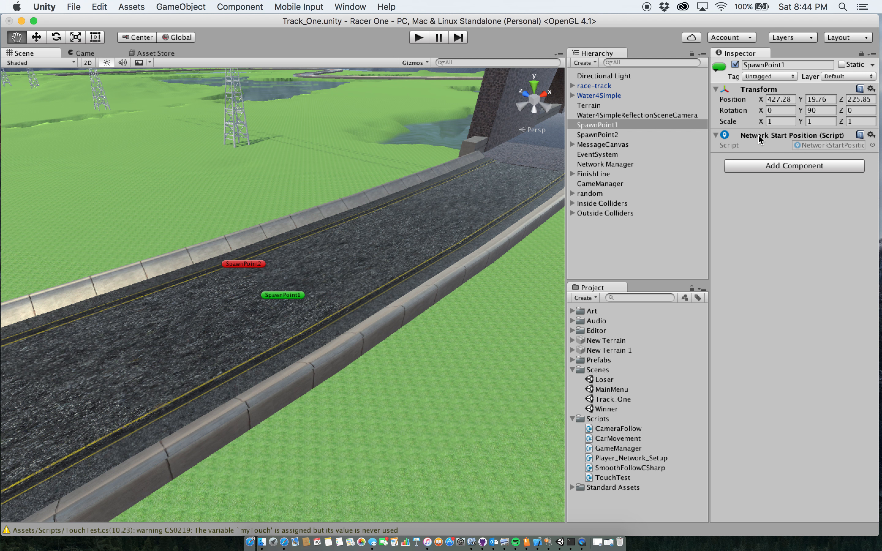
{"action": "mouse_move", "coordinate": [587, 138]}
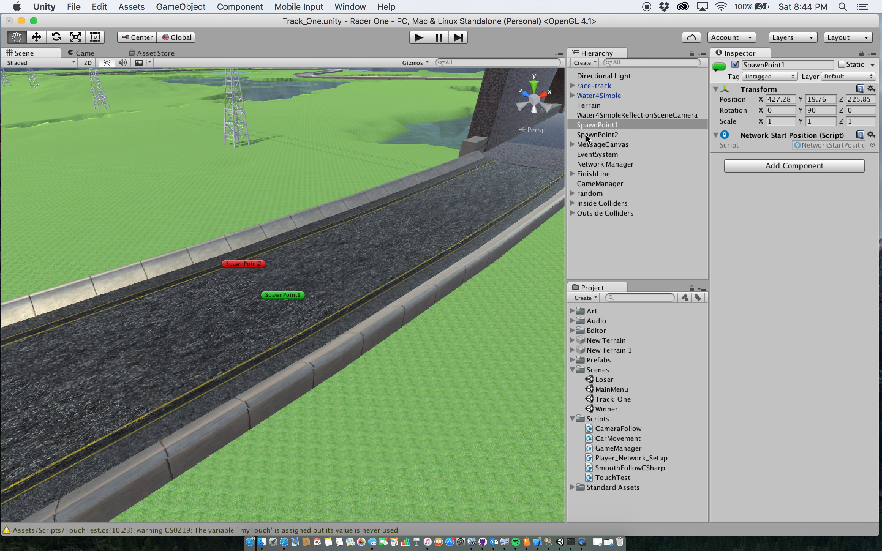
{"action": "left_click", "coordinate": [598, 124]}
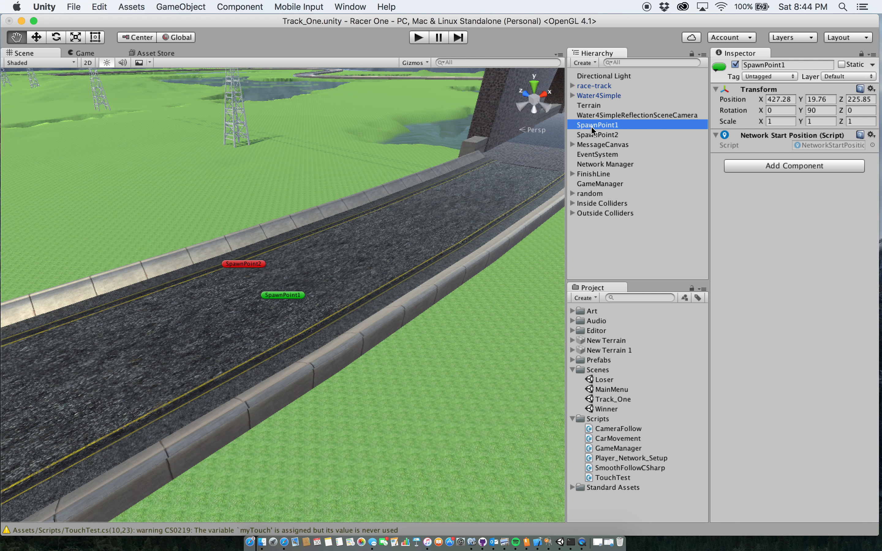
{"action": "left_click", "coordinate": [600, 134]}
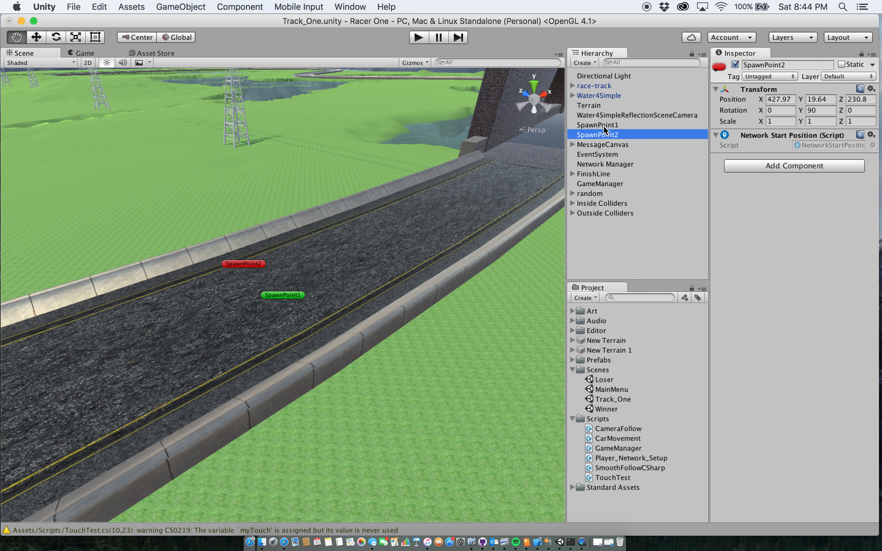
{"action": "left_click", "coordinate": [598, 125]}
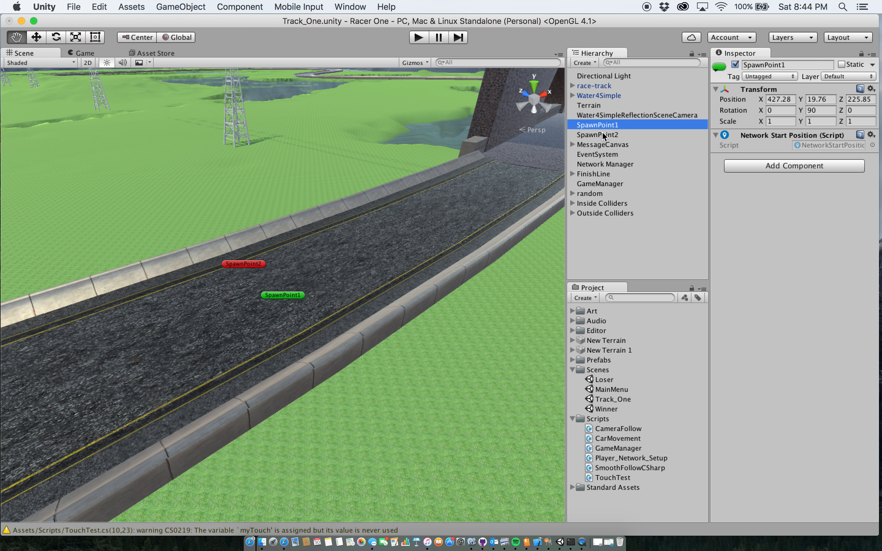
{"action": "mouse_move", "coordinate": [592, 112]}
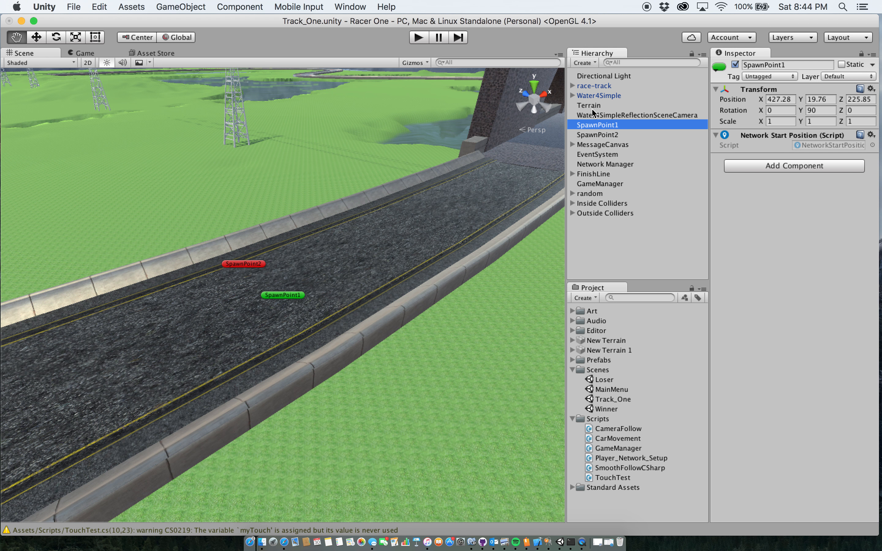
Step: Inspect the Directional Light, then Water4Simple's water scripts
{"action": "left_click", "coordinate": [604, 75]}
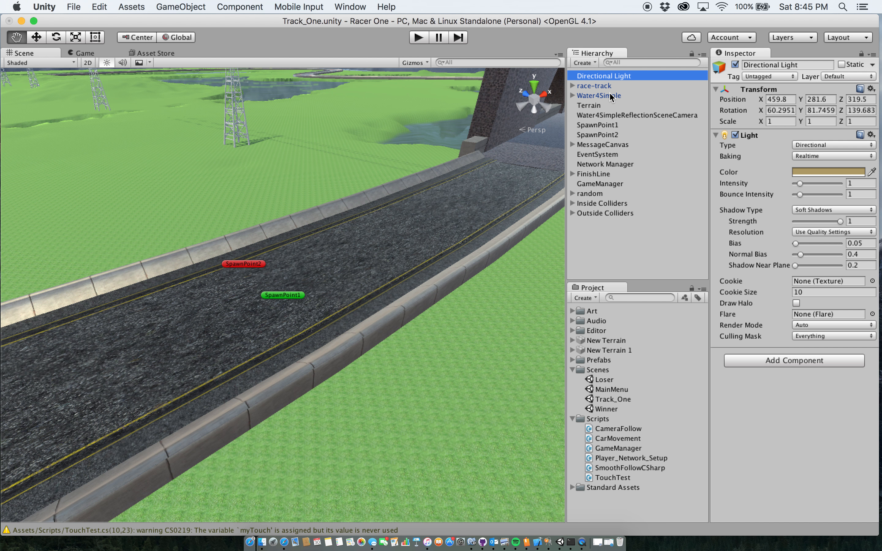
{"action": "mouse_move", "coordinate": [605, 91]}
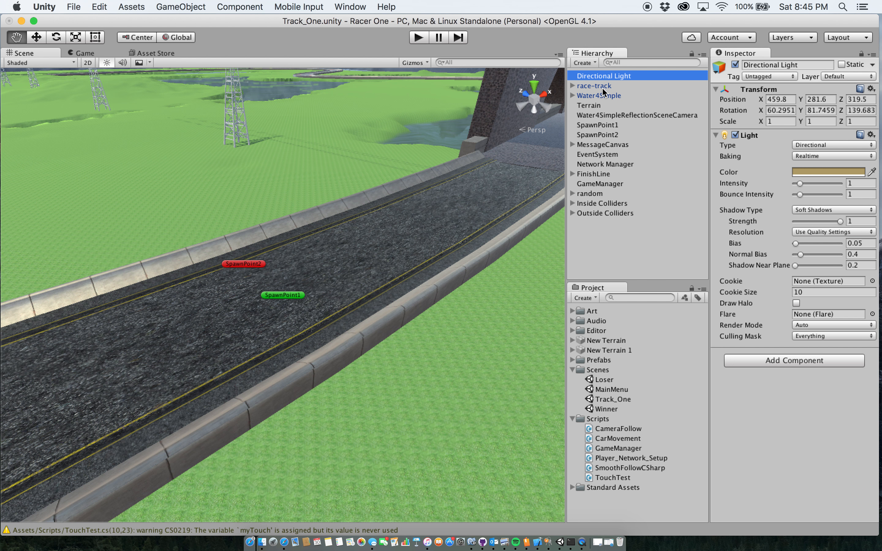
{"action": "left_click", "coordinate": [598, 95]}
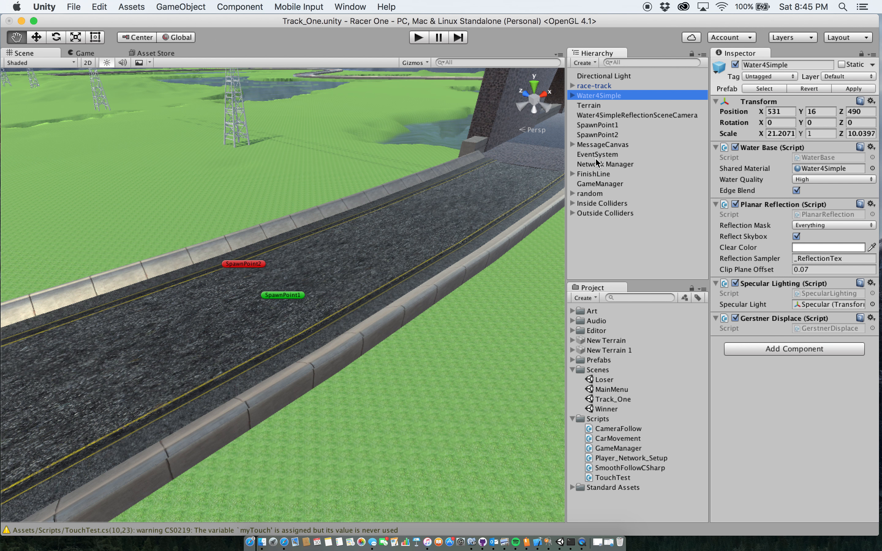
{"action": "mouse_move", "coordinate": [590, 193]}
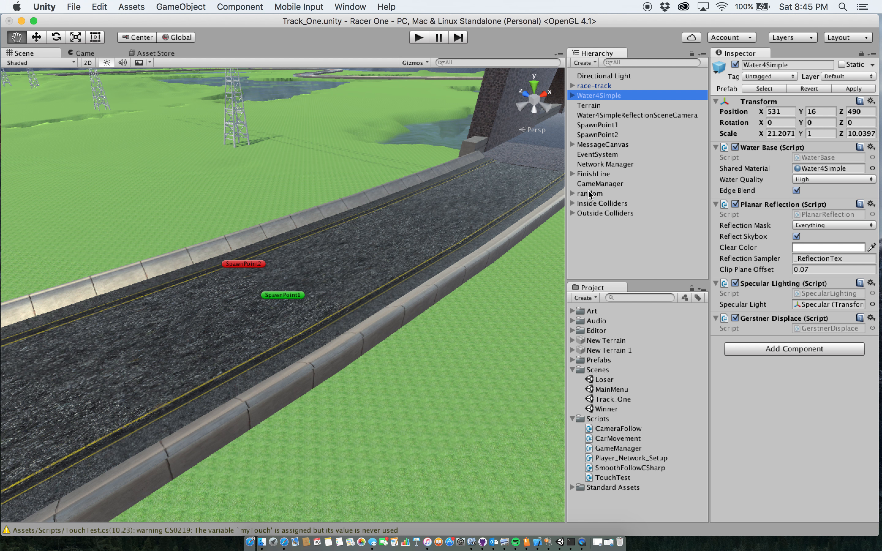
Step: Select the Inside and Outside Colliders groups, settling on Inside Colliders alone
{"action": "left_click", "coordinate": [602, 203]}
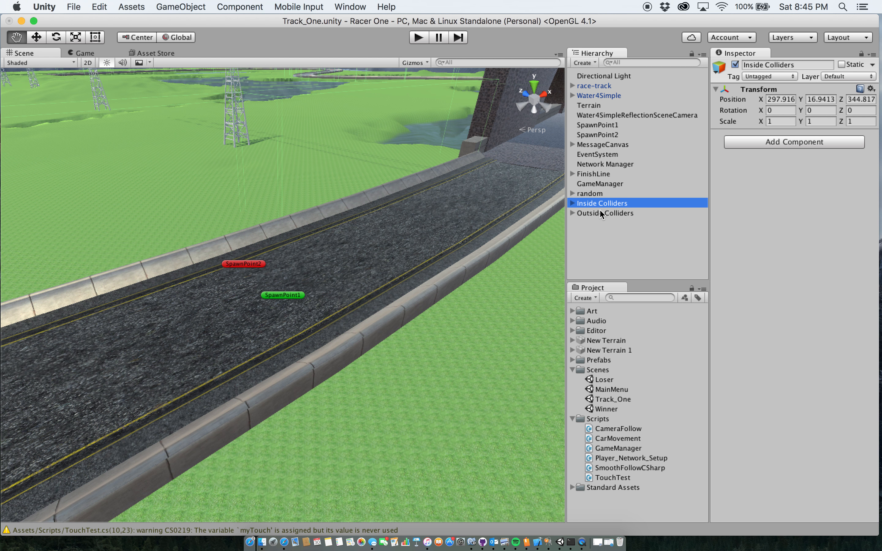
{"action": "left_click", "coordinate": [606, 213]}
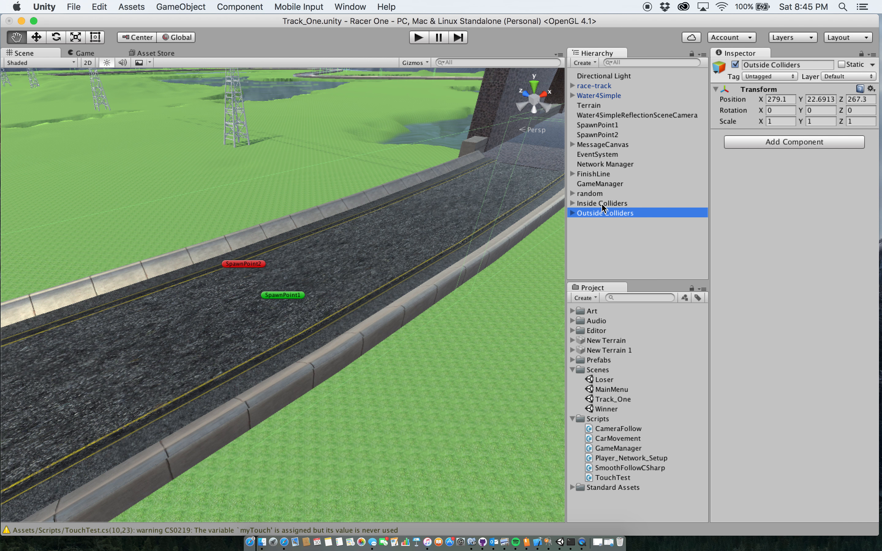
{"action": "left_click", "coordinate": [602, 203]}
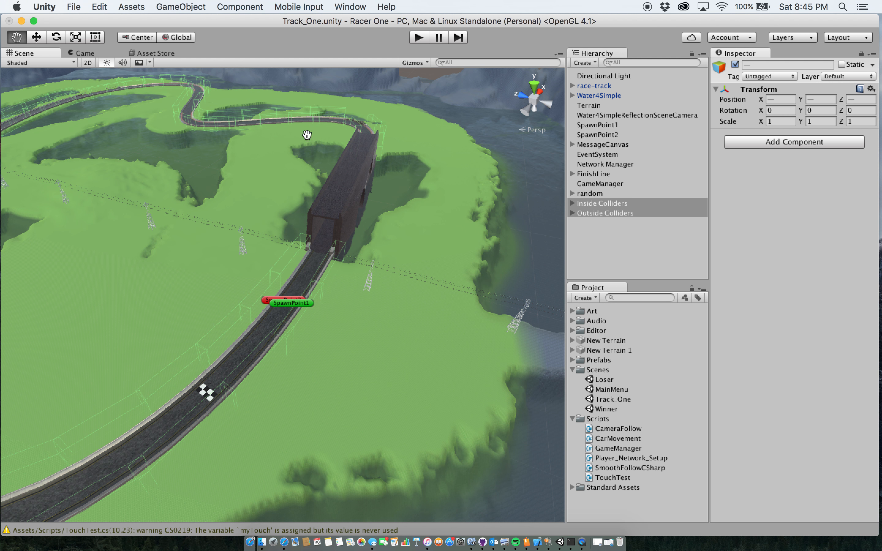
{"action": "mouse_move", "coordinate": [421, 212]}
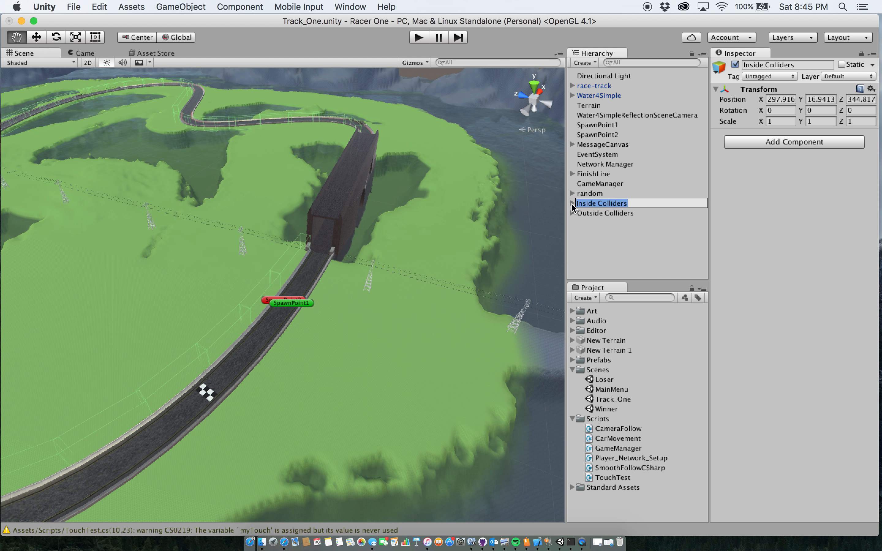
{"action": "left_click", "coordinate": [602, 203]}
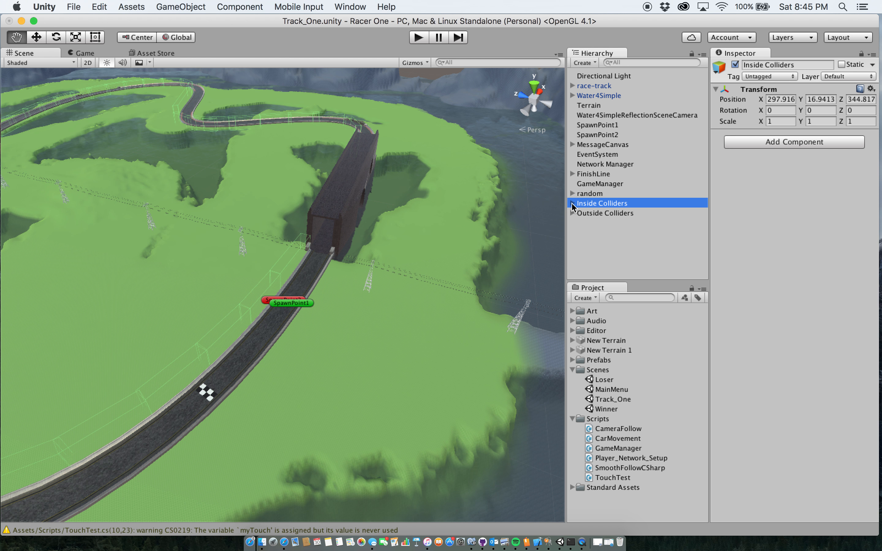
{"action": "left_click", "coordinate": [573, 203]}
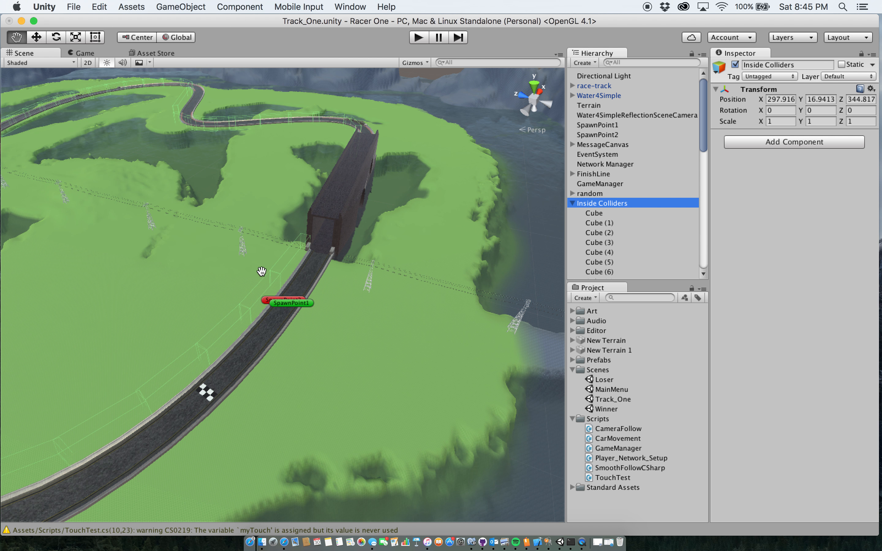
{"action": "mouse_move", "coordinate": [267, 313]}
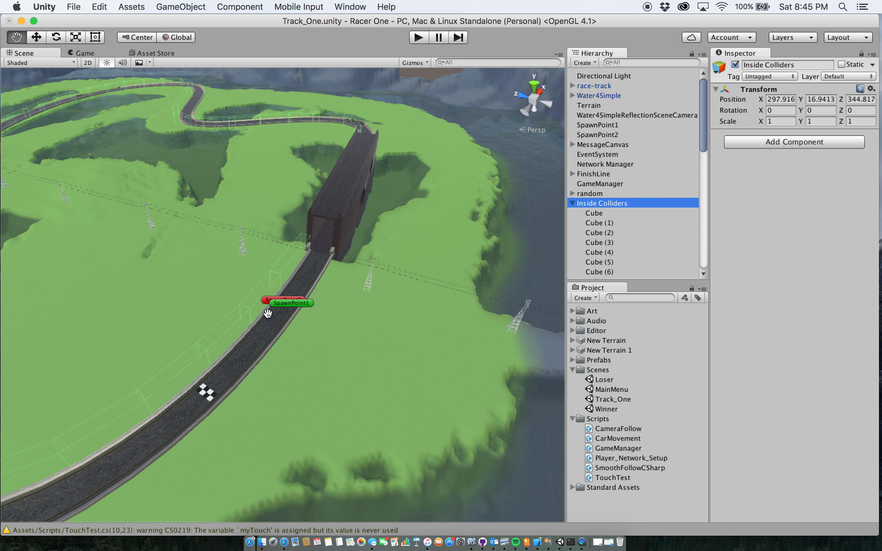
{"action": "mouse_move", "coordinate": [307, 276]}
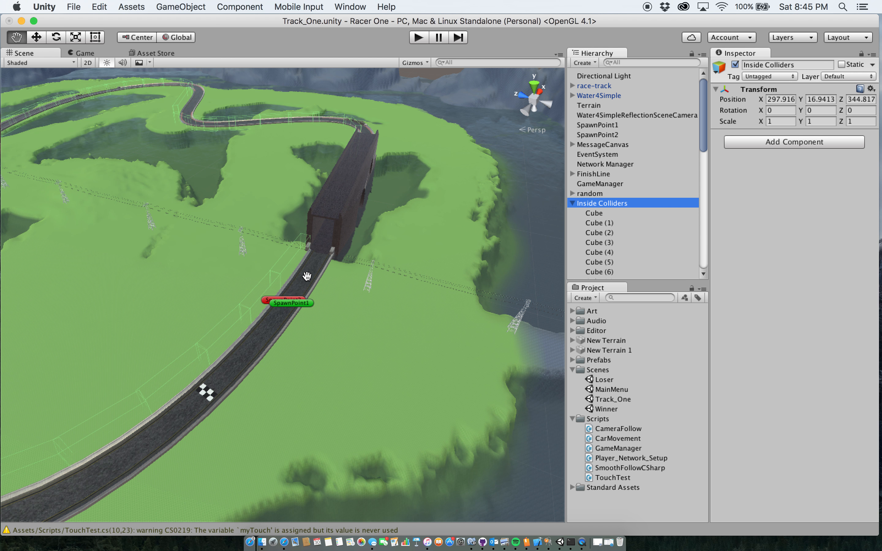
{"action": "mouse_move", "coordinate": [306, 272]}
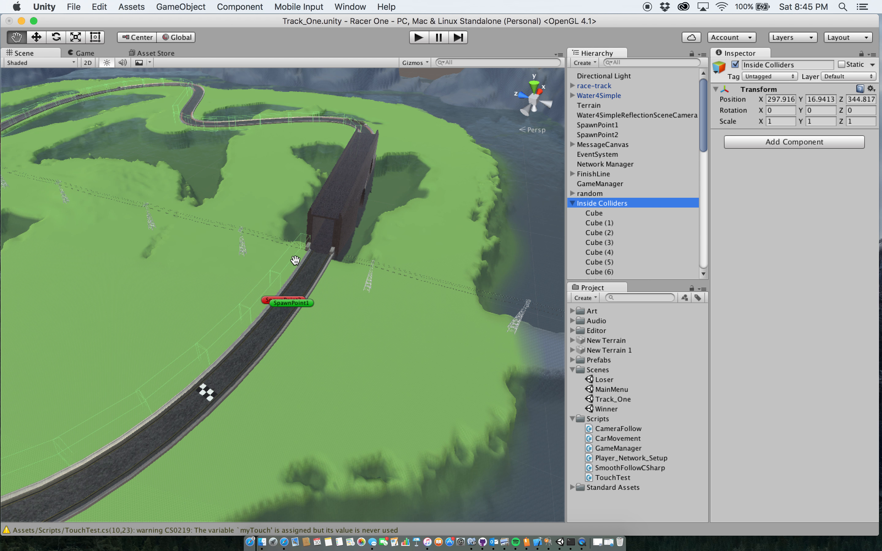
{"action": "mouse_move", "coordinate": [168, 259]}
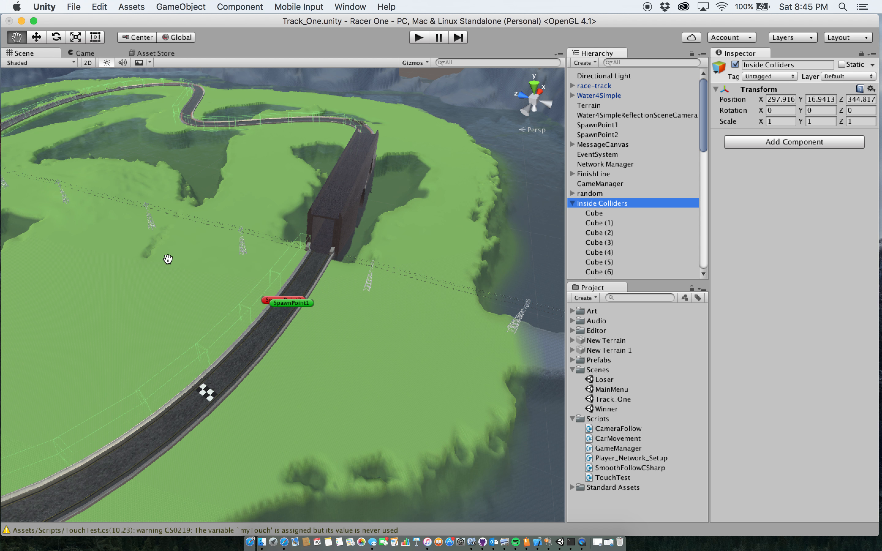
{"action": "mouse_move", "coordinate": [581, 231]}
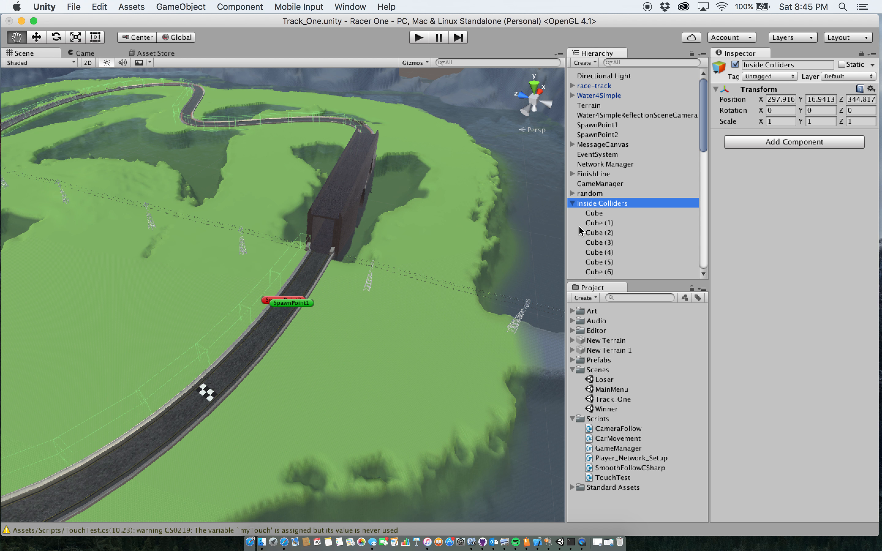
Step: Inspect Cube (2) and Cube box colliders, fold the group closed and clear the selection
{"action": "left_click", "coordinate": [600, 233]}
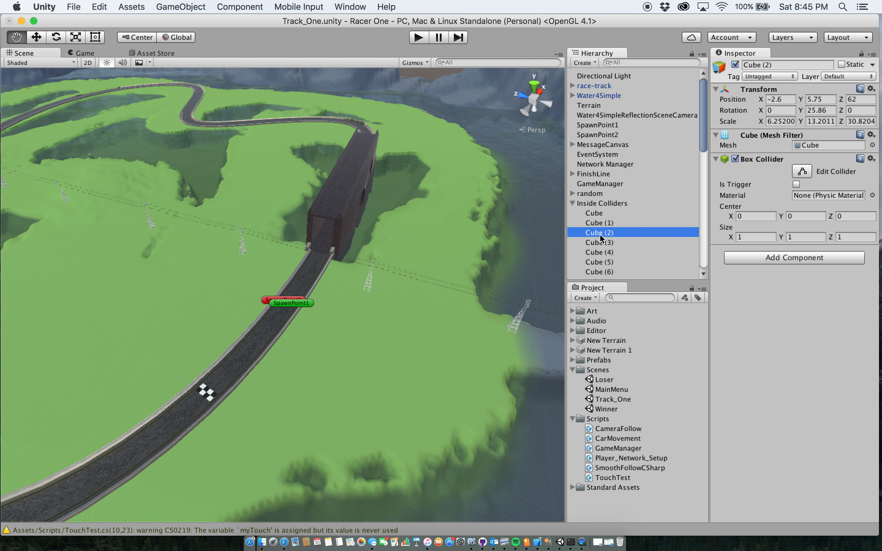
{"action": "left_click", "coordinate": [593, 213]}
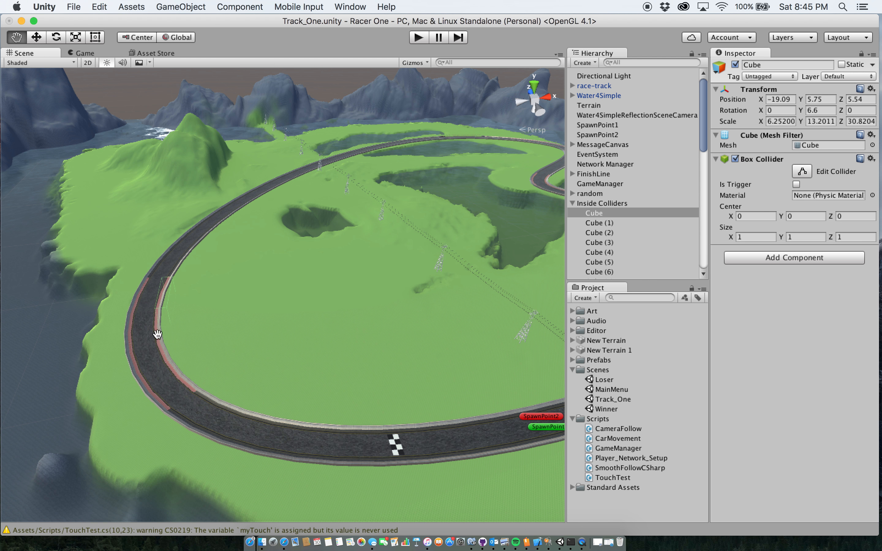
{"action": "mouse_move", "coordinate": [173, 293]}
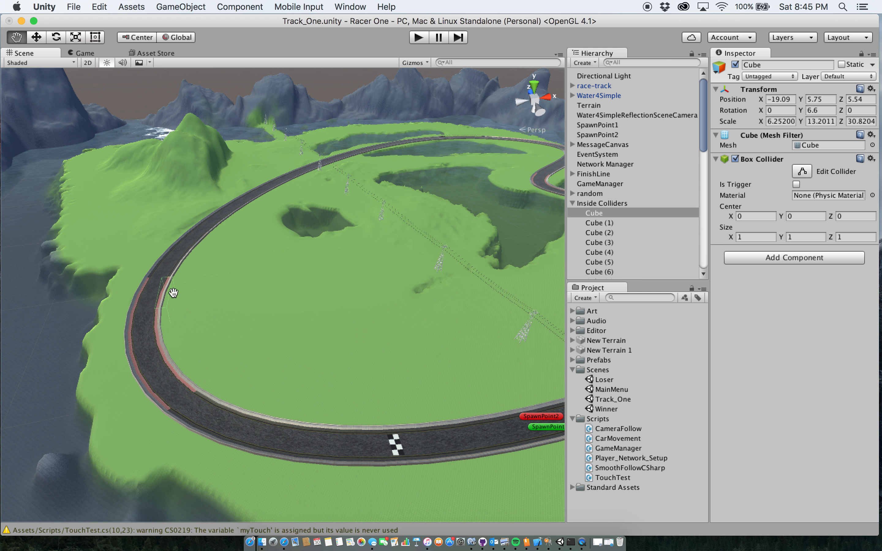
{"action": "mouse_move", "coordinate": [572, 207]}
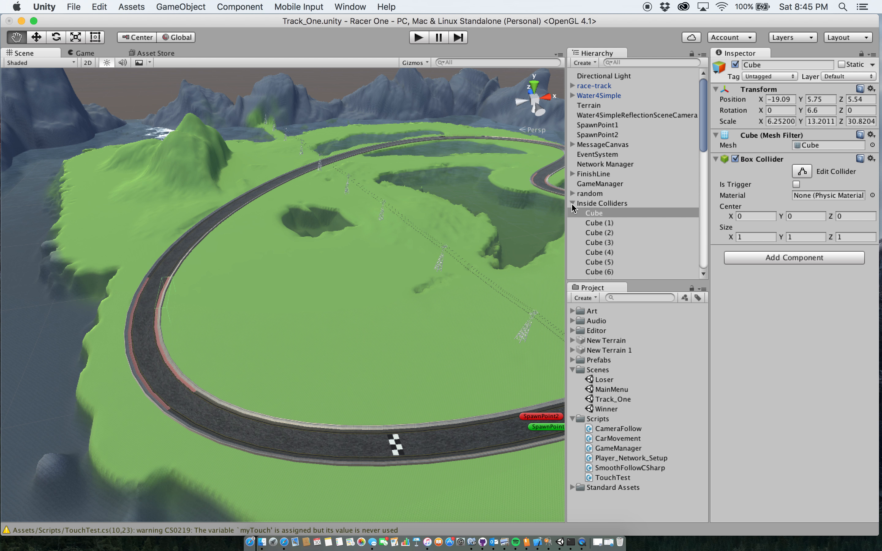
{"action": "left_click", "coordinate": [573, 203]}
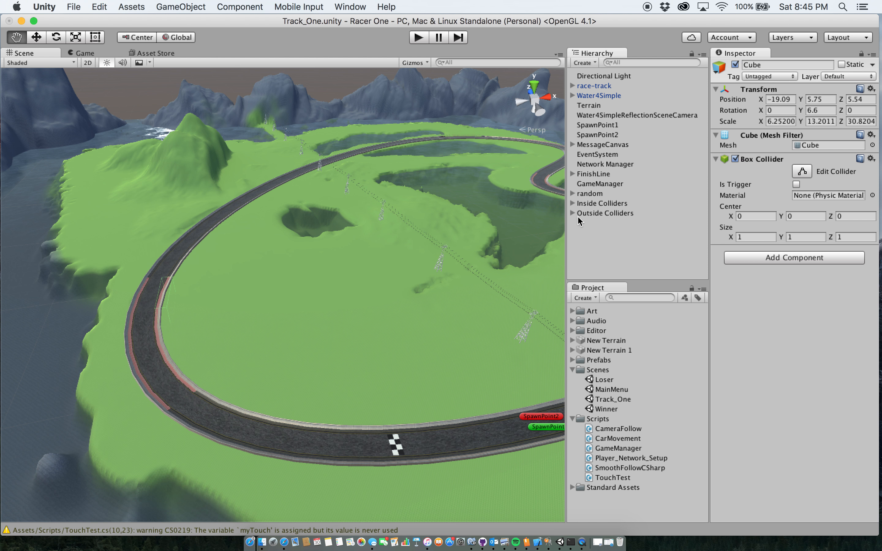
{"action": "left_click", "coordinate": [605, 213]}
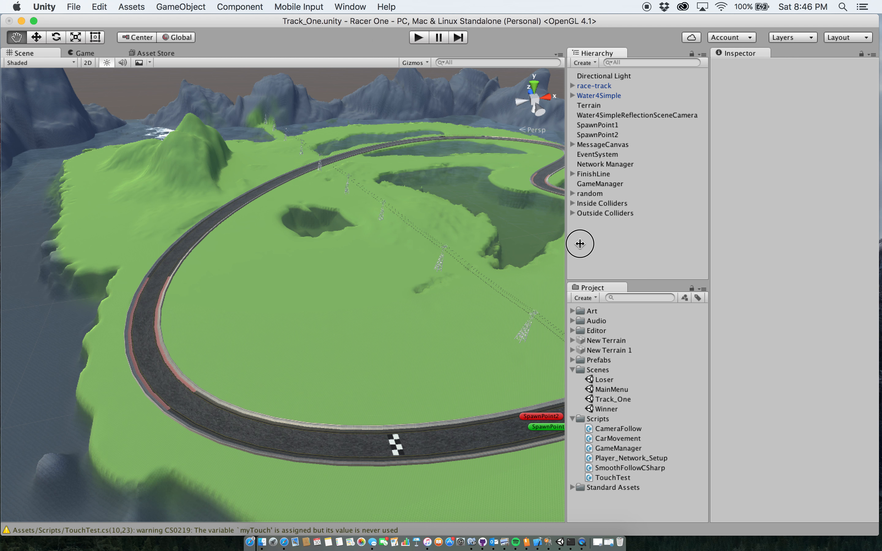
{"action": "left_click", "coordinate": [590, 193]}
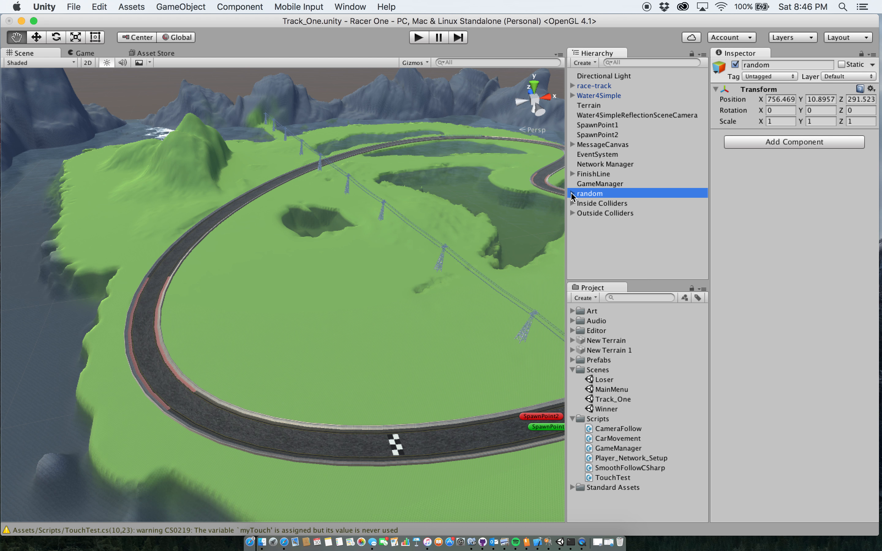
{"action": "left_click", "coordinate": [572, 194]}
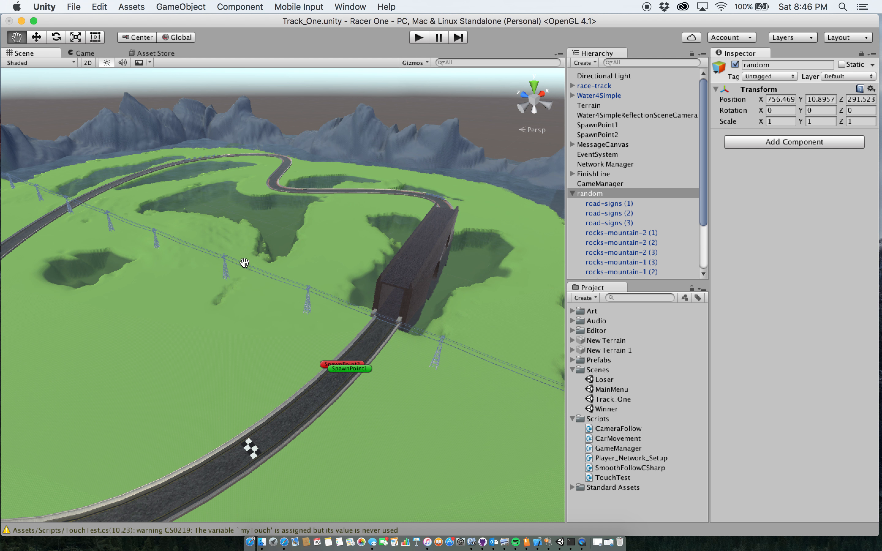
{"action": "mouse_move", "coordinate": [197, 162]}
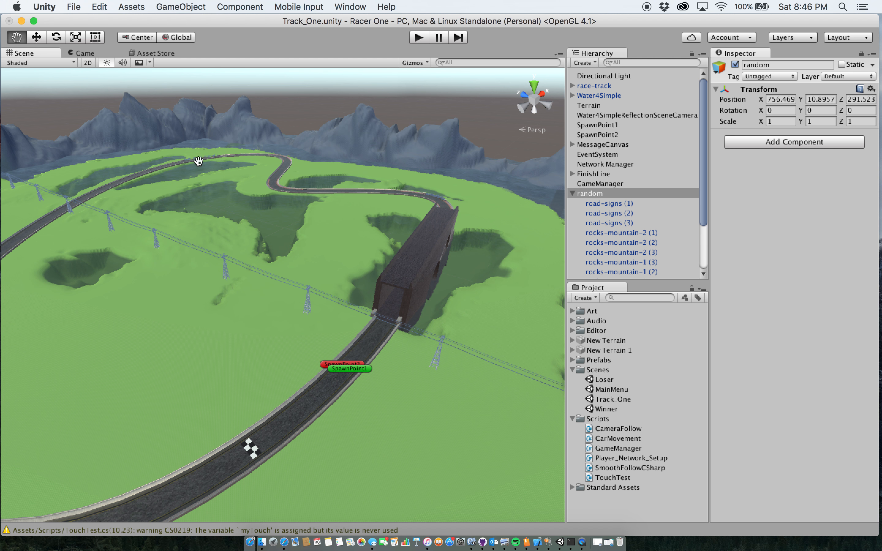
{"action": "left_click", "coordinate": [621, 232]}
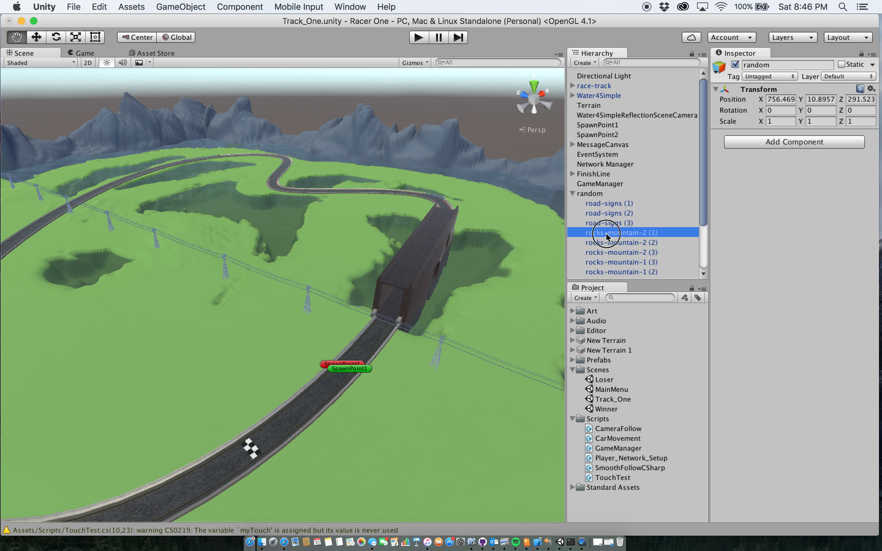
{"action": "left_click", "coordinate": [620, 232]}
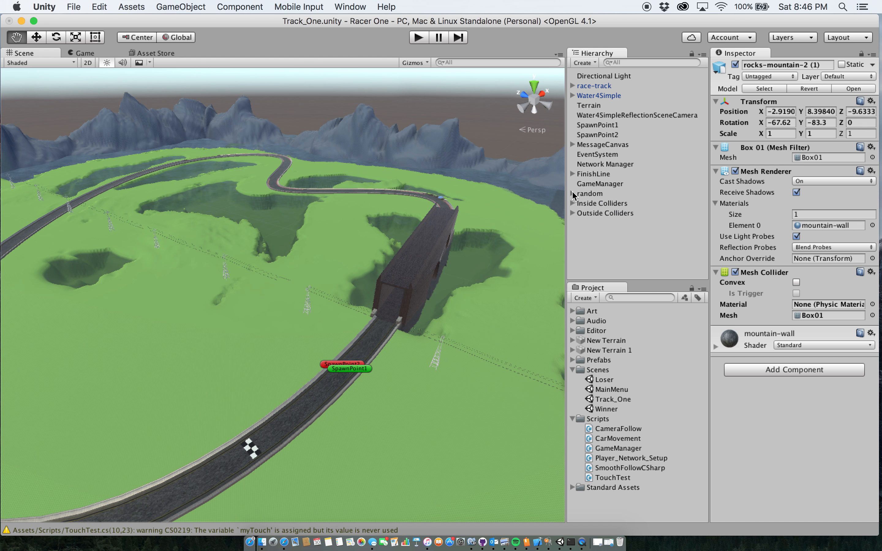
{"action": "mouse_move", "coordinate": [587, 269]}
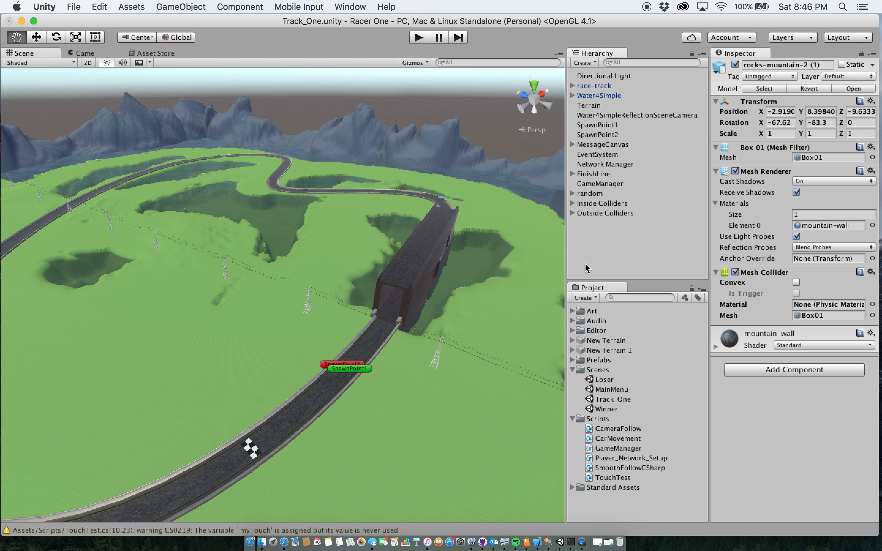
{"action": "mouse_move", "coordinate": [580, 364]}
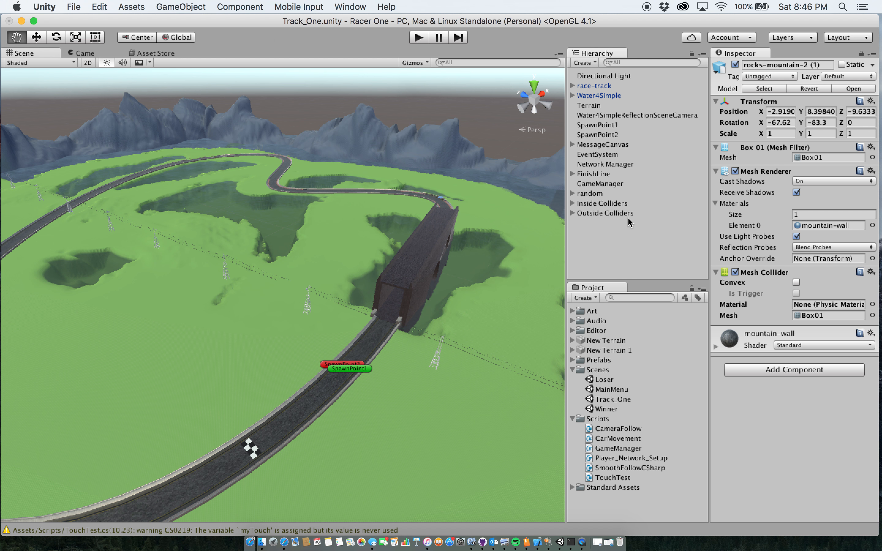
Step: From the Network Manager's Player Prefab field, locate and select the CC_ME_R4 car prefab
{"action": "left_click", "coordinate": [605, 163]}
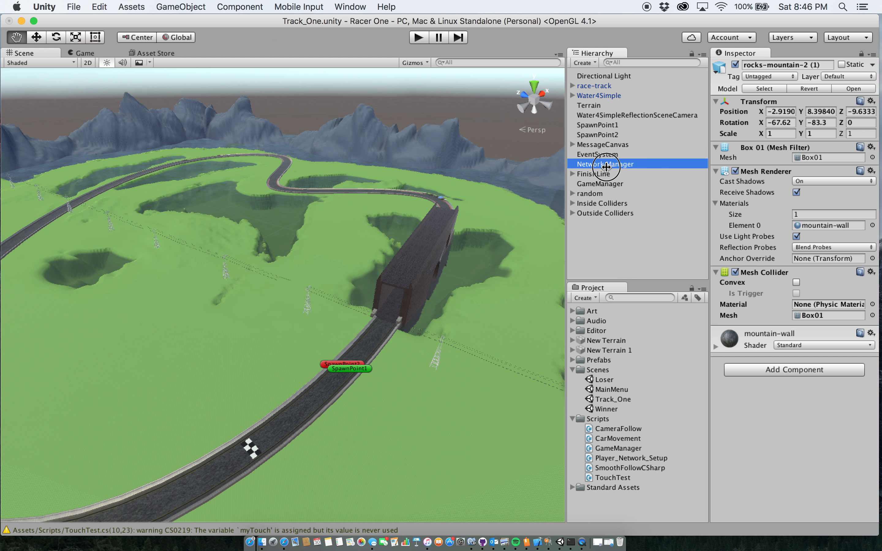
{"action": "left_click", "coordinate": [605, 164]}
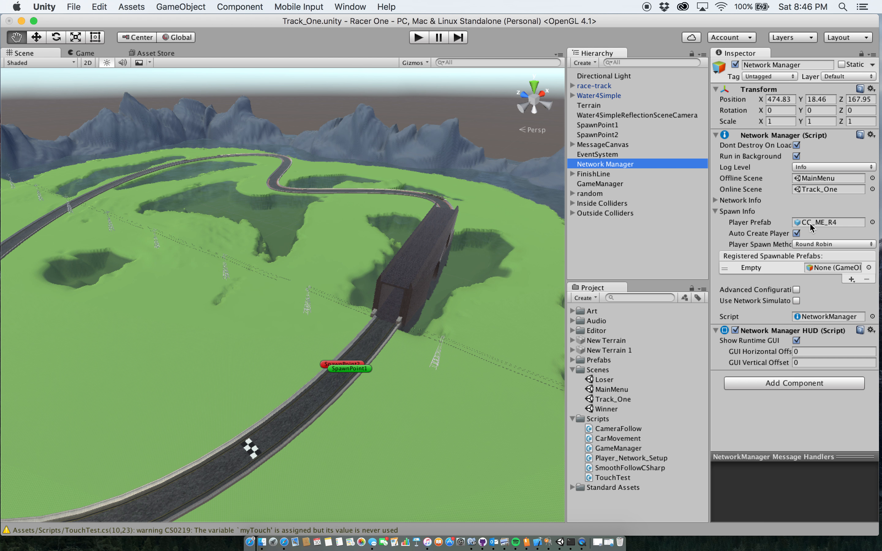
{"action": "mouse_move", "coordinate": [803, 225]}
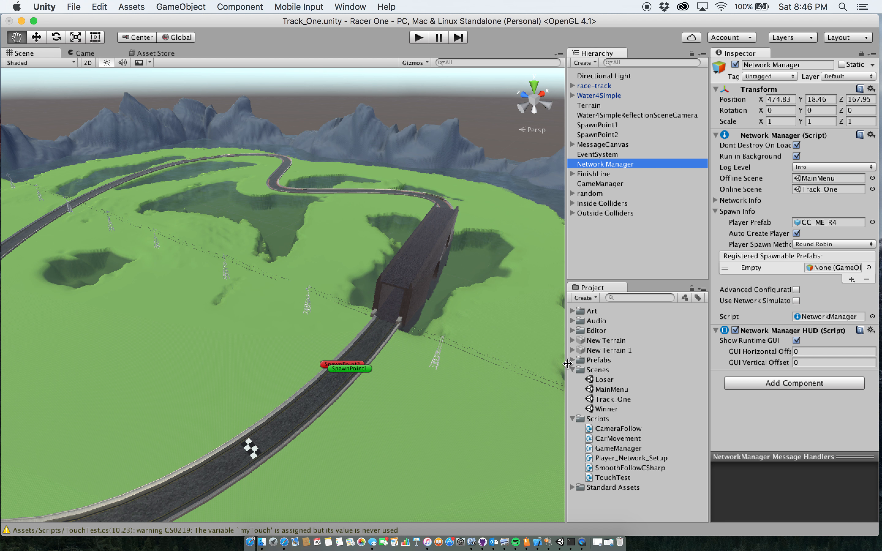
{"action": "left_click", "coordinate": [611, 369]}
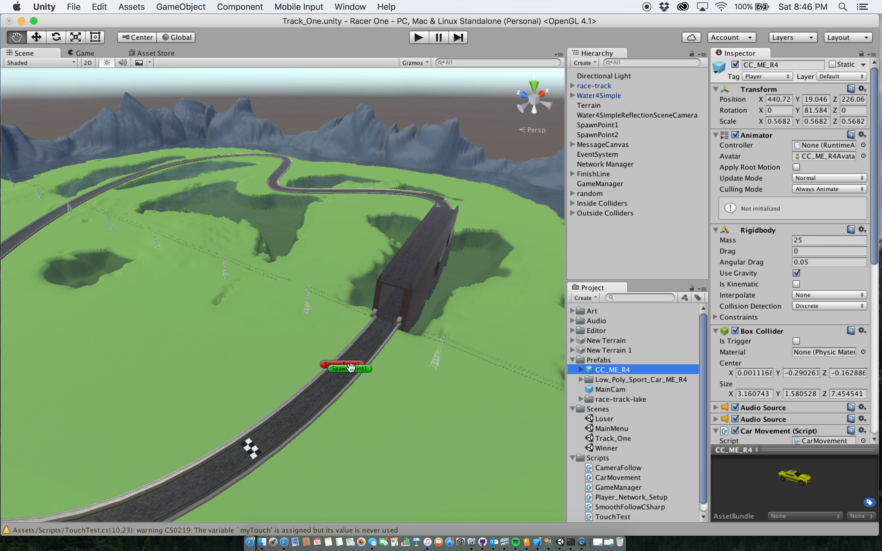
{"action": "scroll", "scroll_direction": "down", "scroll_amount": 3}
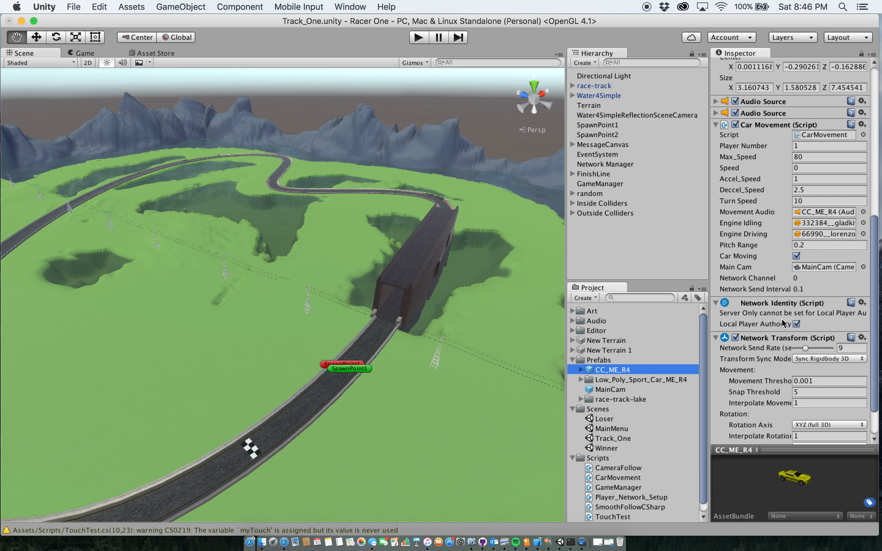
{"action": "mouse_move", "coordinate": [749, 334]}
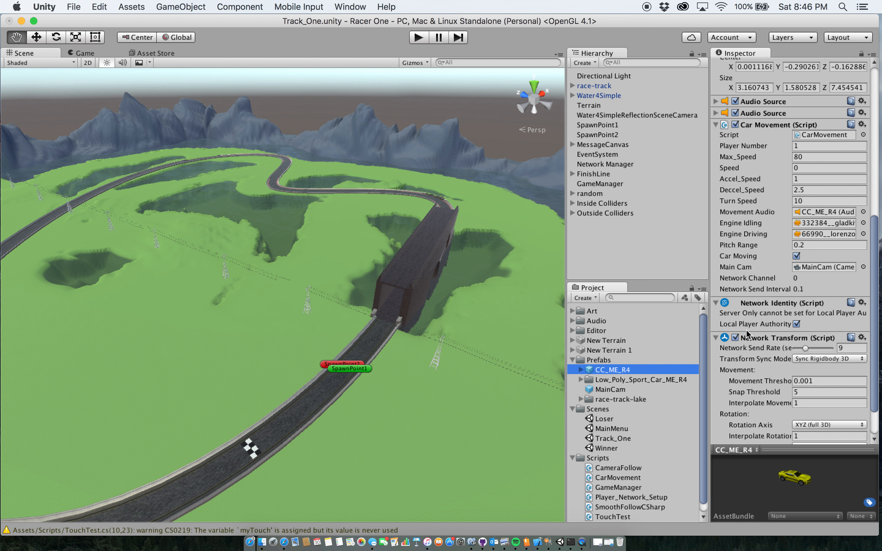
{"action": "mouse_move", "coordinate": [754, 330]}
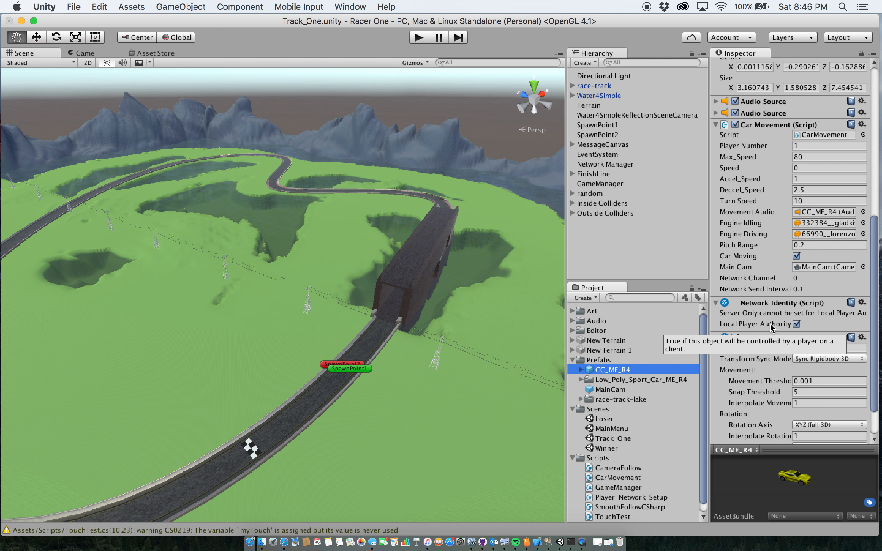
{"action": "mouse_move", "coordinate": [775, 328]}
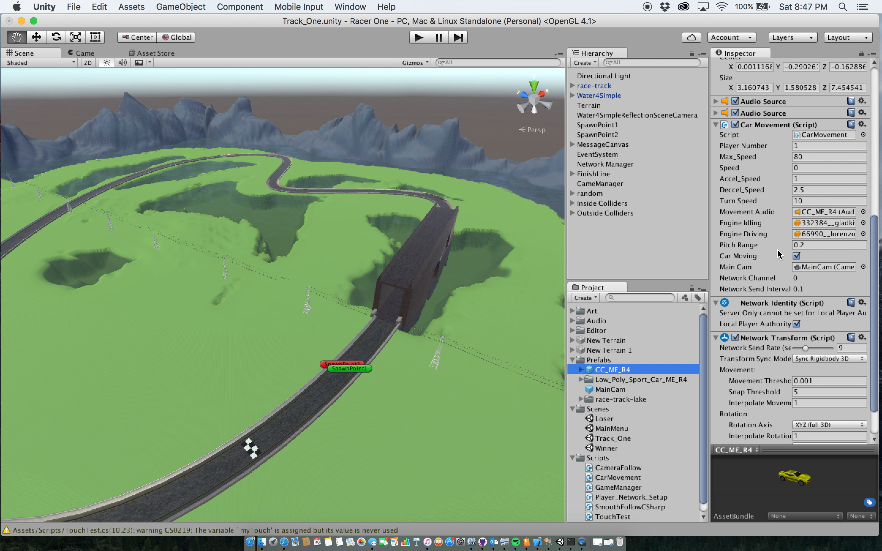
{"action": "mouse_move", "coordinate": [833, 290]}
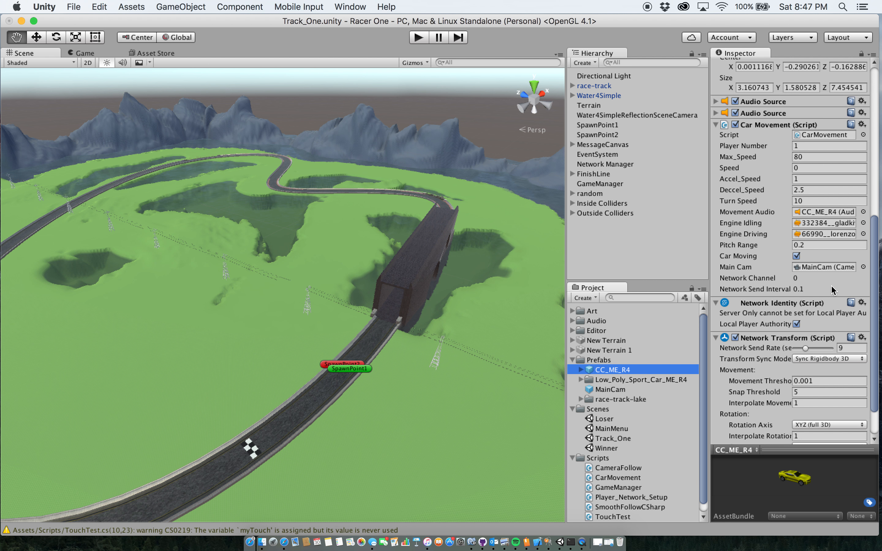
{"action": "mouse_move", "coordinate": [837, 297]}
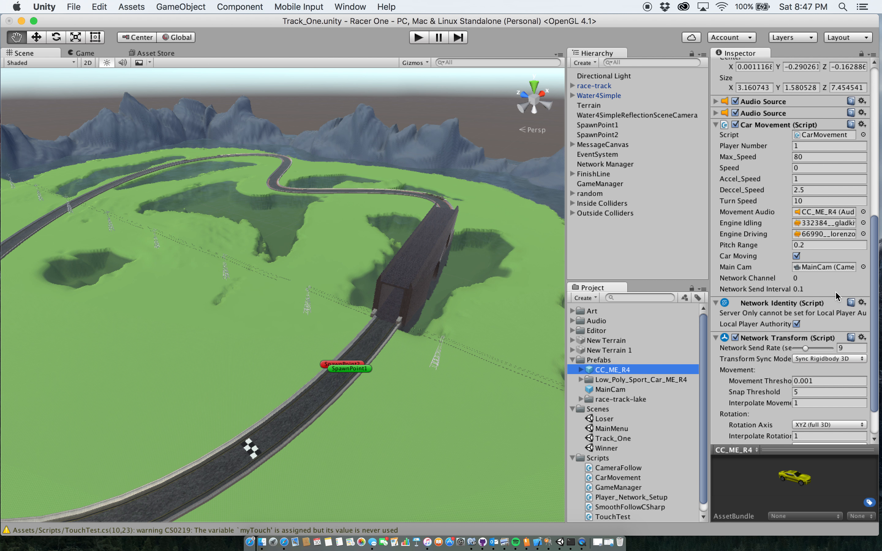
{"action": "mouse_move", "coordinate": [838, 297]}
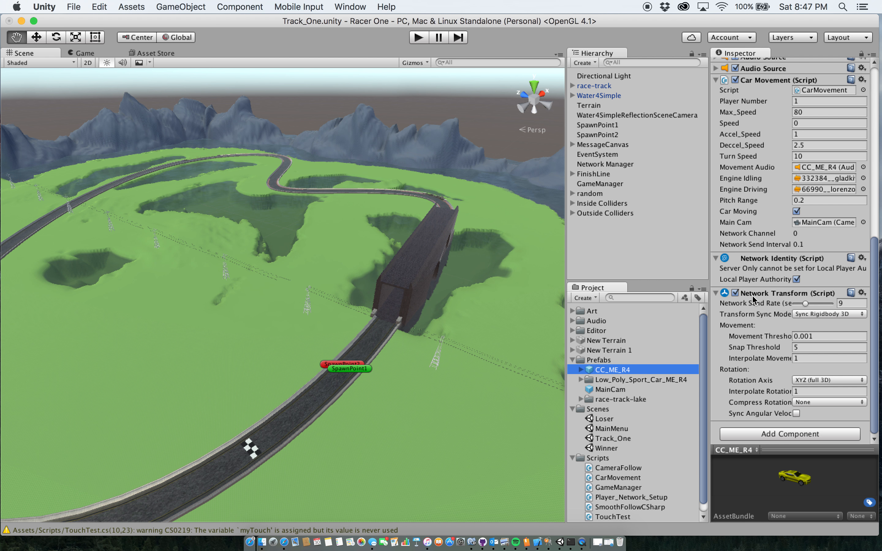
{"action": "mouse_move", "coordinate": [772, 378]}
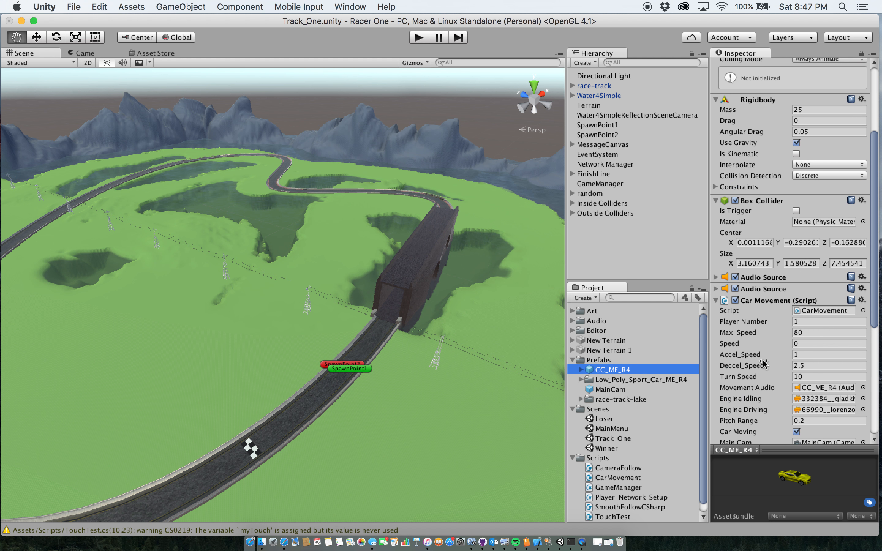
{"action": "scroll", "scroll_direction": "down", "scroll_amount": 3}
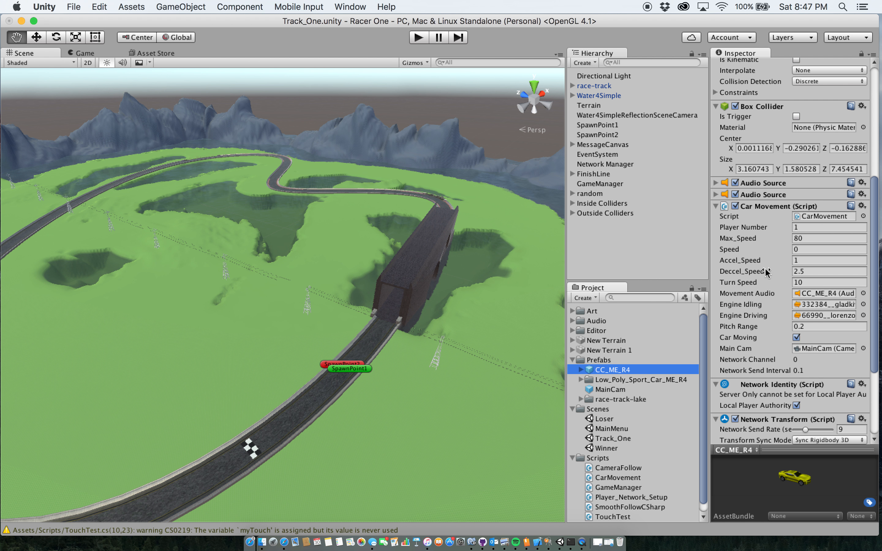
{"action": "mouse_move", "coordinate": [782, 223]}
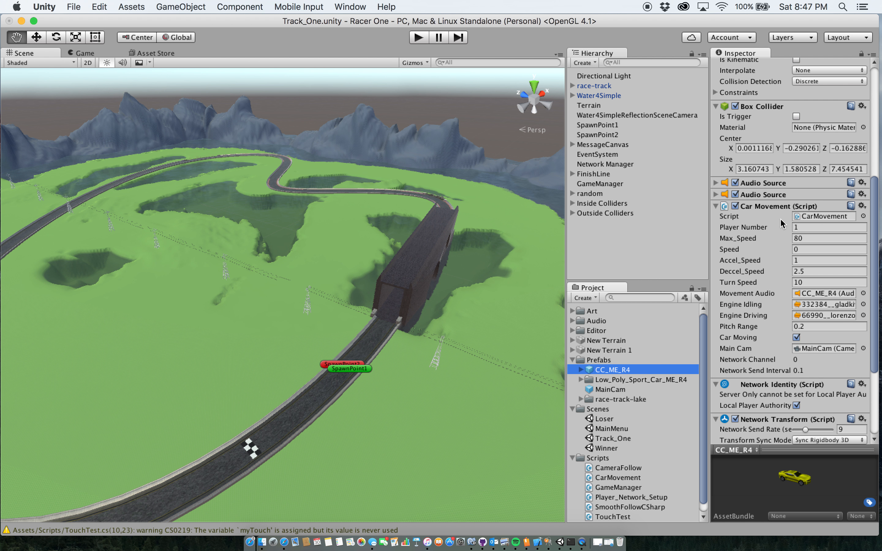
{"action": "mouse_move", "coordinate": [782, 222]}
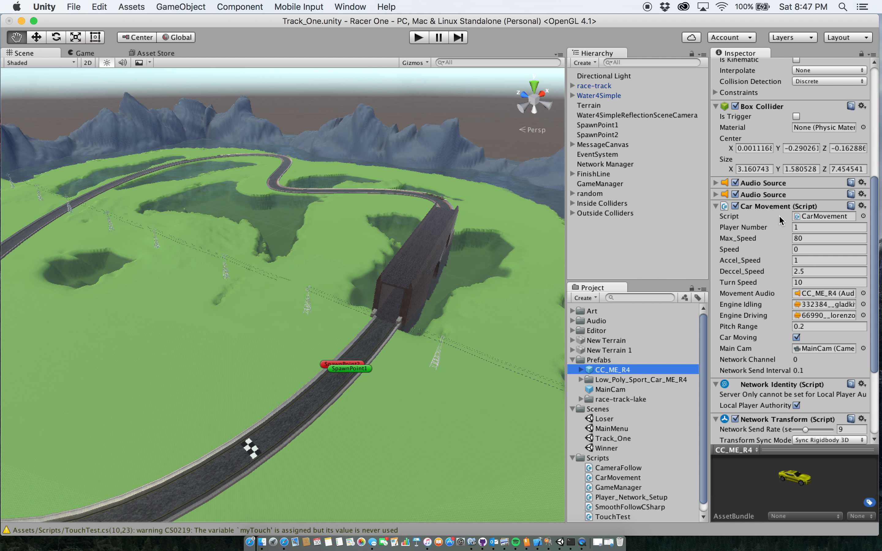
{"action": "mouse_move", "coordinate": [758, 244]}
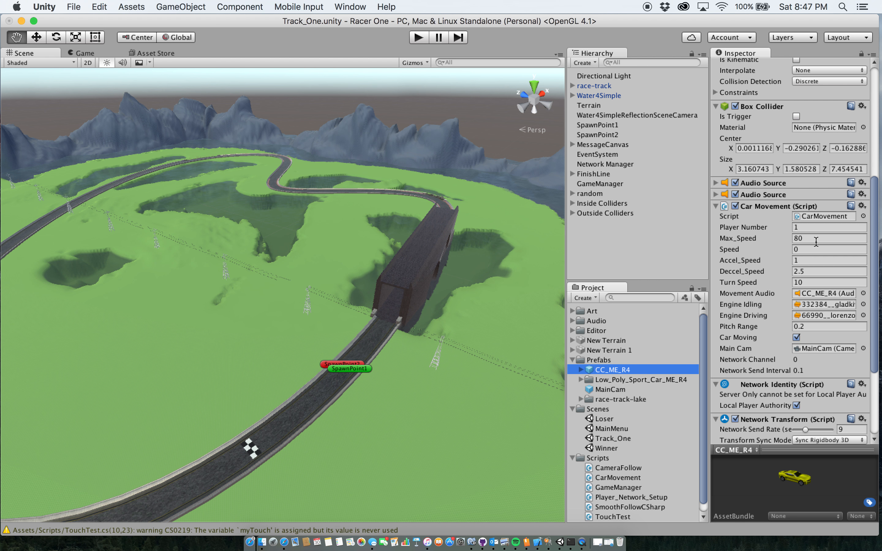
{"action": "left_click", "coordinate": [816, 238]}
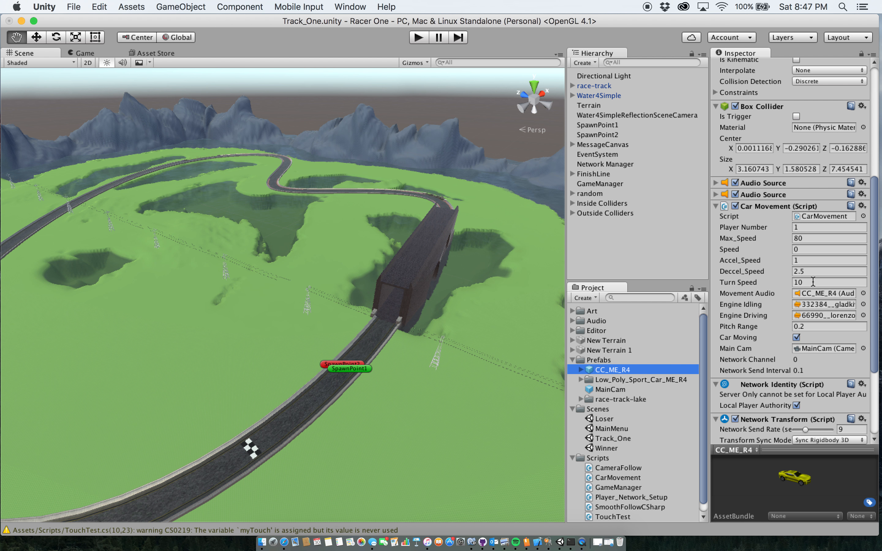
{"action": "mouse_move", "coordinate": [801, 309]}
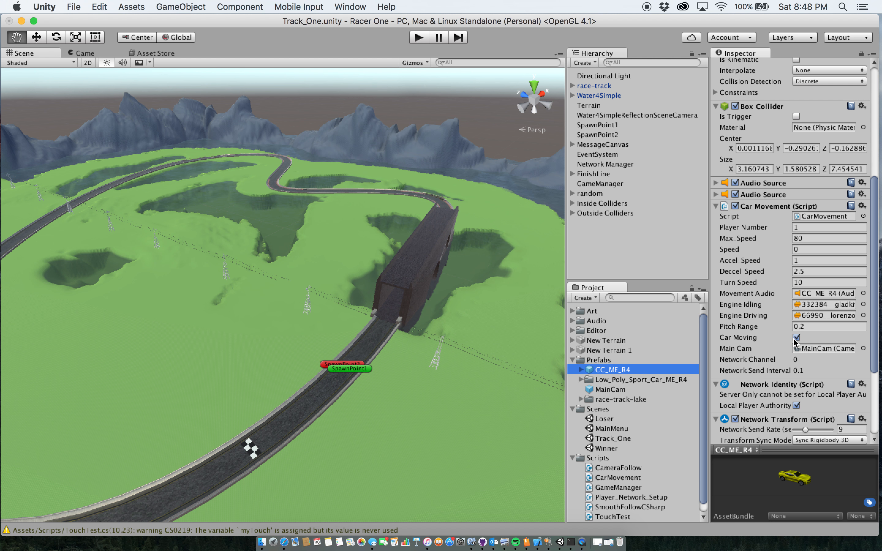
{"action": "left_click", "coordinate": [796, 338]}
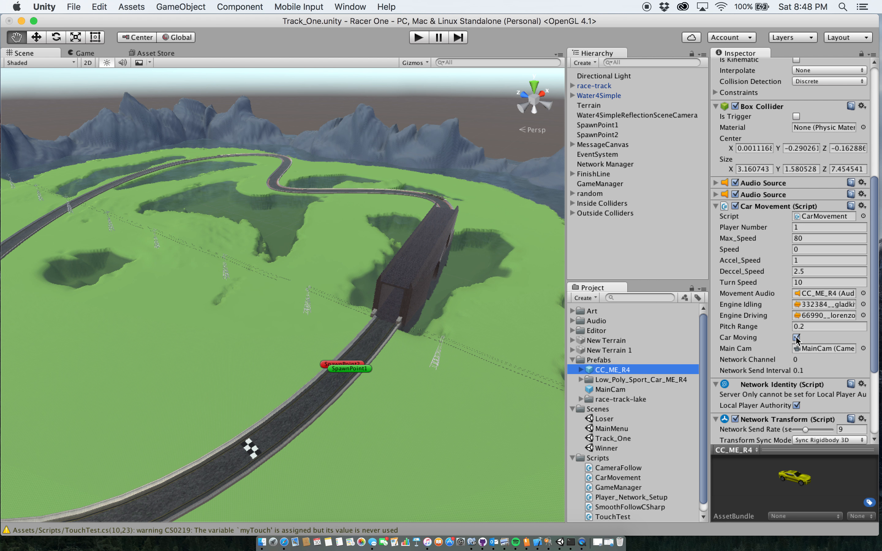
{"action": "left_click", "coordinate": [797, 337]}
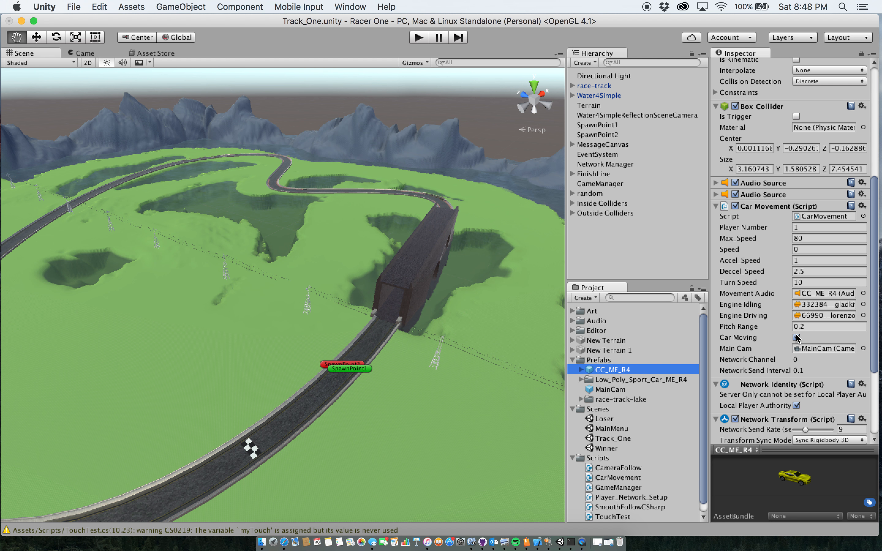
{"action": "left_click", "coordinate": [796, 337]}
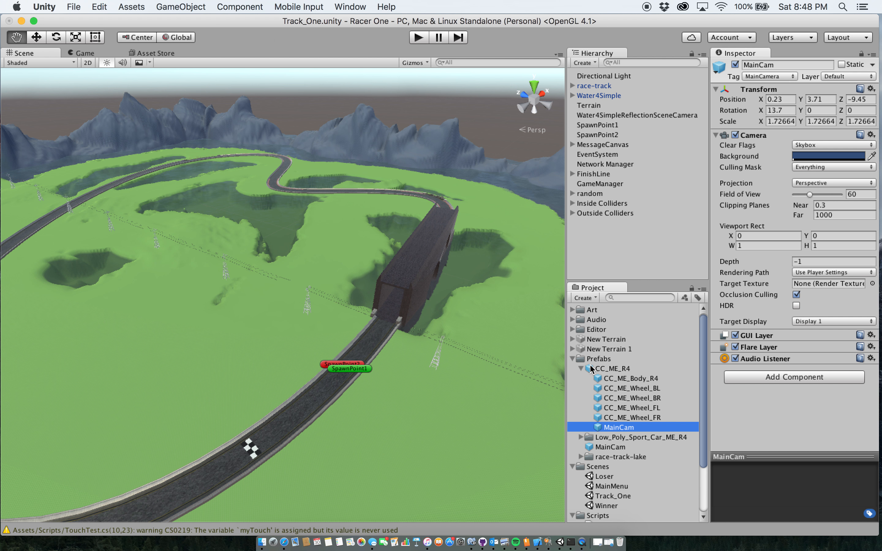
{"action": "mouse_move", "coordinate": [591, 370]}
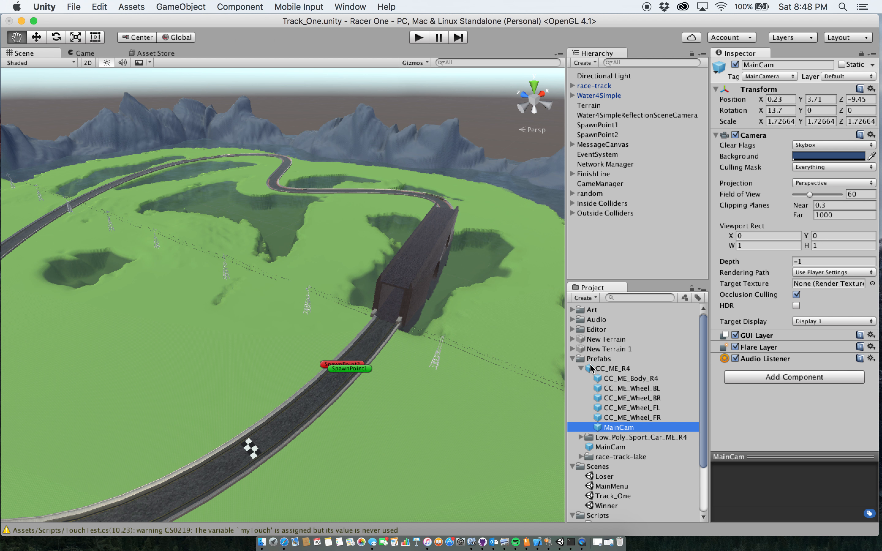
{"action": "mouse_move", "coordinate": [591, 366]}
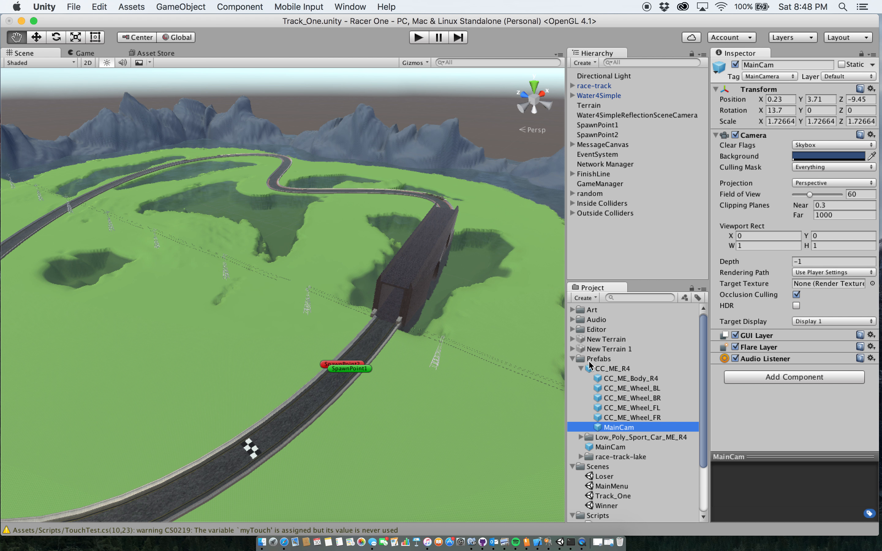
{"action": "mouse_move", "coordinate": [582, 370]}
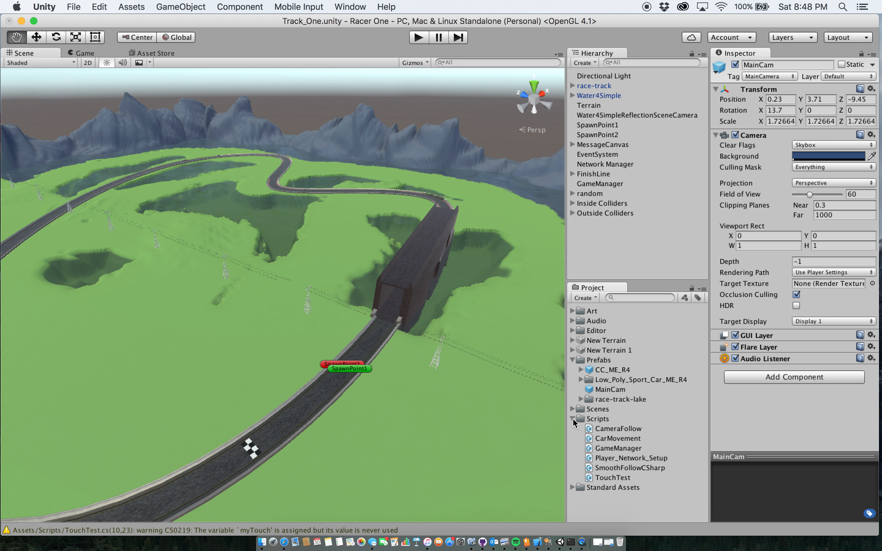
Step: Collapse the Scripts folder in the Project panel, keeping MainCam inspected
{"action": "left_click", "coordinate": [573, 419]}
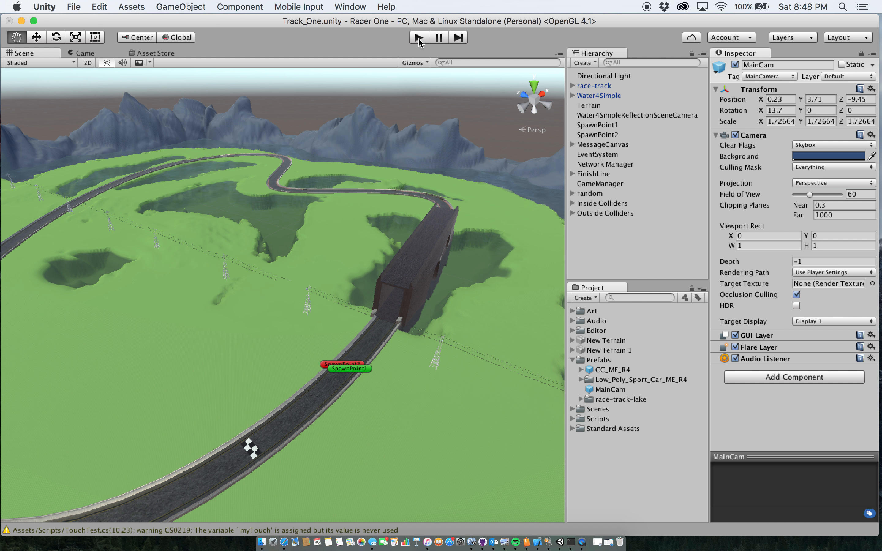
Step: Inspect the Network Manager showing MainMenu, Track_One scenes and CC_ME_R4 player prefab
{"action": "left_click", "coordinate": [606, 163]}
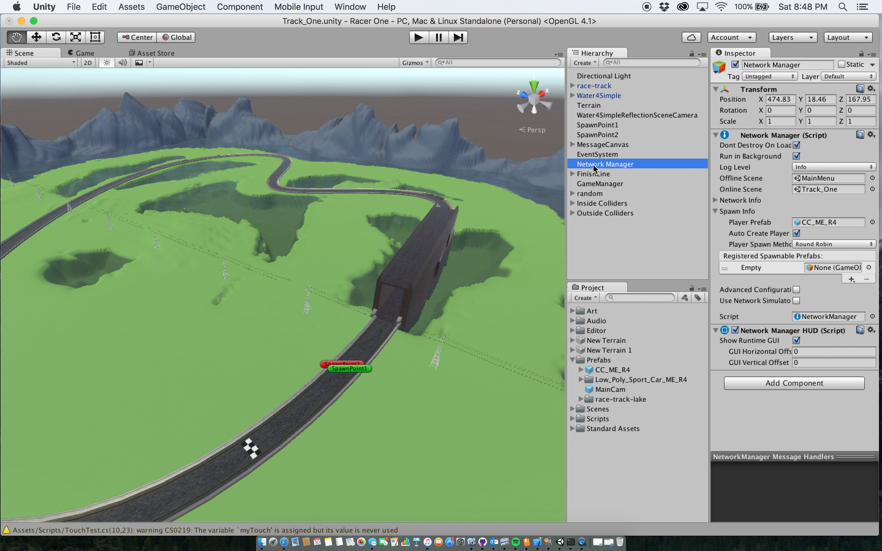
{"action": "mouse_move", "coordinate": [763, 220]}
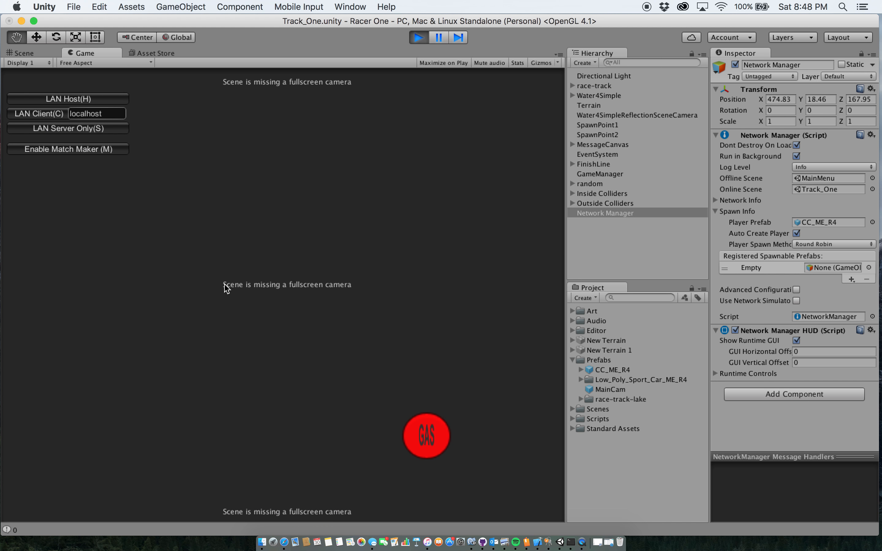
{"action": "mouse_move", "coordinate": [249, 307]}
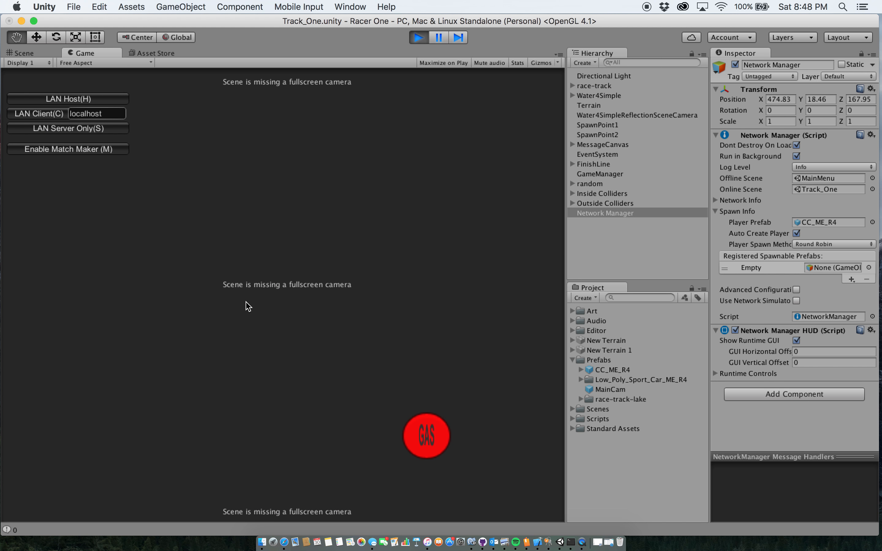
{"action": "mouse_move", "coordinate": [355, 305]}
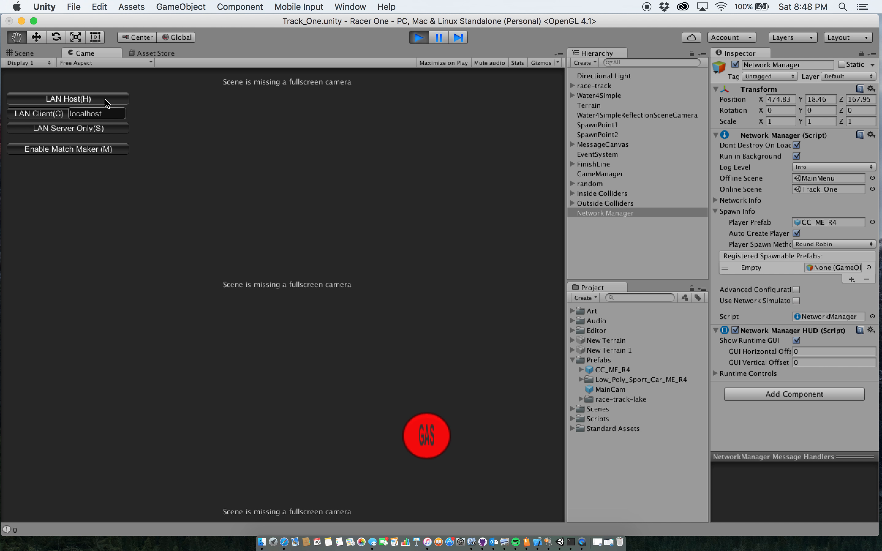
{"action": "mouse_move", "coordinate": [46, 107]}
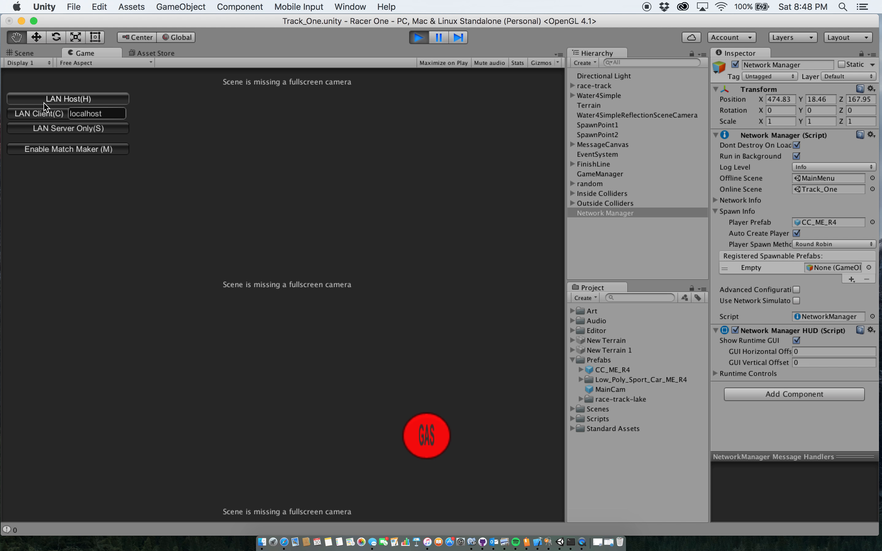
{"action": "mouse_move", "coordinate": [56, 128]}
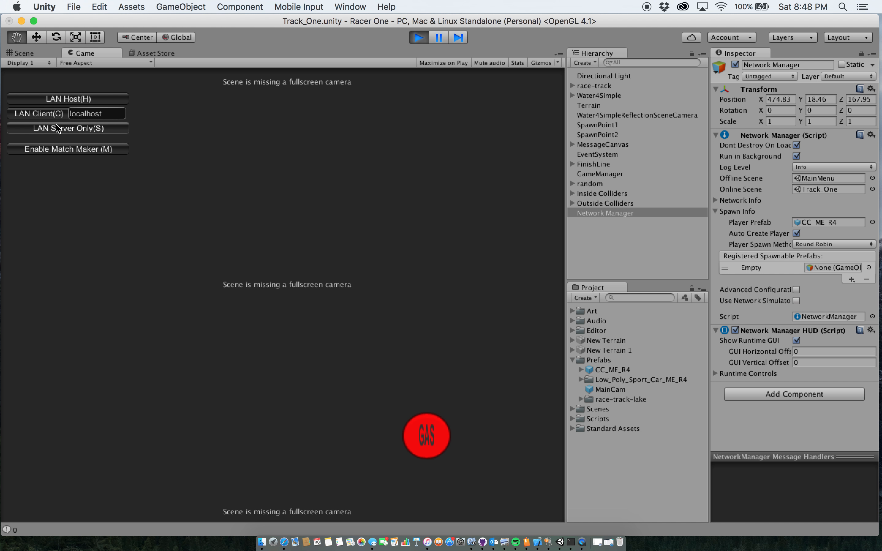
{"action": "mouse_move", "coordinate": [67, 149]}
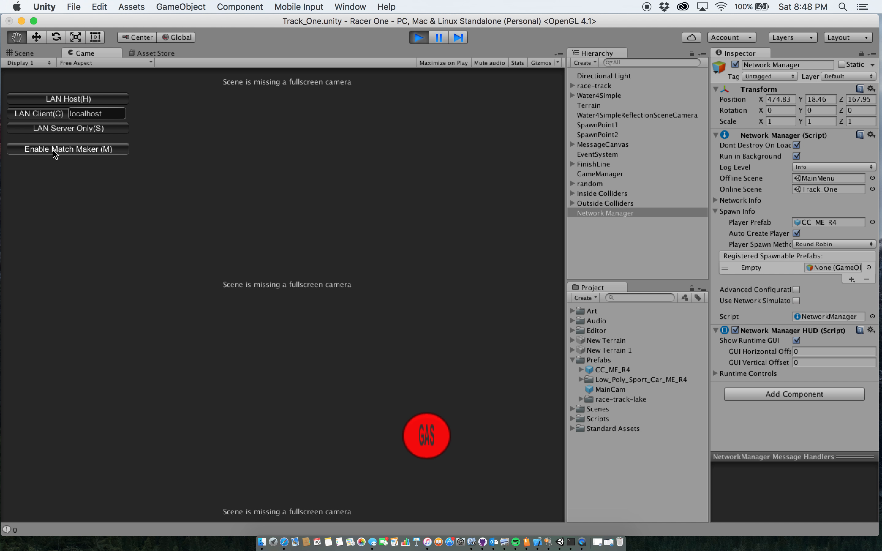
{"action": "mouse_move", "coordinate": [192, 116]}
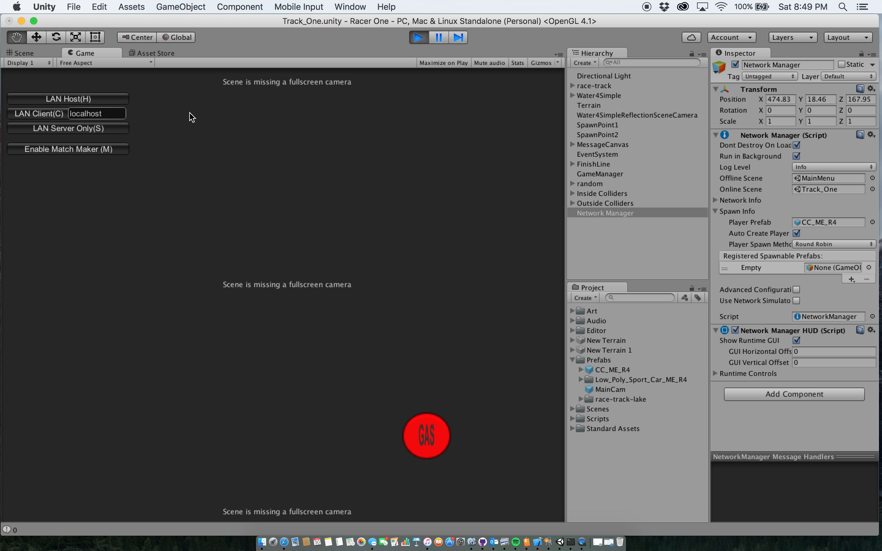
{"action": "mouse_move", "coordinate": [67, 95]}
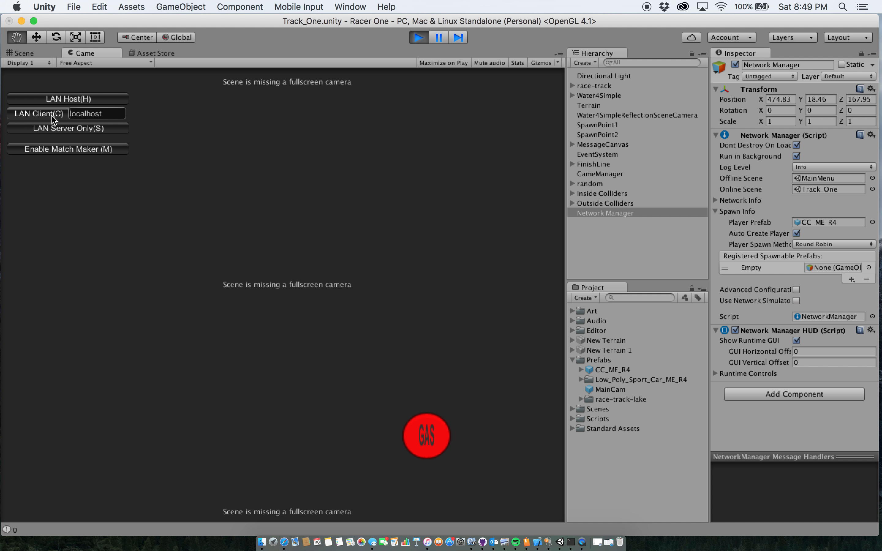
{"action": "mouse_move", "coordinate": [258, 149]}
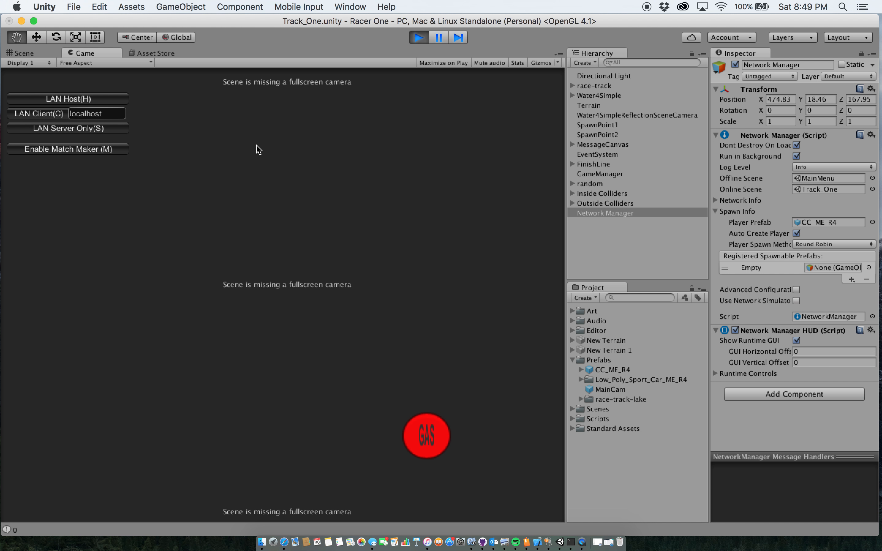
{"action": "mouse_move", "coordinate": [253, 144]}
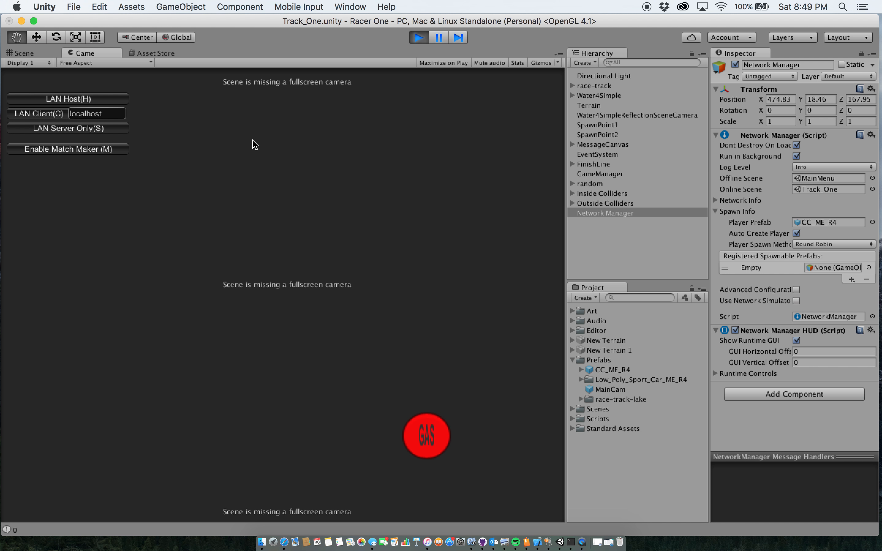
{"action": "mouse_move", "coordinate": [215, 138]}
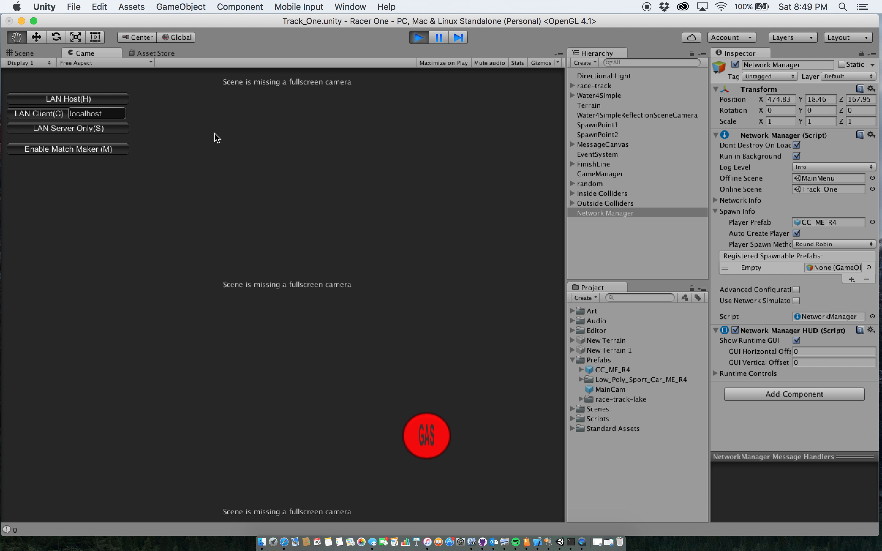
{"action": "mouse_move", "coordinate": [217, 134]}
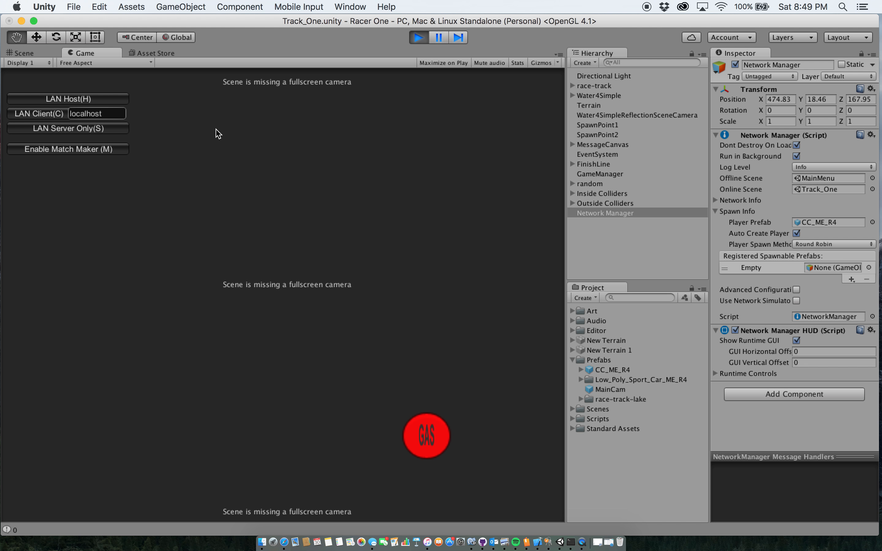
{"action": "mouse_move", "coordinate": [307, 60]}
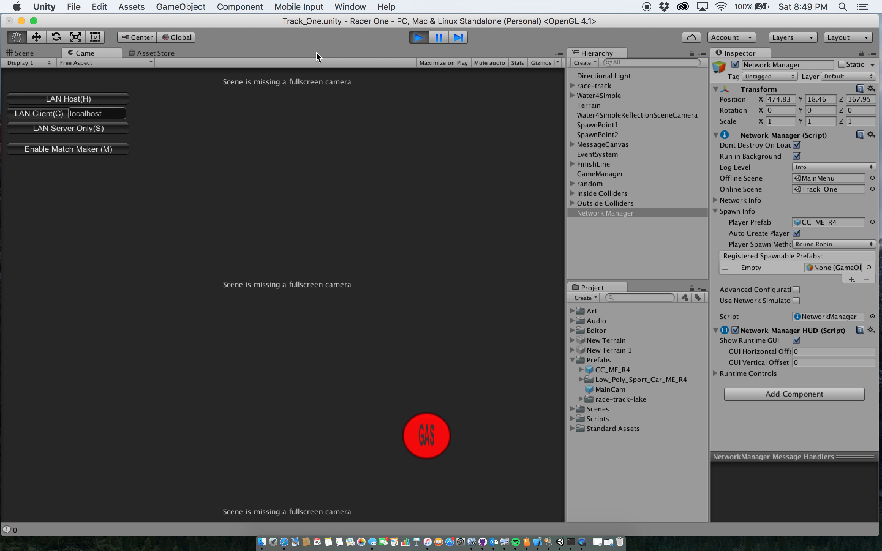
{"action": "mouse_move", "coordinate": [318, 57]}
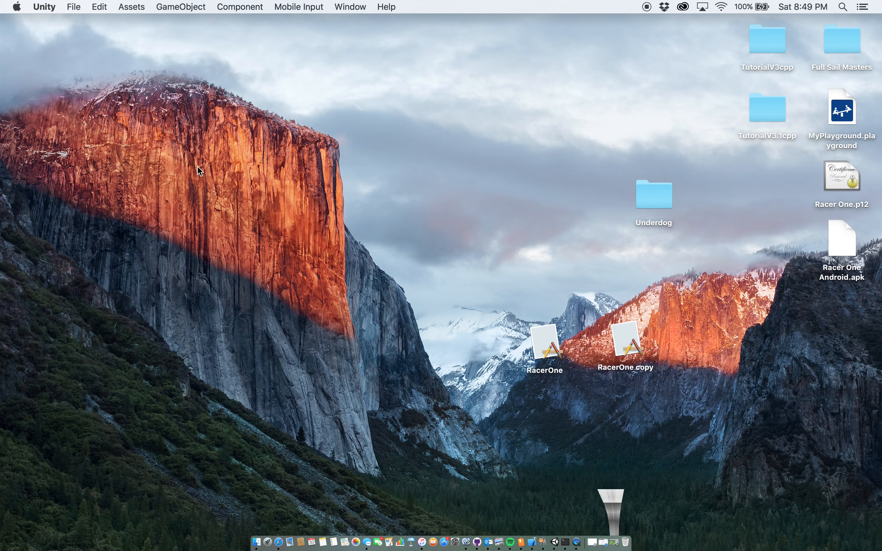
Step: Launch two RacerOne game build instances side by side
{"action": "left_click", "coordinate": [543, 343]}
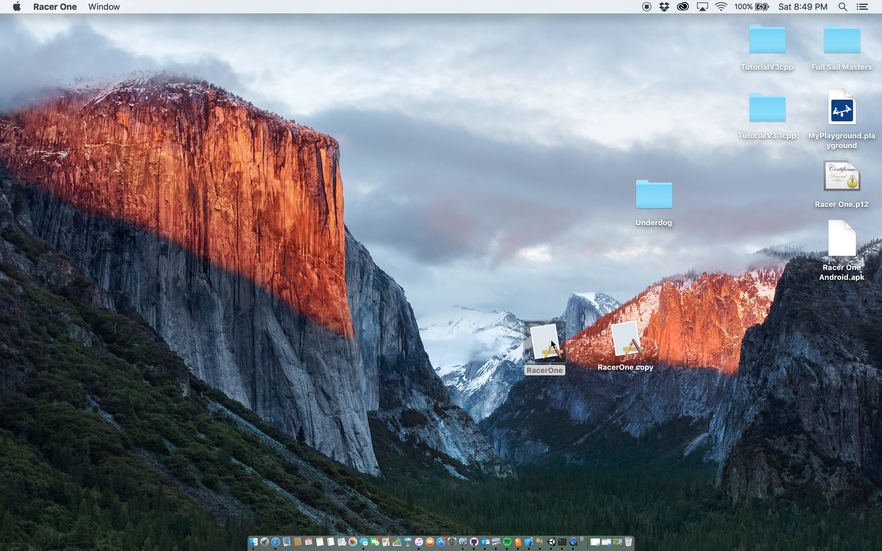
{"action": "double_click", "coordinate": [543, 341]}
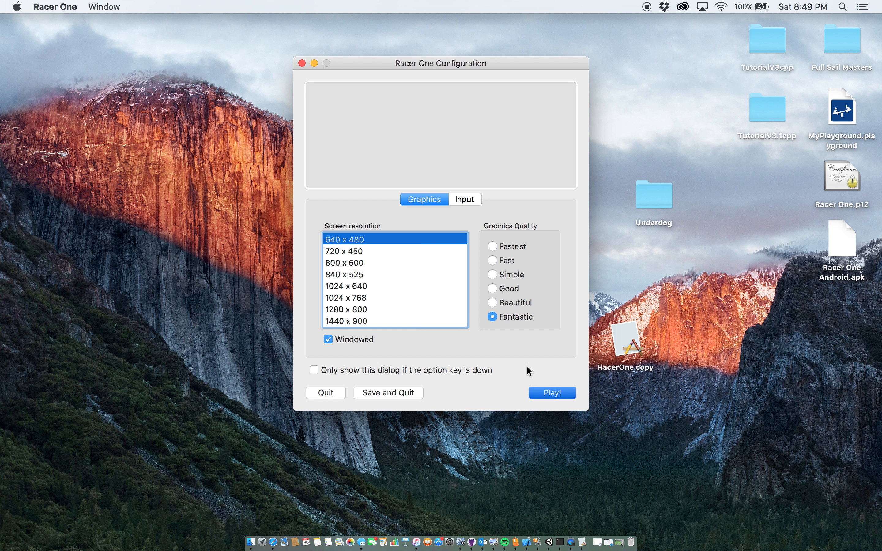
{"action": "left_click", "coordinate": [551, 392]}
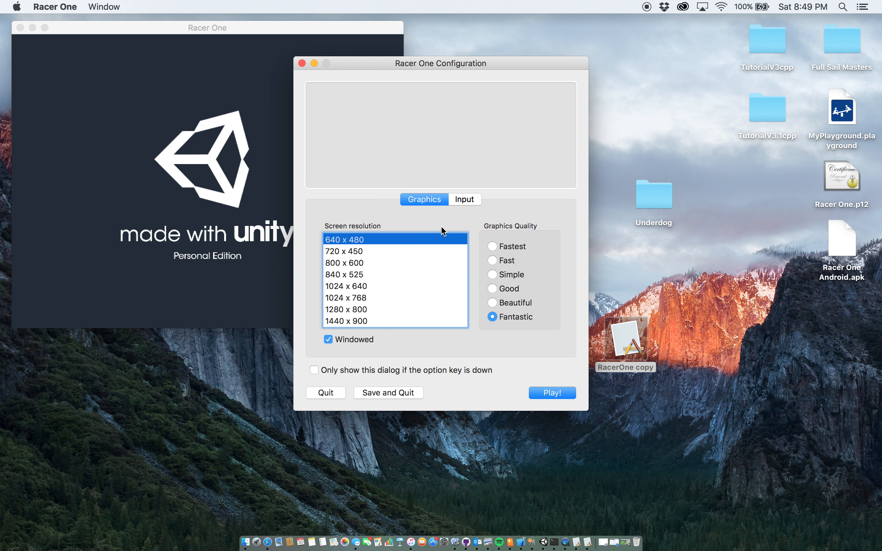
{"action": "left_click", "coordinate": [552, 393]}
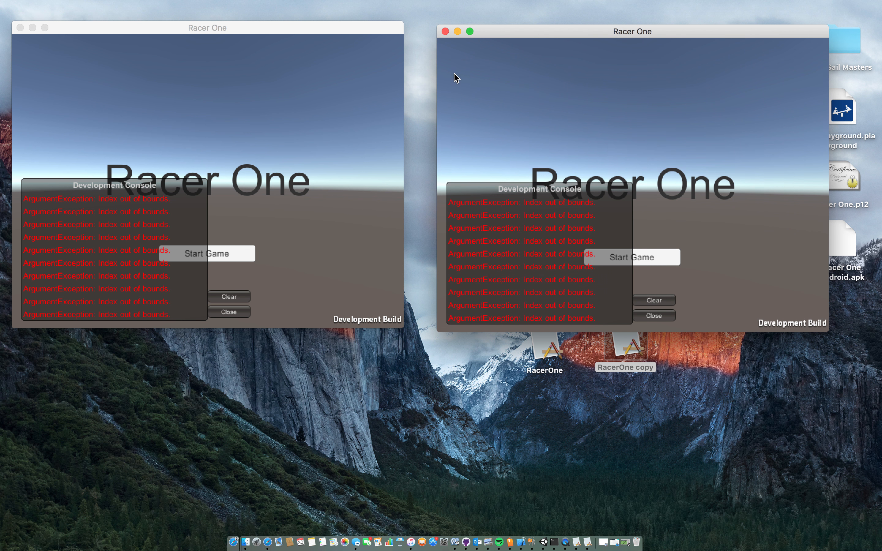
{"action": "mouse_move", "coordinate": [221, 284]}
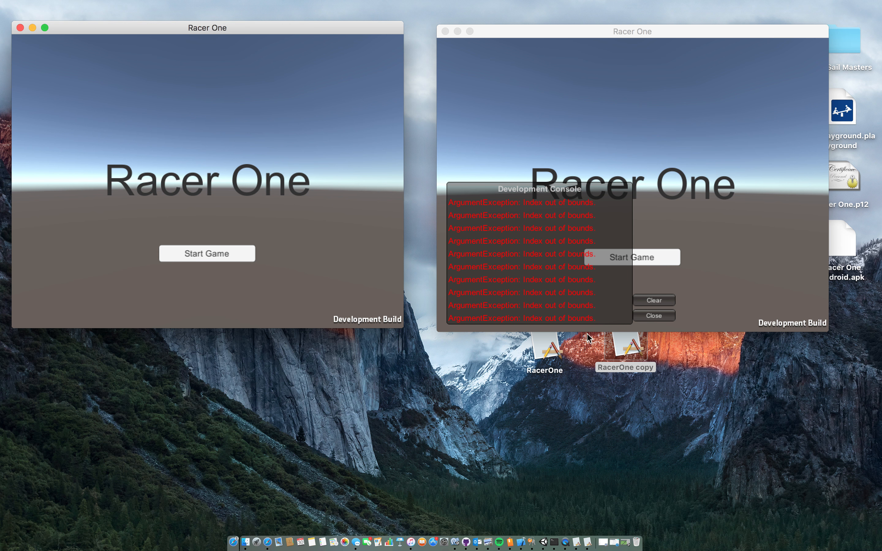
{"action": "left_click", "coordinate": [654, 315]}
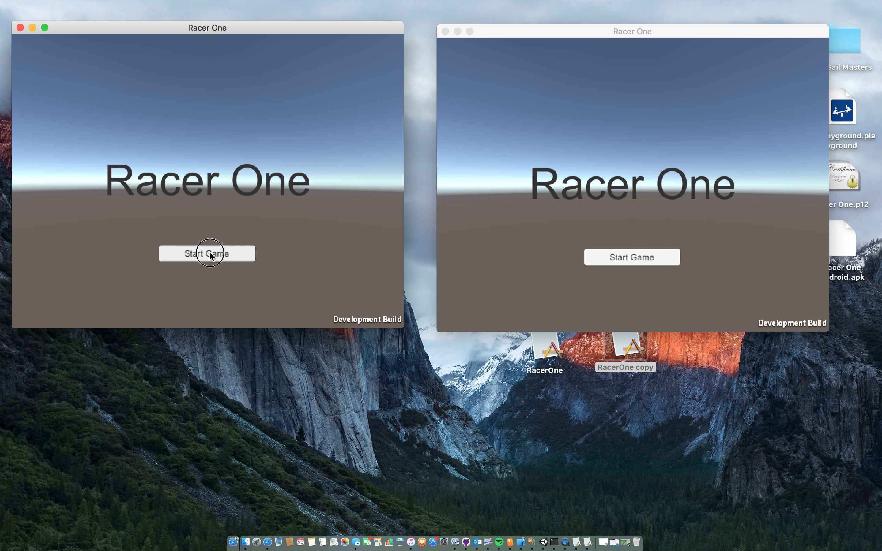
Step: Host a LAN game in the first window and start the game in the second
{"action": "left_click", "coordinate": [206, 253]}
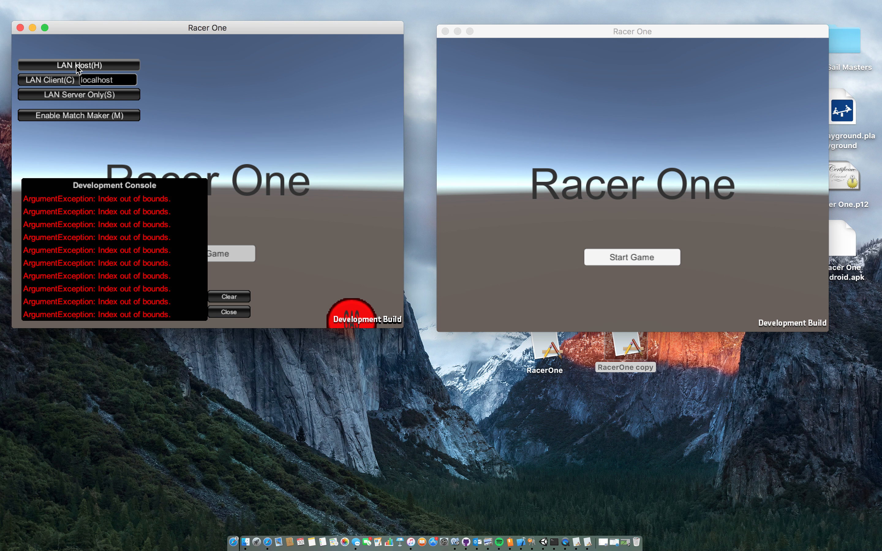
{"action": "left_click", "coordinate": [78, 65]}
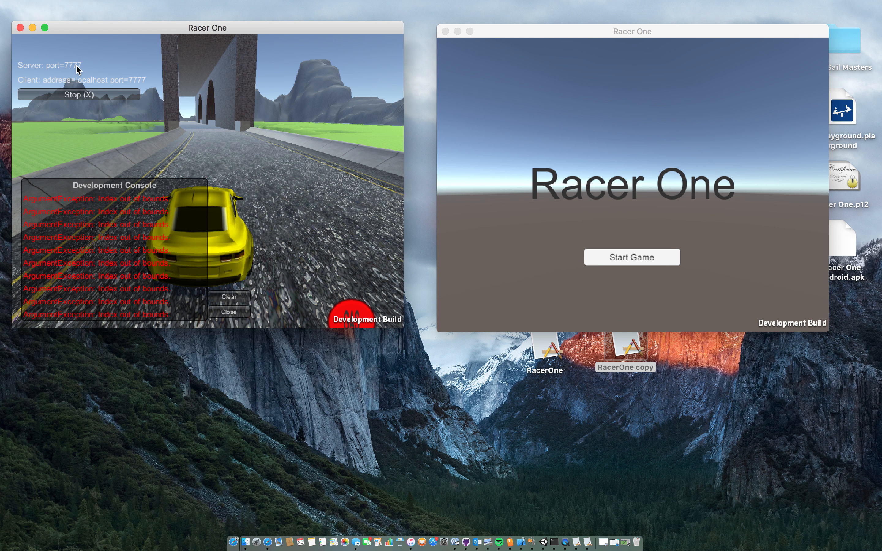
{"action": "left_click", "coordinate": [229, 312]}
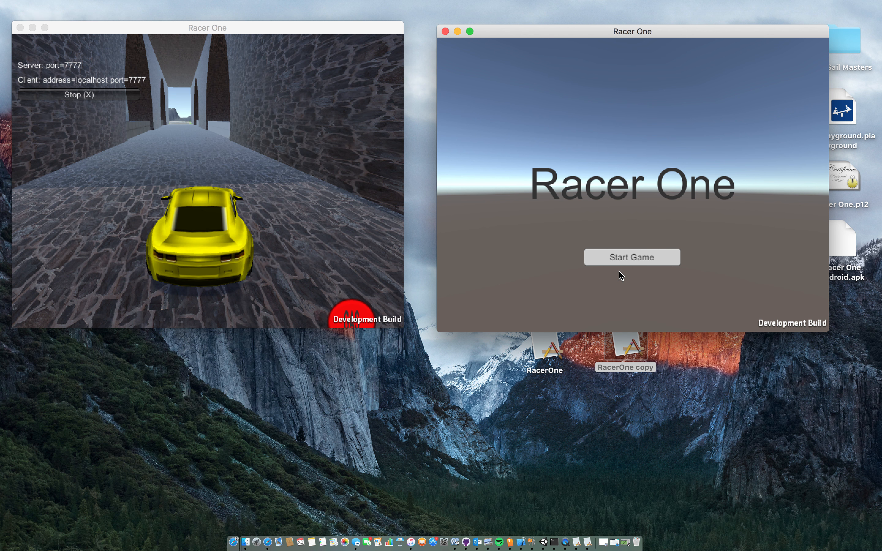
{"action": "left_click", "coordinate": [631, 257]}
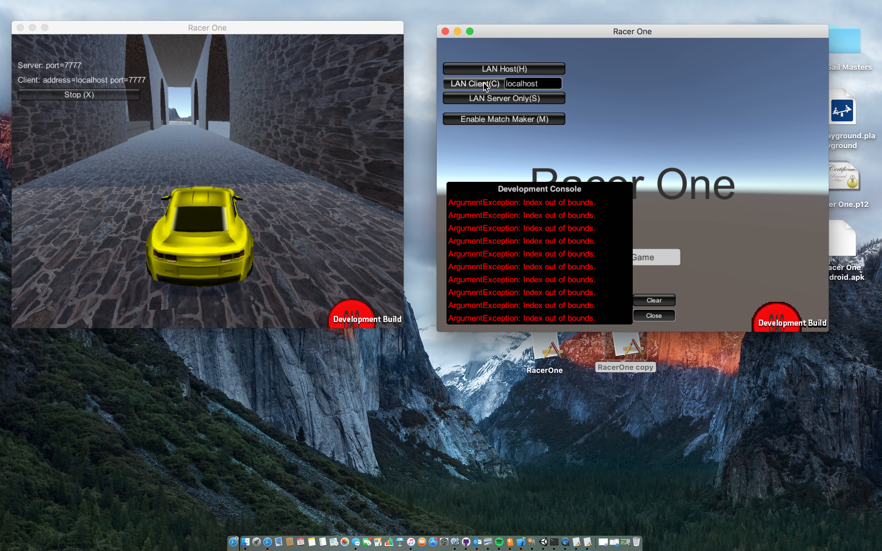
Step: Join as LAN client in the second window, then quit both Racer One windows
{"action": "left_click", "coordinate": [476, 84]}
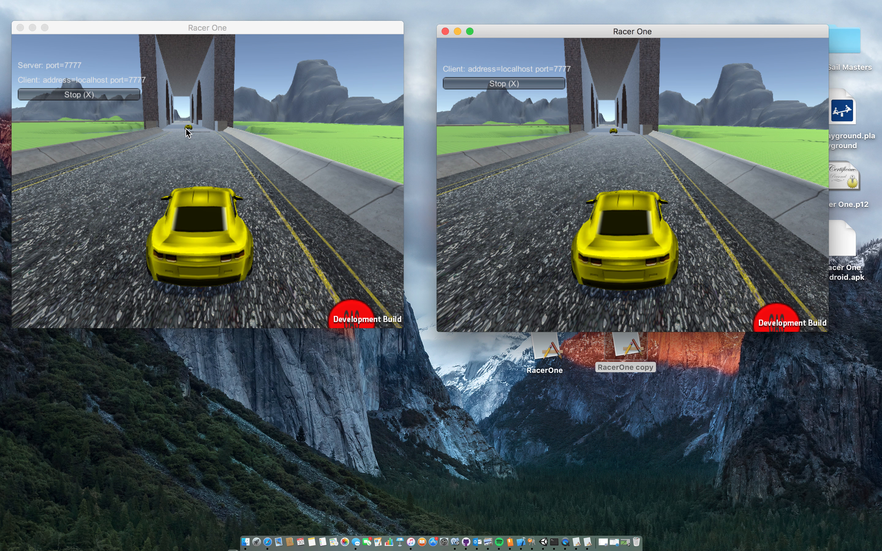
{"action": "mouse_move", "coordinate": [650, 244]}
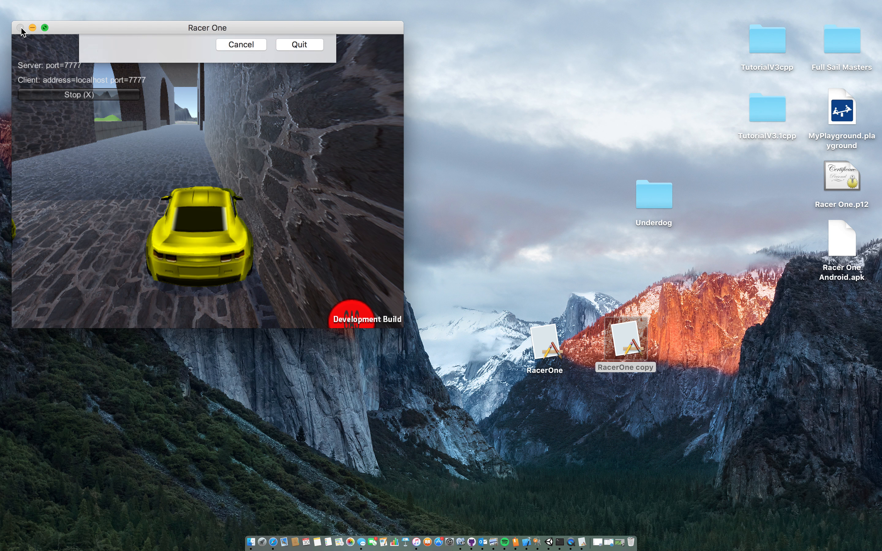
{"action": "left_click", "coordinate": [299, 45]}
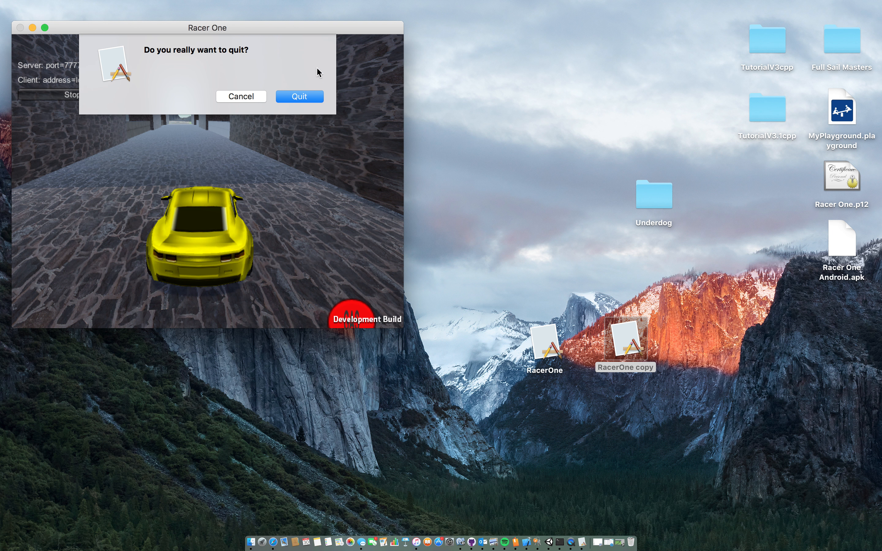
{"action": "left_click", "coordinate": [240, 96]}
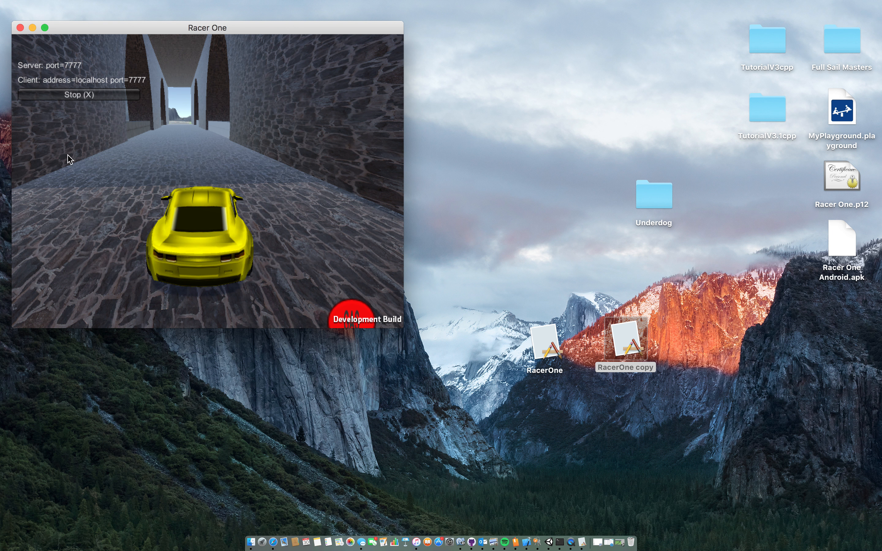
{"action": "mouse_move", "coordinate": [513, 135]}
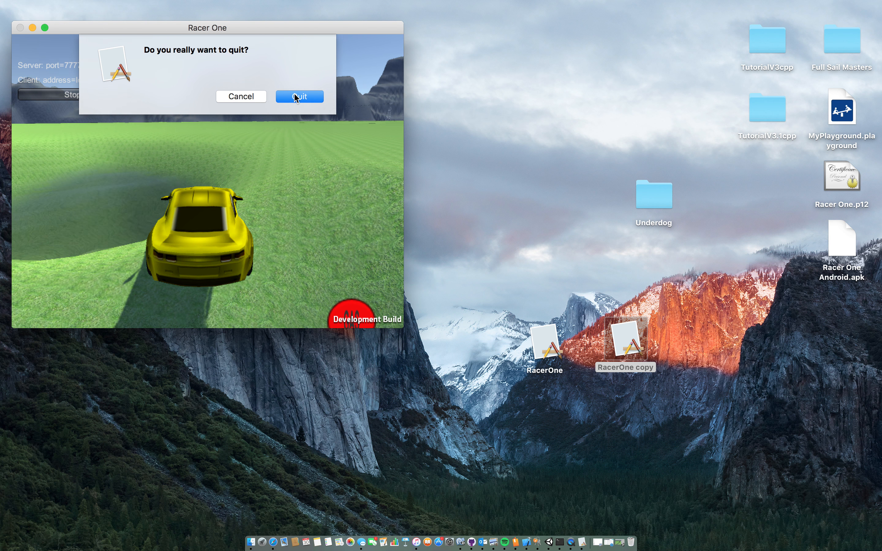
{"action": "left_click", "coordinate": [299, 95]}
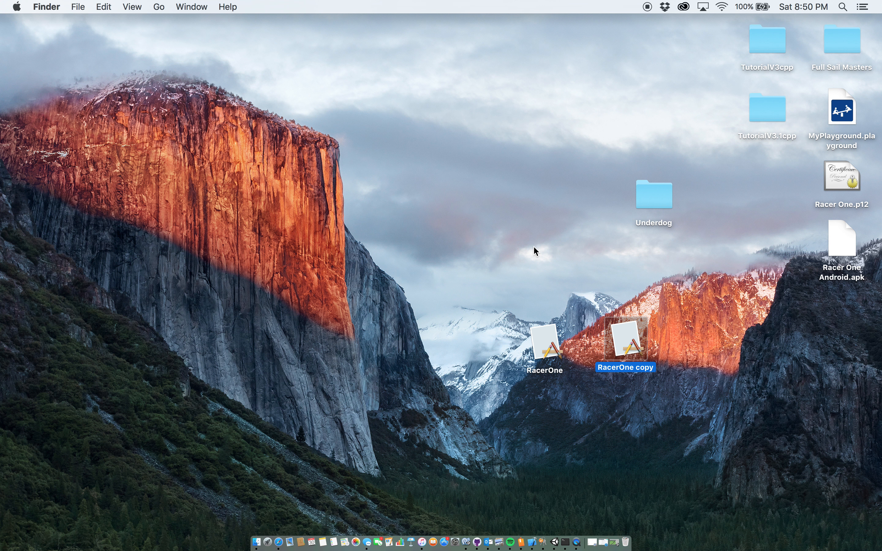
{"action": "left_click", "coordinate": [556, 257]}
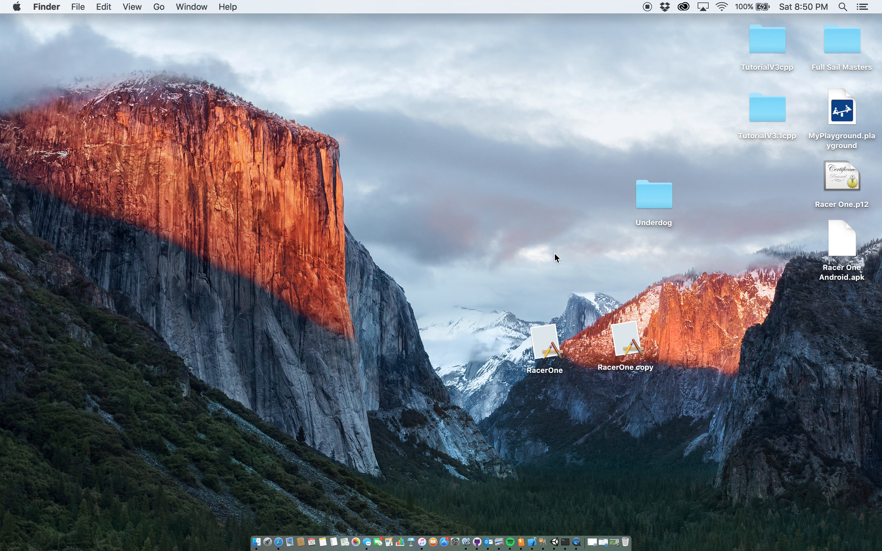
{"action": "mouse_move", "coordinate": [440, 355]}
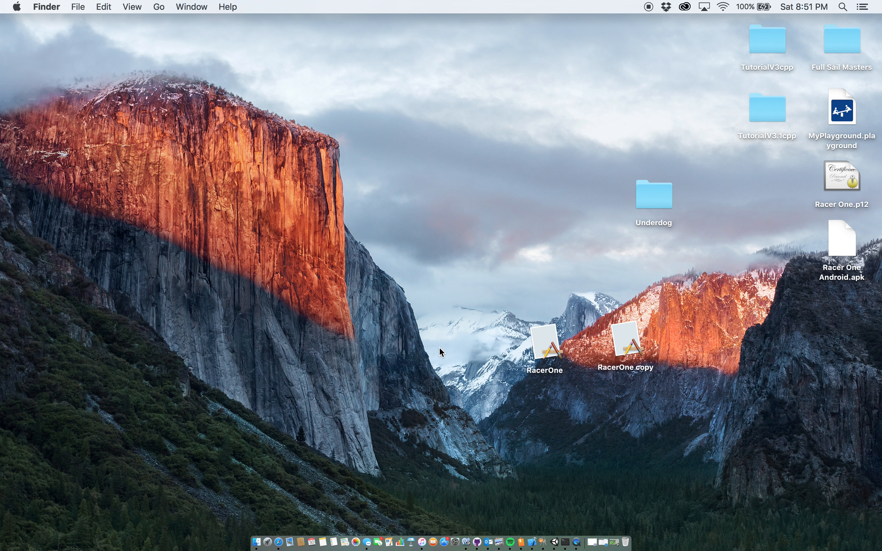
{"action": "mouse_move", "coordinate": [281, 488]}
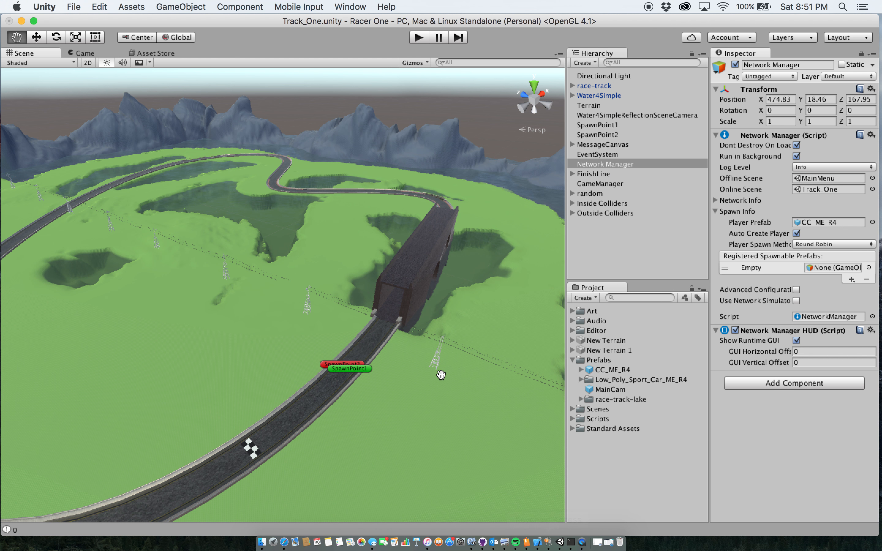
{"action": "mouse_move", "coordinate": [444, 359]}
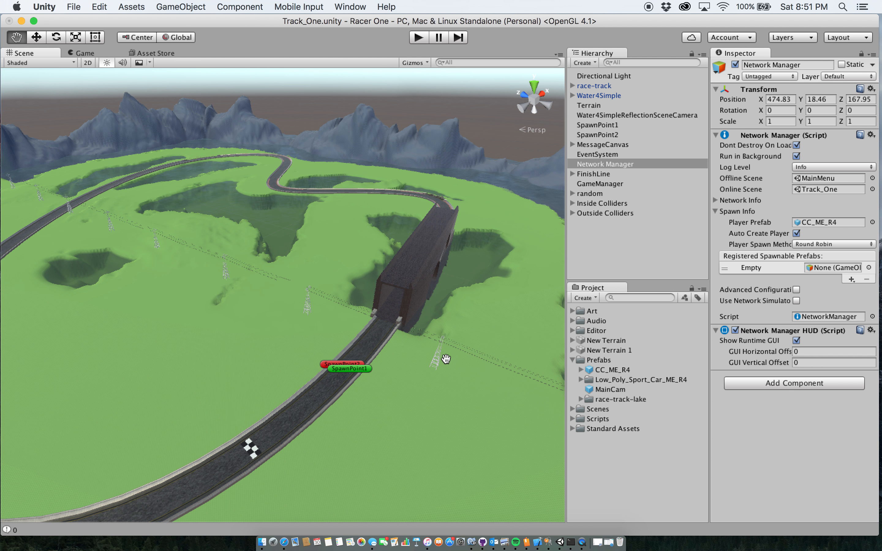
{"action": "mouse_move", "coordinate": [385, 47]}
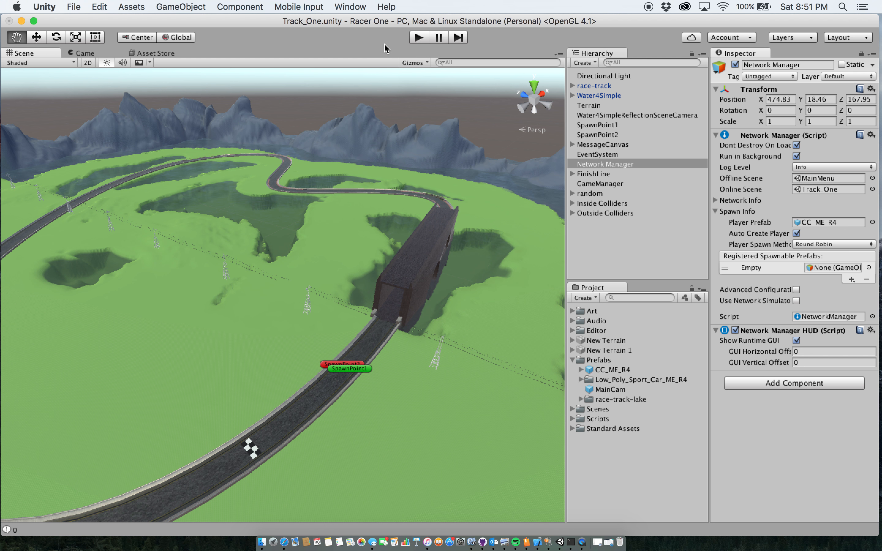
{"action": "mouse_move", "coordinate": [418, 37]}
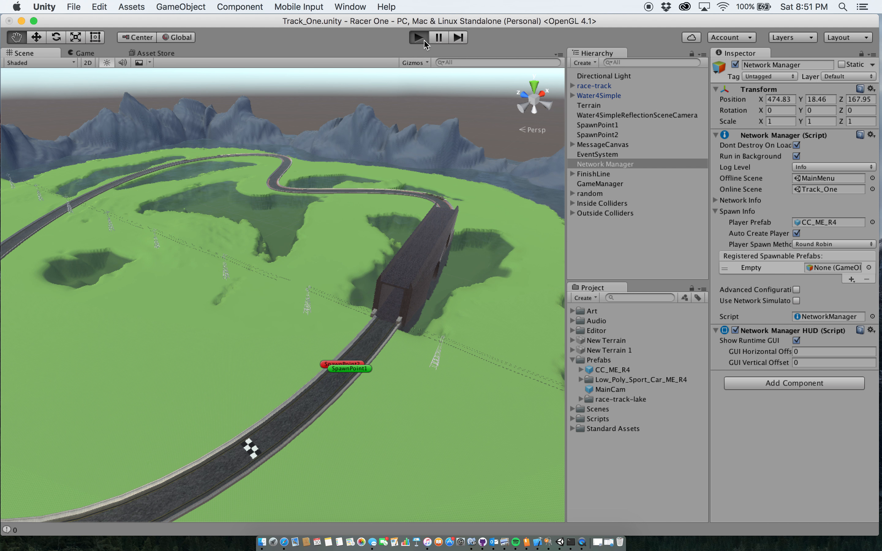
Step: Enter play mode, attempt a LAN client connection, then cancel the connection attempt
{"action": "left_click", "coordinate": [417, 37]}
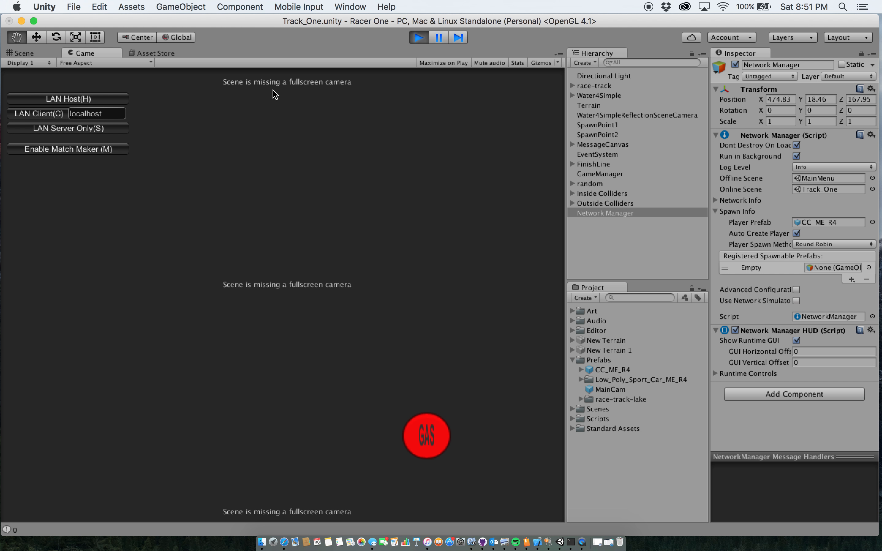
{"action": "mouse_move", "coordinate": [100, 103]}
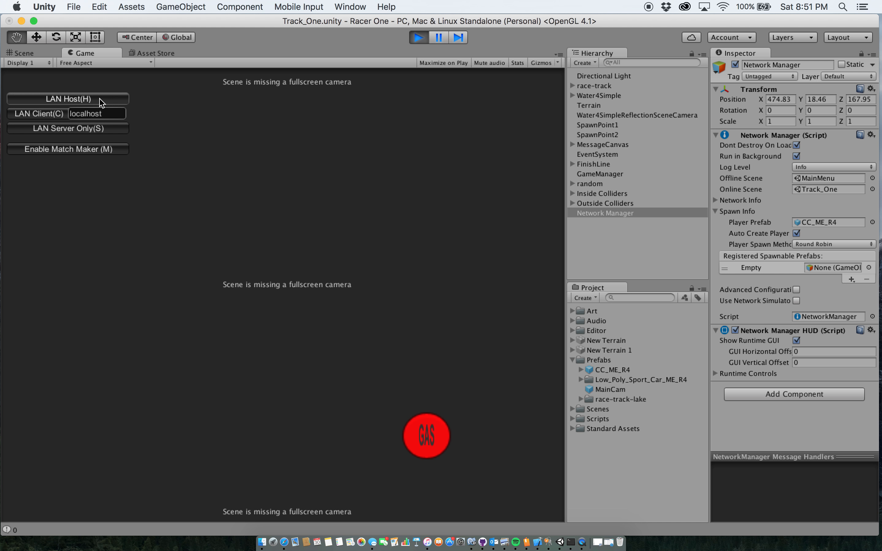
{"action": "left_click", "coordinate": [37, 113]}
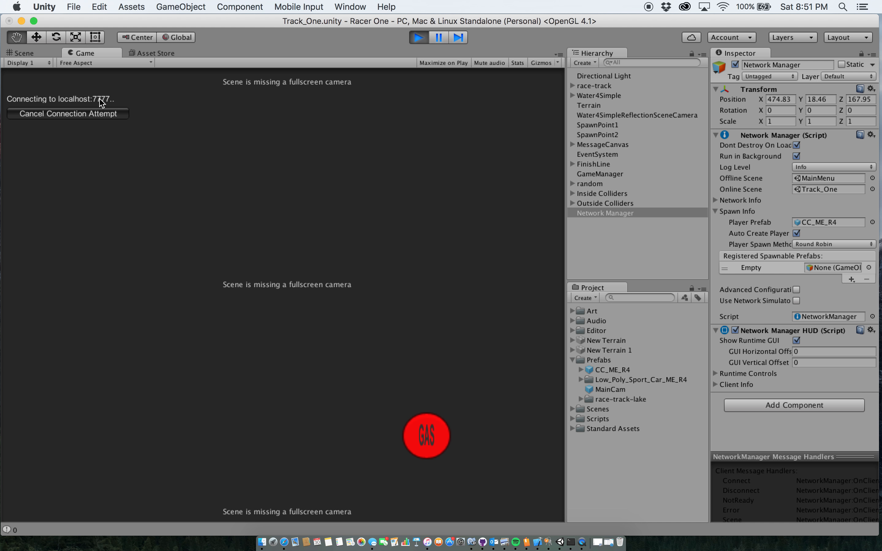
{"action": "left_click", "coordinate": [68, 114]}
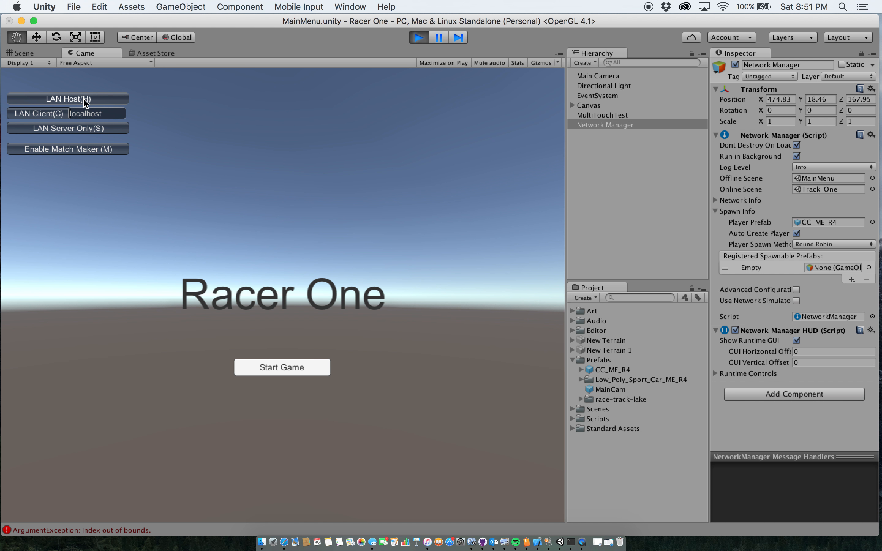
Step: Start hosting a LAN game from the in-editor play session before stopping play
{"action": "left_click", "coordinate": [68, 99]}
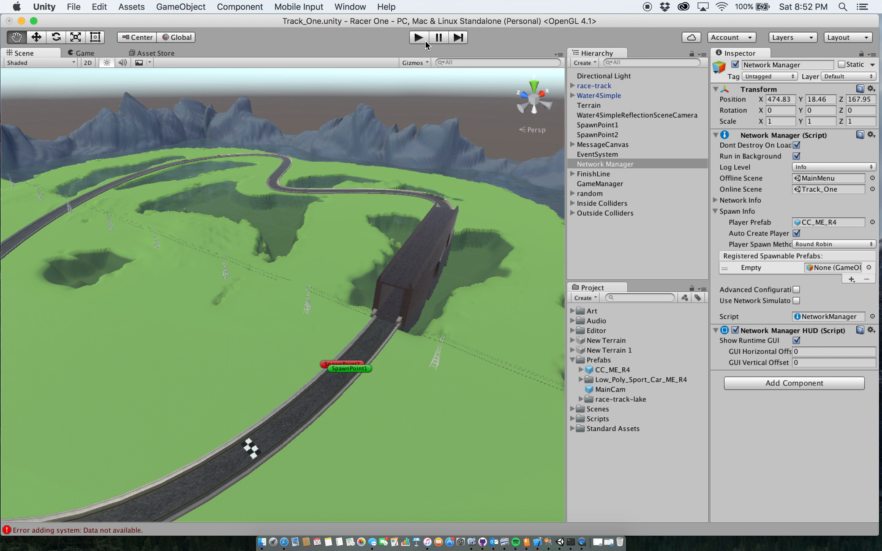
{"action": "mouse_move", "coordinate": [574, 190]}
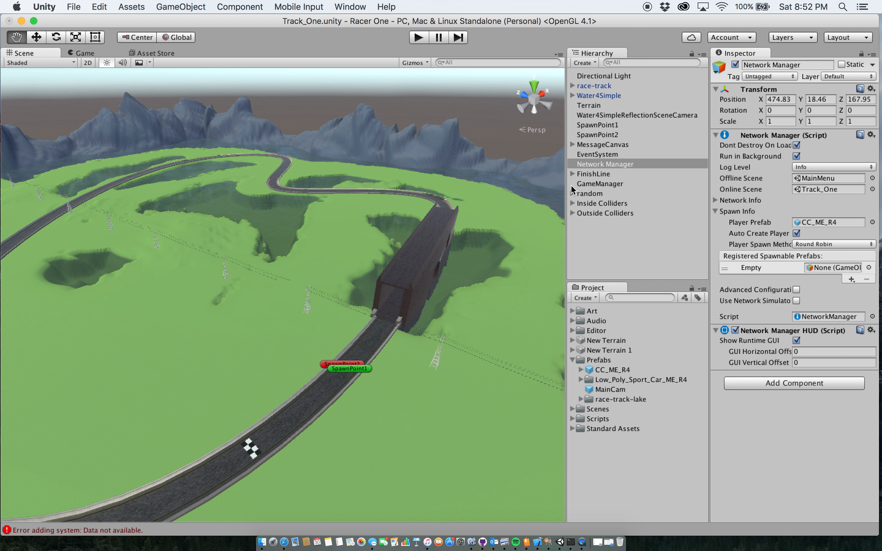
Step: Inspect GameManager: Box Collider trigger, Winner unchecked, Num Laps 0, Max Laps 1
{"action": "left_click", "coordinate": [599, 183]}
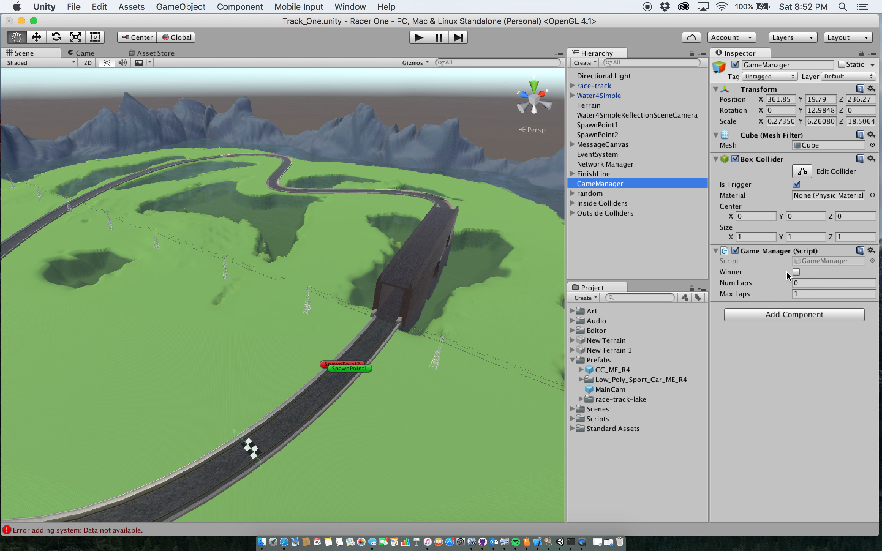
{"action": "mouse_move", "coordinate": [332, 63]}
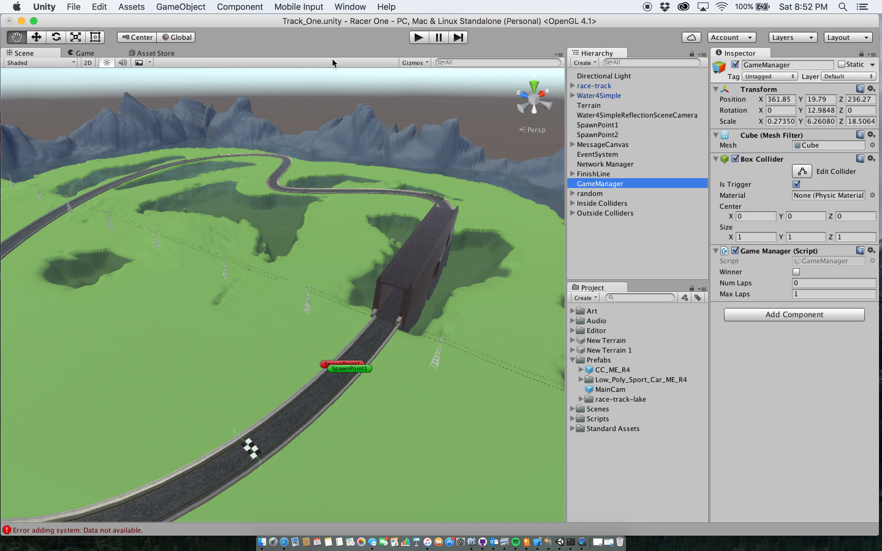
{"action": "mouse_move", "coordinate": [339, 57]}
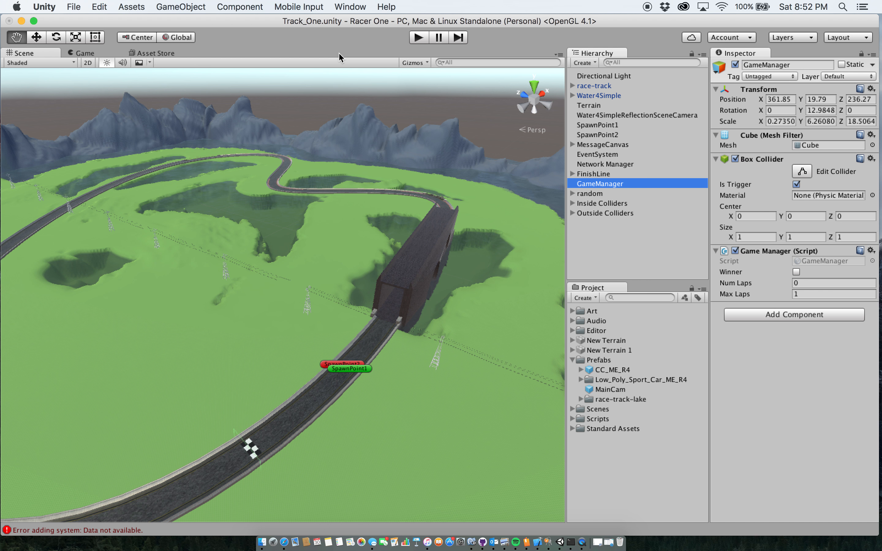